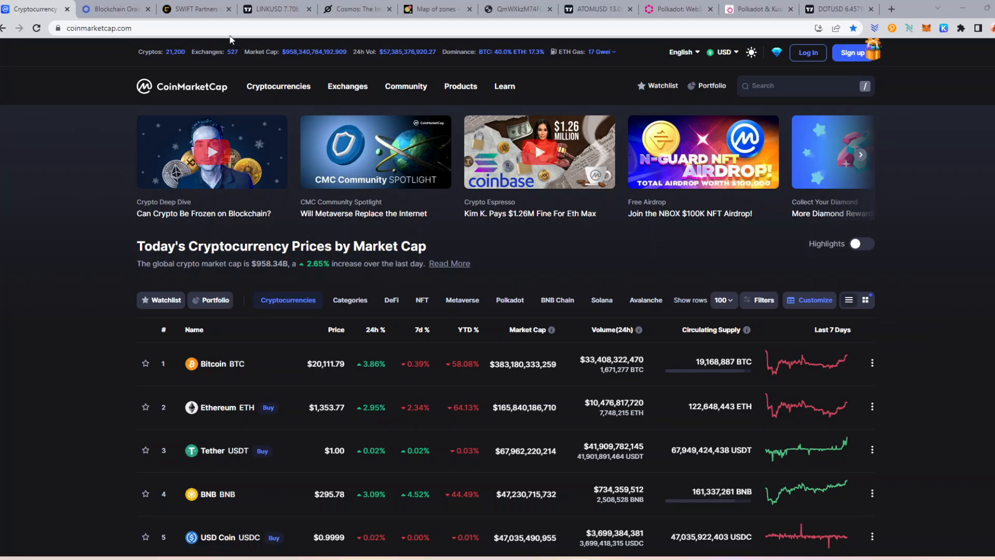
# Switch from the CoinMarketCap tab to the chain.link homepage tab.
pyautogui.click(114, 9)
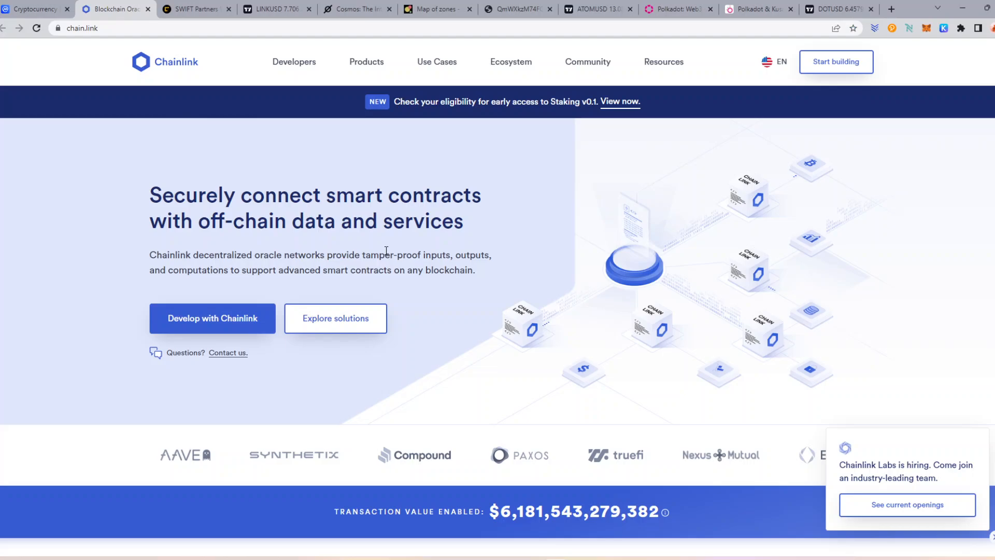
pyautogui.moveTo(263, 212)
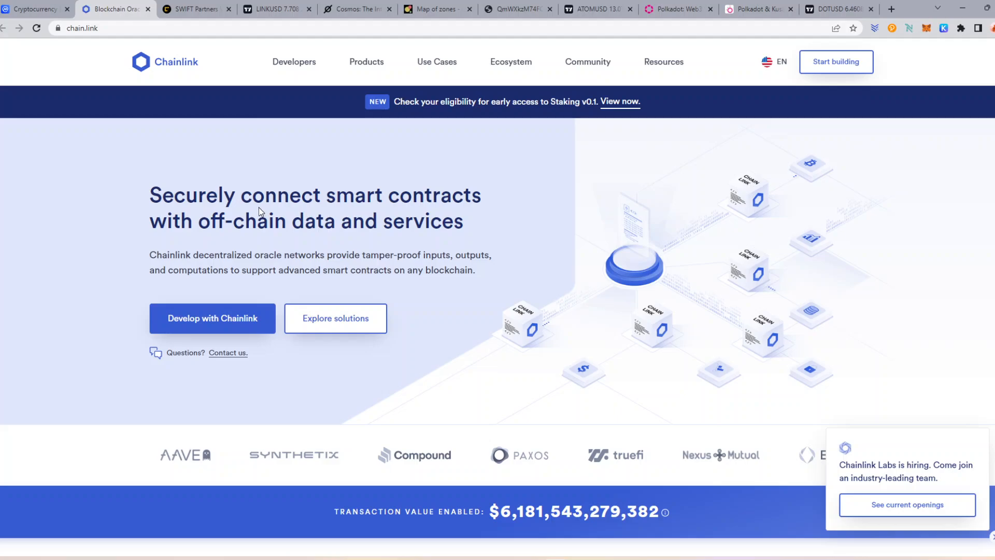
# Show the CoinDesk article on SWIFT's cross-chain protocol partnership with Chainlink.
pyautogui.click(196, 9)
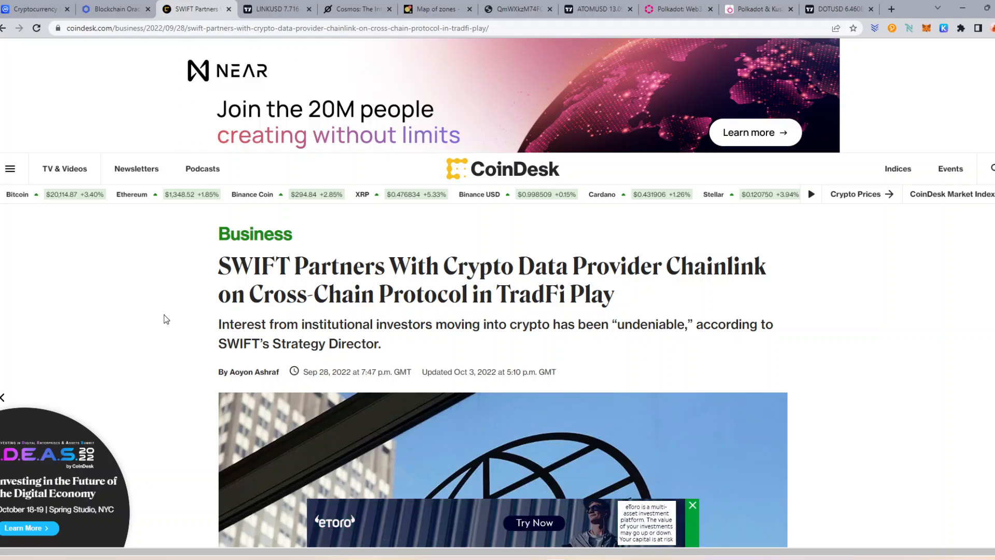
# Browse the Chainlink homepage's infrastructure and testimonial sections, ending back at the top.
pyautogui.click(116, 10)
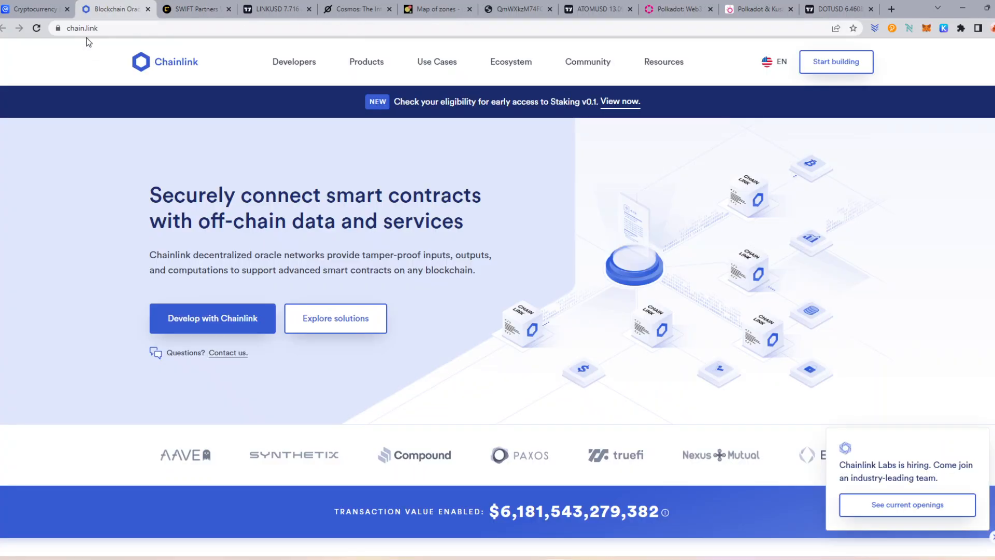
pyautogui.scroll(-3)
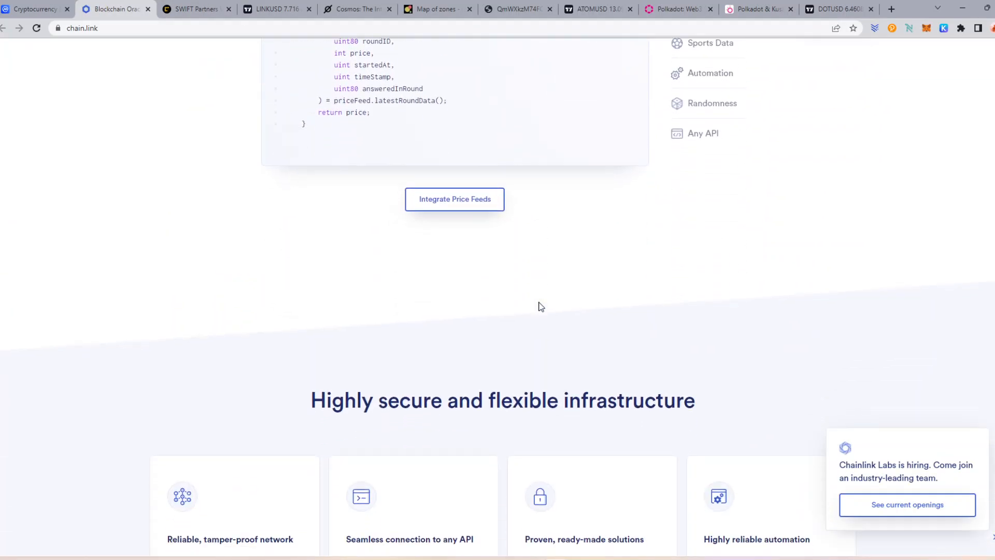
pyautogui.scroll(-3)
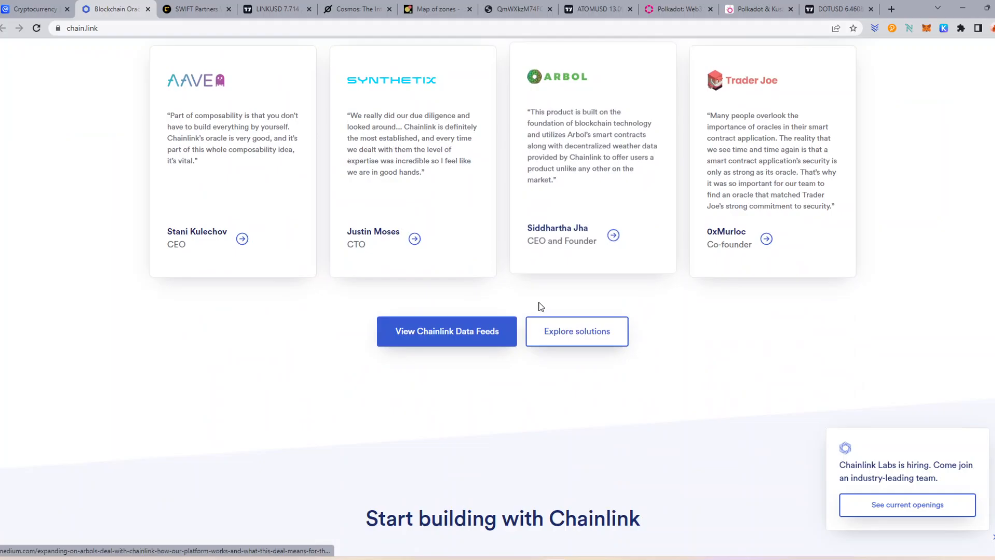
pyautogui.moveTo(673, 318)
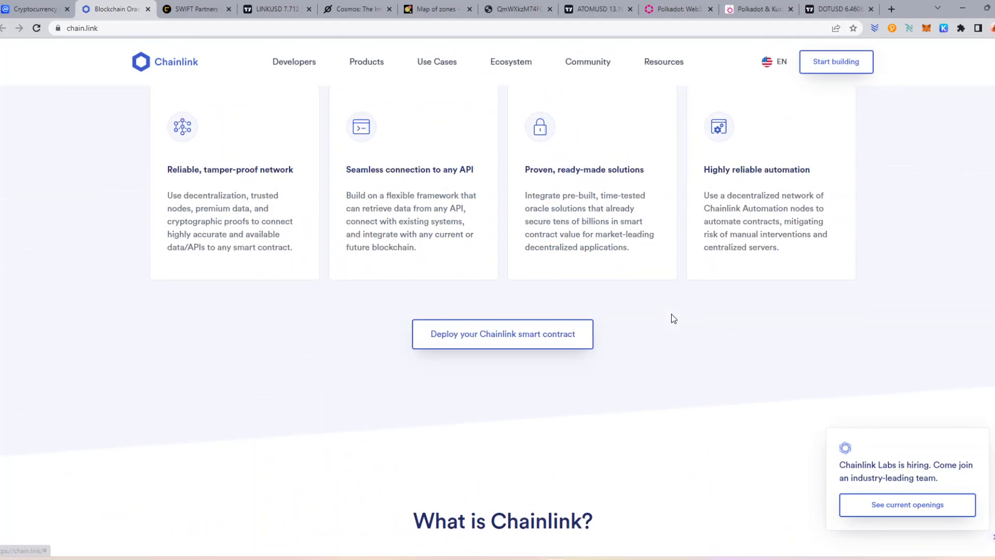
pyautogui.scroll(3)
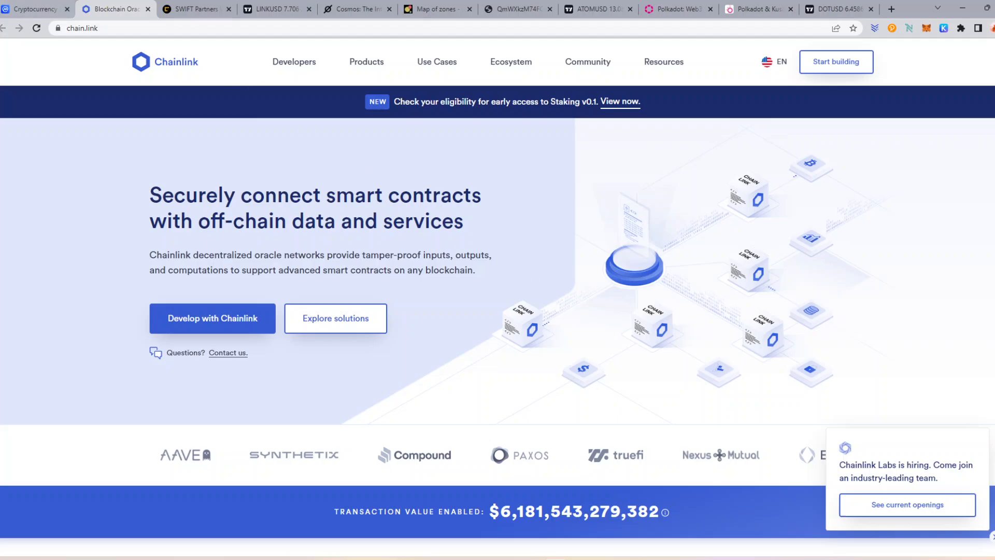
# Scroll CoinMarketCap's rankings to Chainlink LINK at rank 22, checking its homepage figure once more.
pyautogui.click(36, 9)
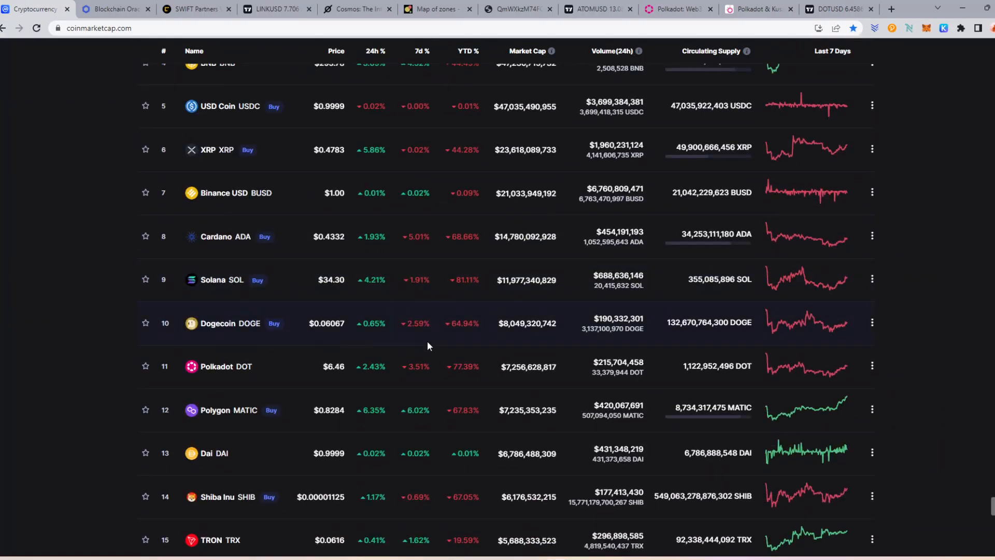
pyautogui.scroll(-3)
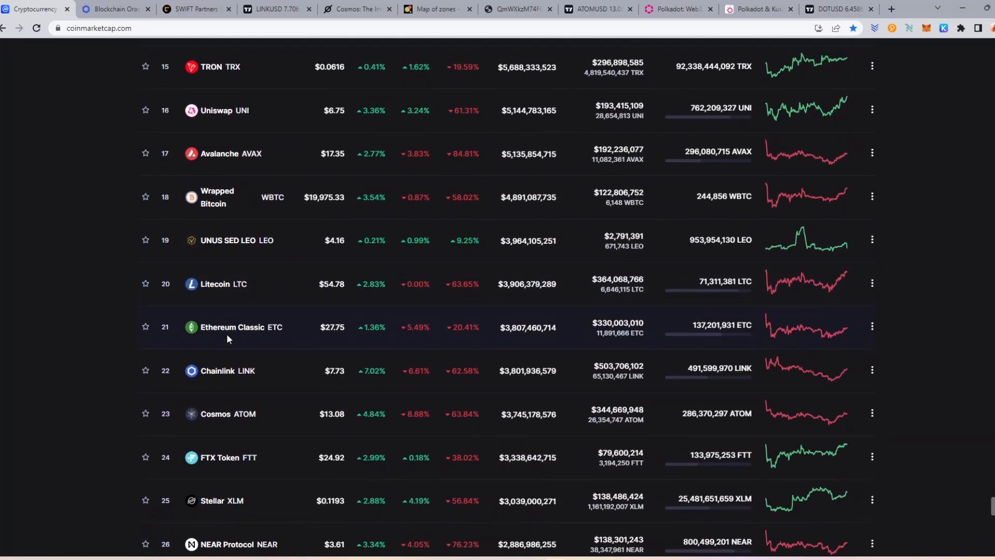
pyautogui.scroll(-3)
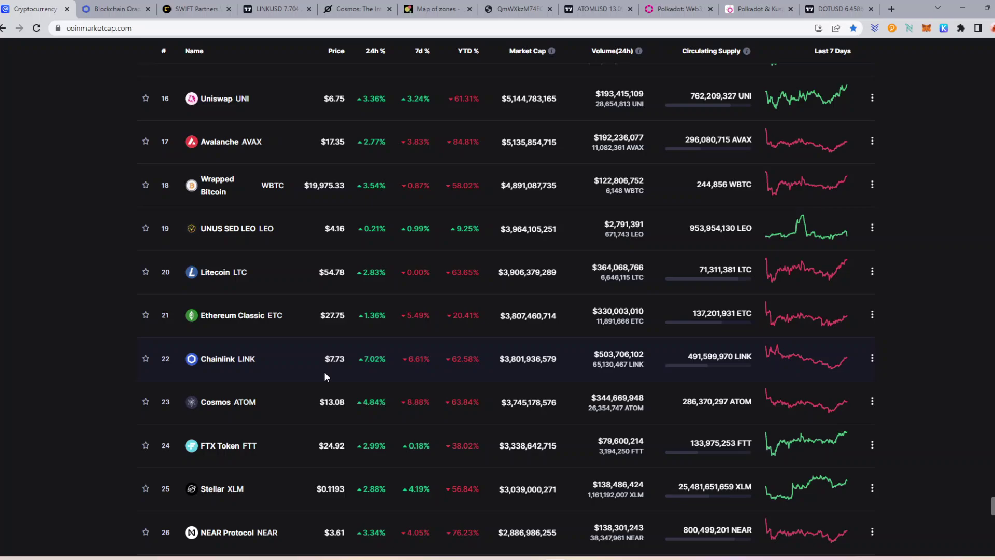
pyautogui.moveTo(218, 388)
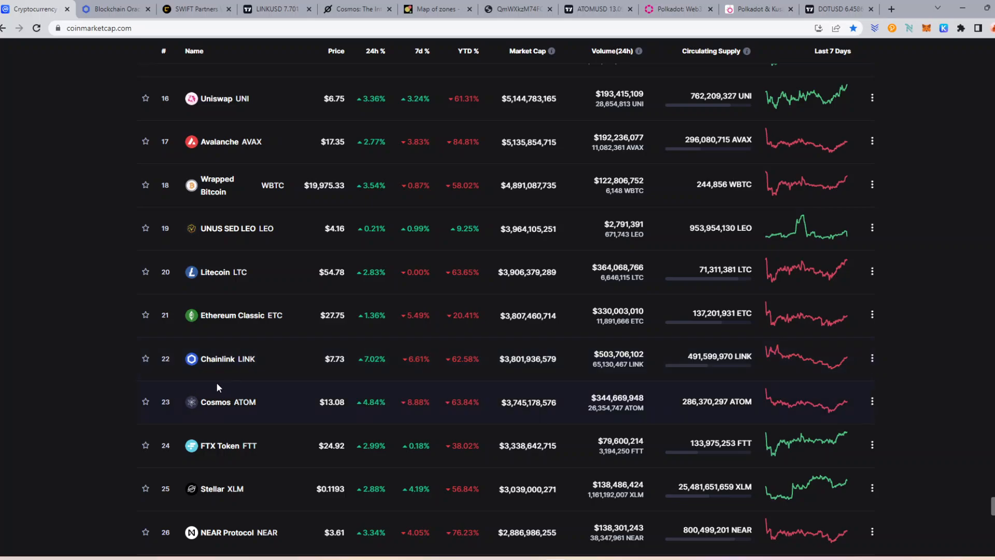
pyautogui.click(114, 10)
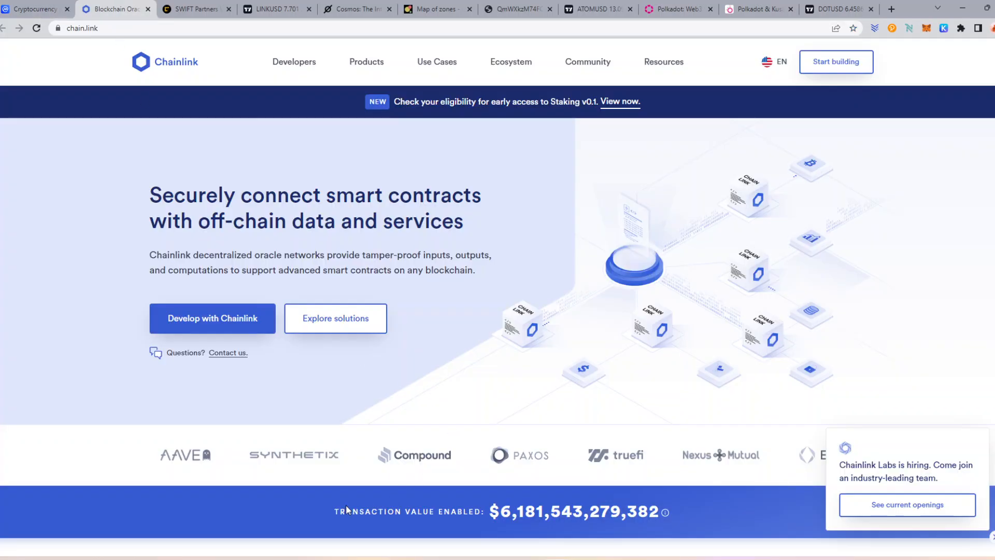
pyautogui.moveTo(446, 521)
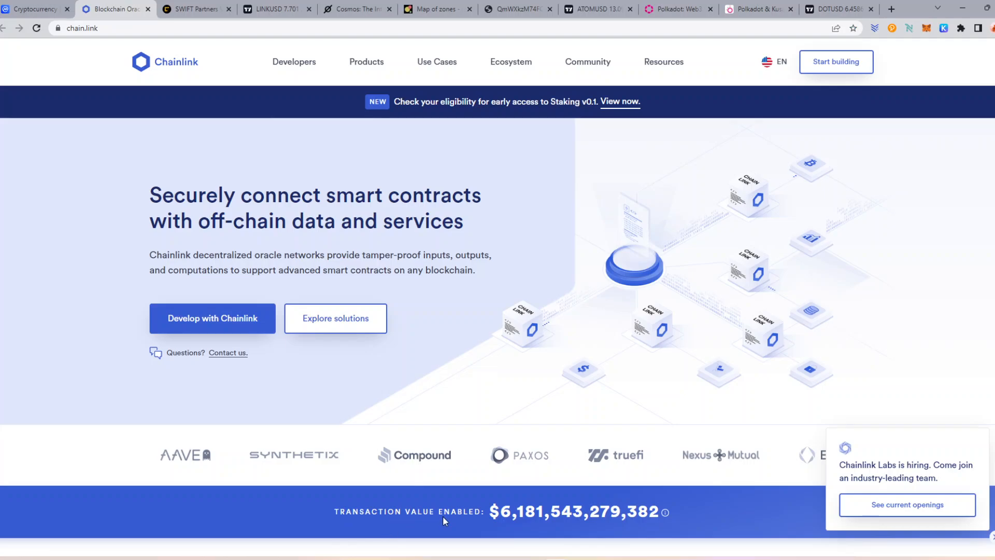
pyautogui.moveTo(512, 526)
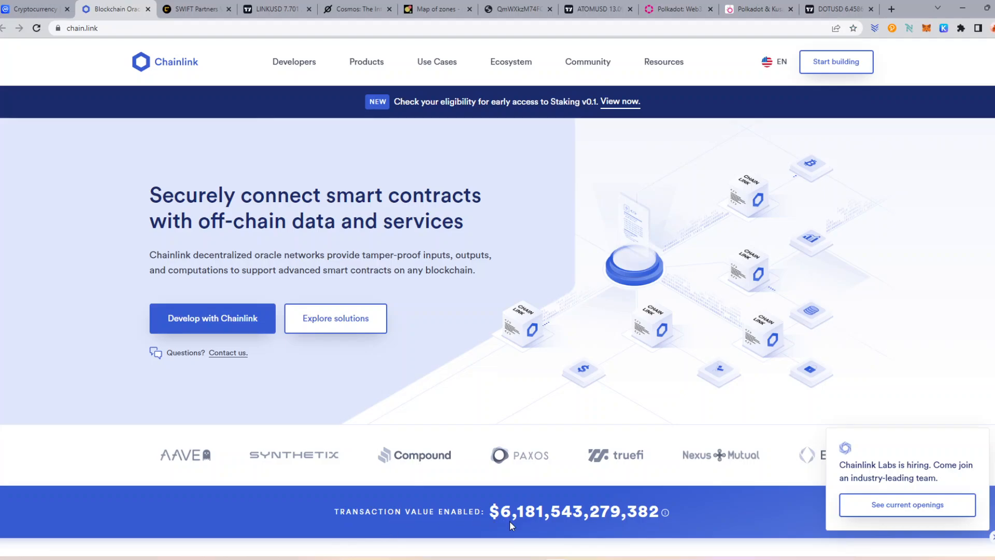
pyautogui.moveTo(525, 527)
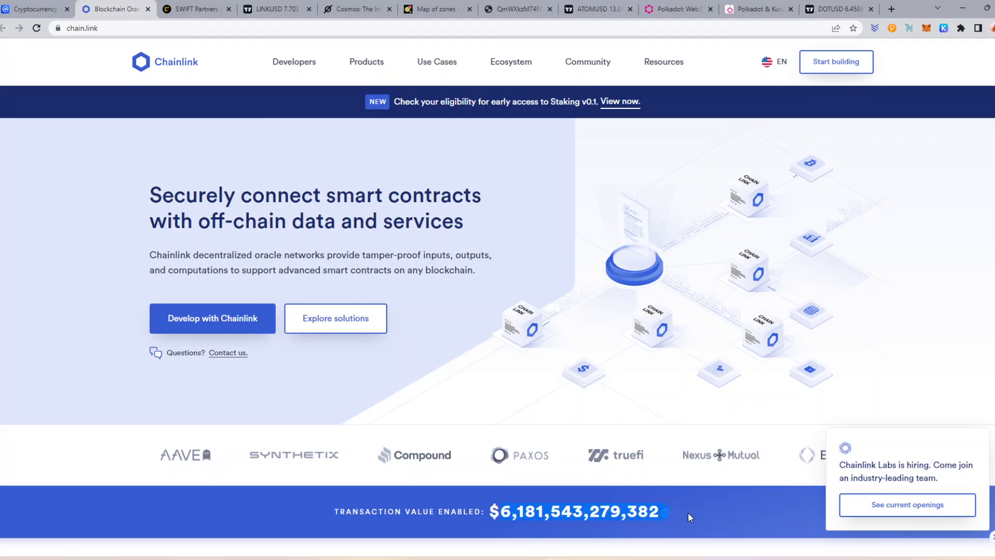
pyautogui.click(36, 10)
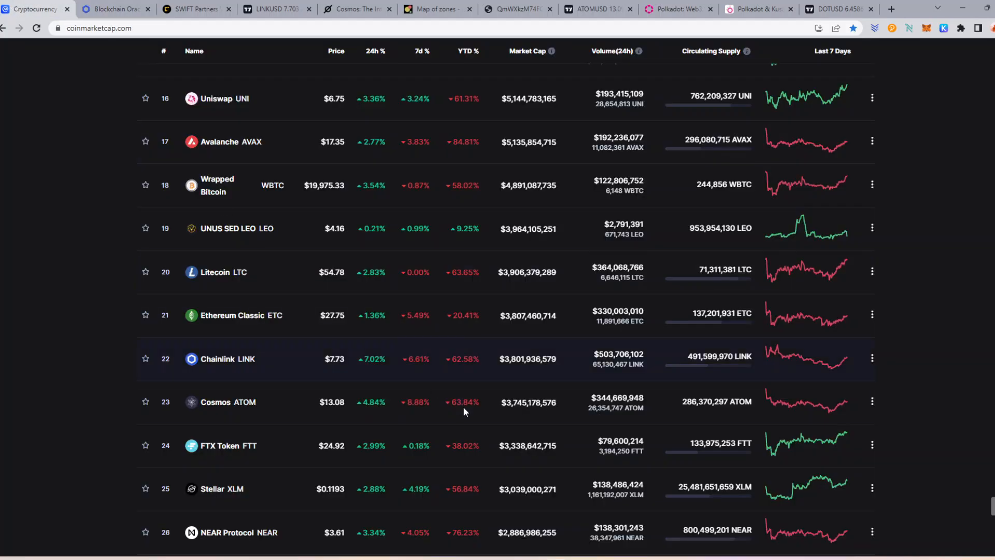
pyautogui.moveTo(525, 377)
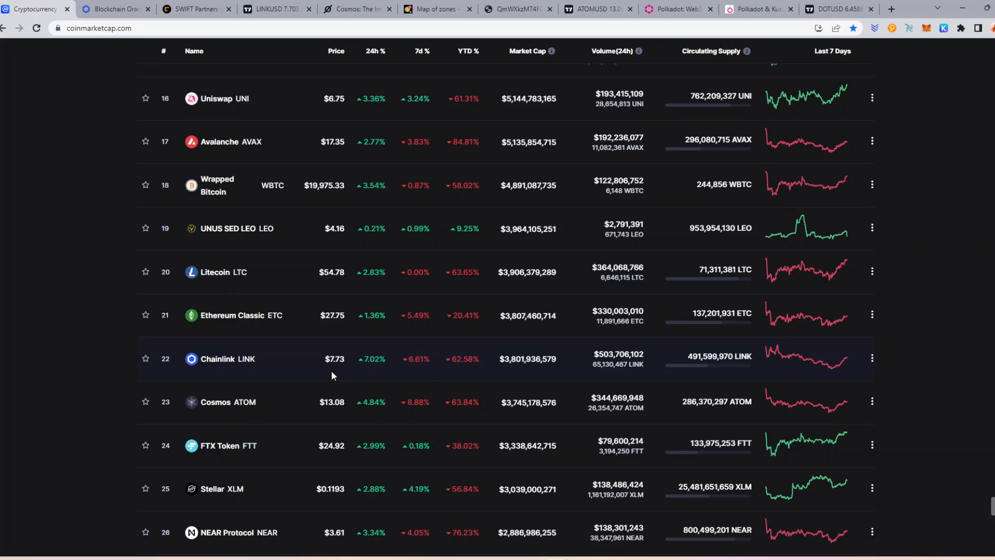
pyautogui.moveTo(338, 372)
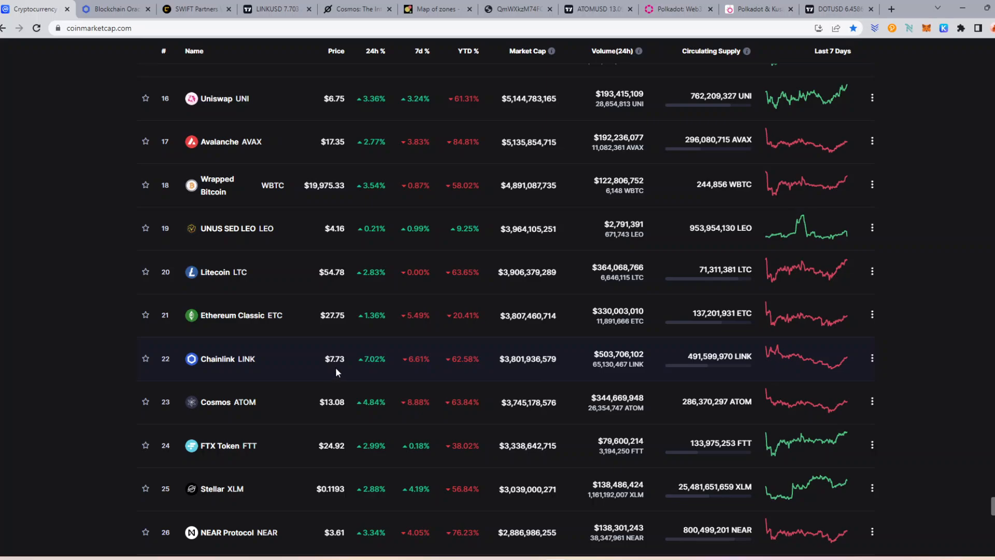
pyautogui.moveTo(465, 375)
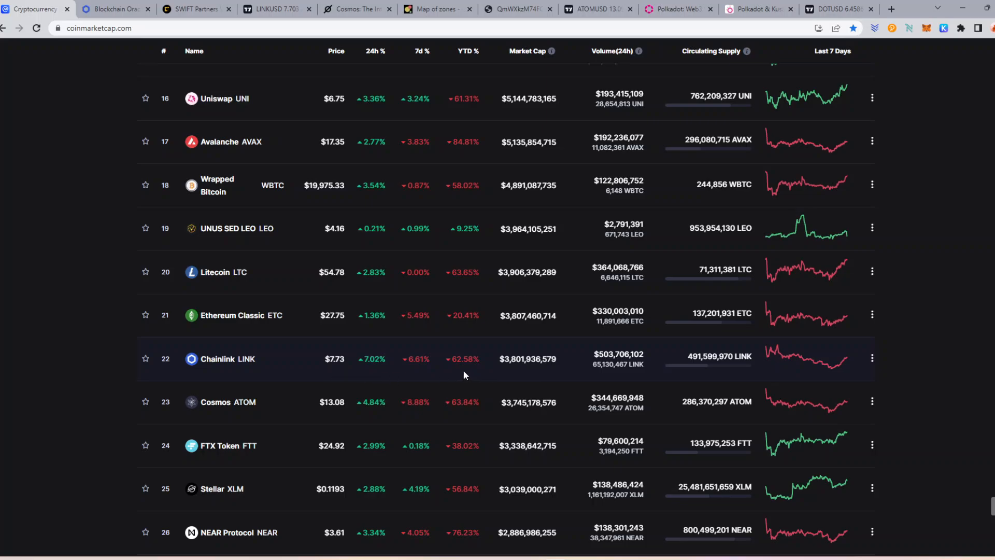
# Measure LINKUSD's roughly 85% drop from the May 2021 all-time high to the current price.
pyautogui.click(280, 10)
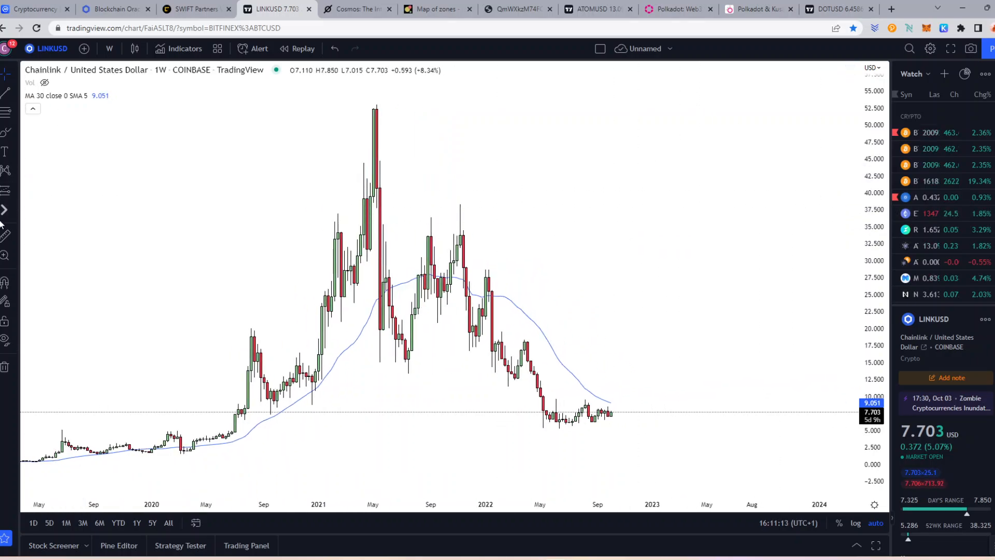
pyautogui.moveTo(383, 100)
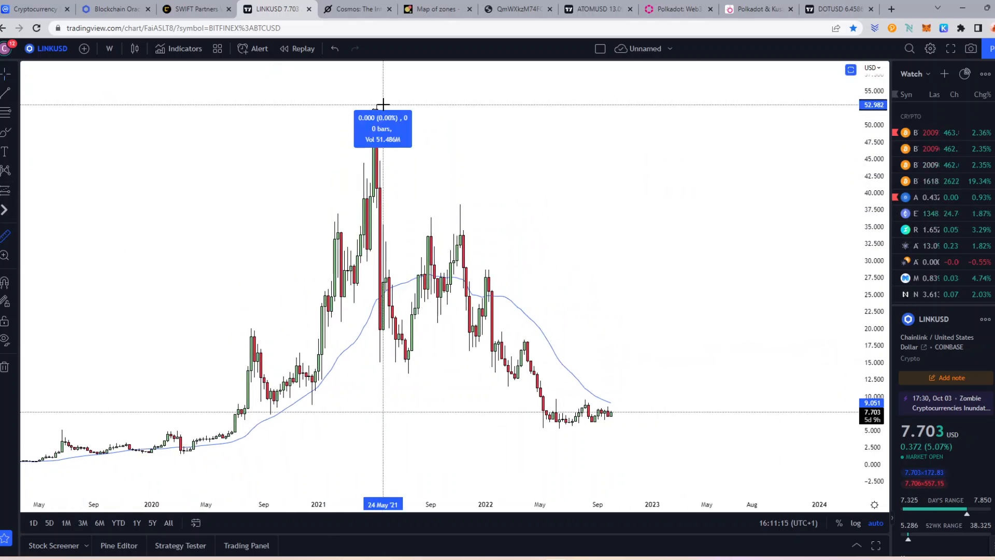
pyautogui.moveTo(383, 105); pyautogui.dragTo(621, 354)
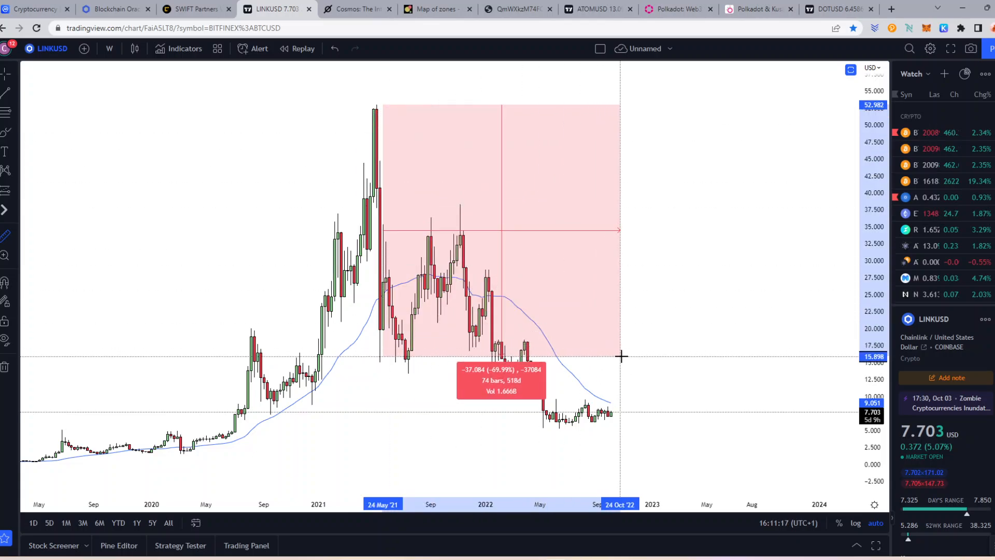
pyautogui.moveTo(619, 356); pyautogui.dragTo(662, 410)
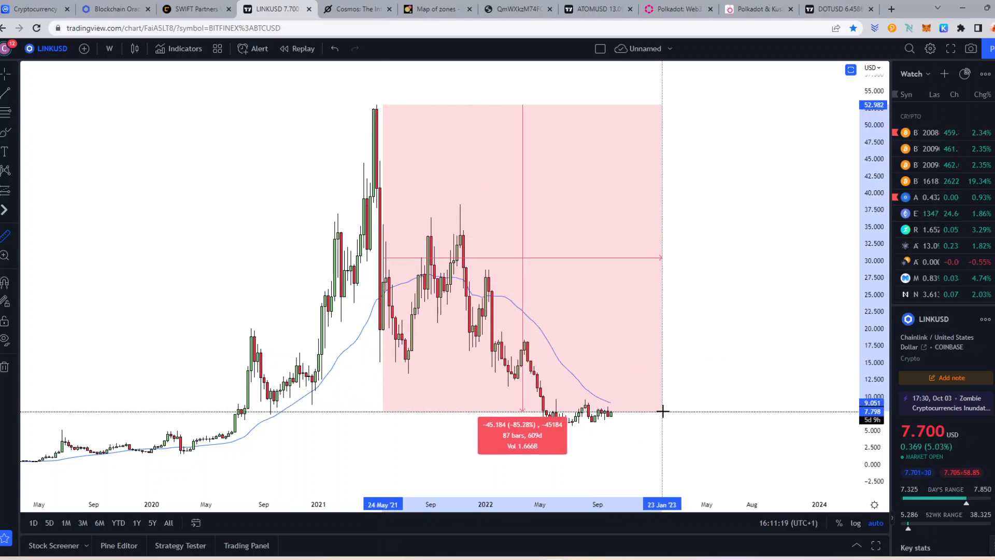
pyautogui.moveTo(664, 418)
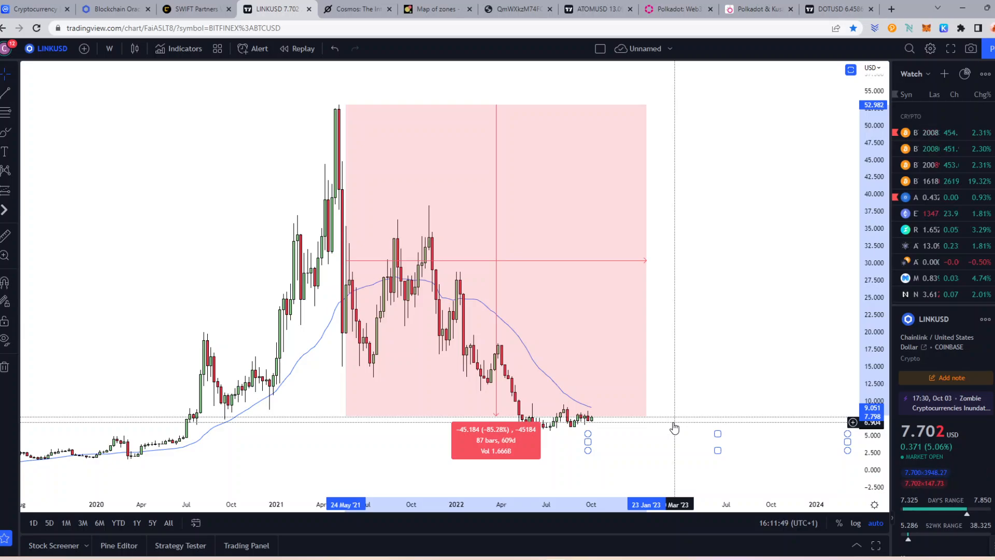
pyautogui.moveTo(635, 427)
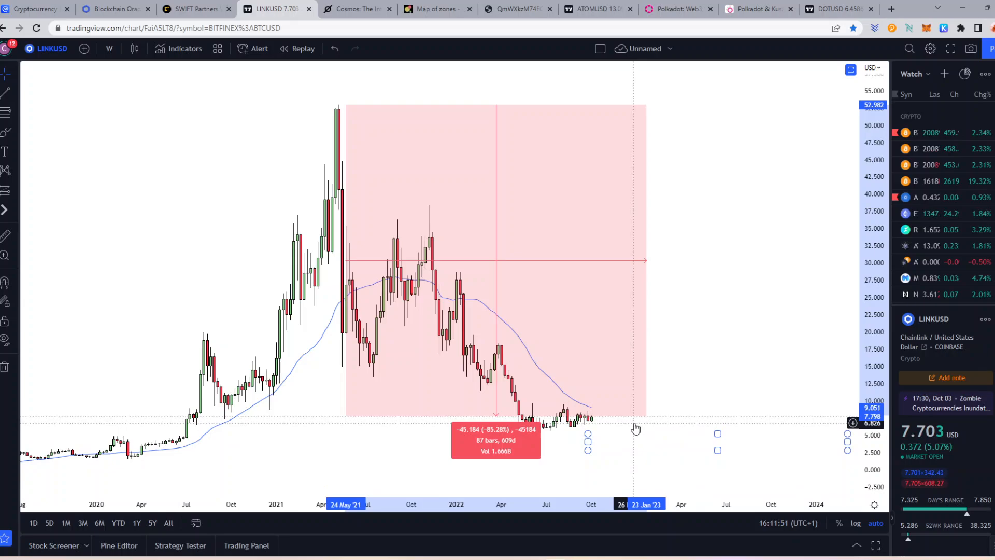
pyautogui.moveTo(676, 355)
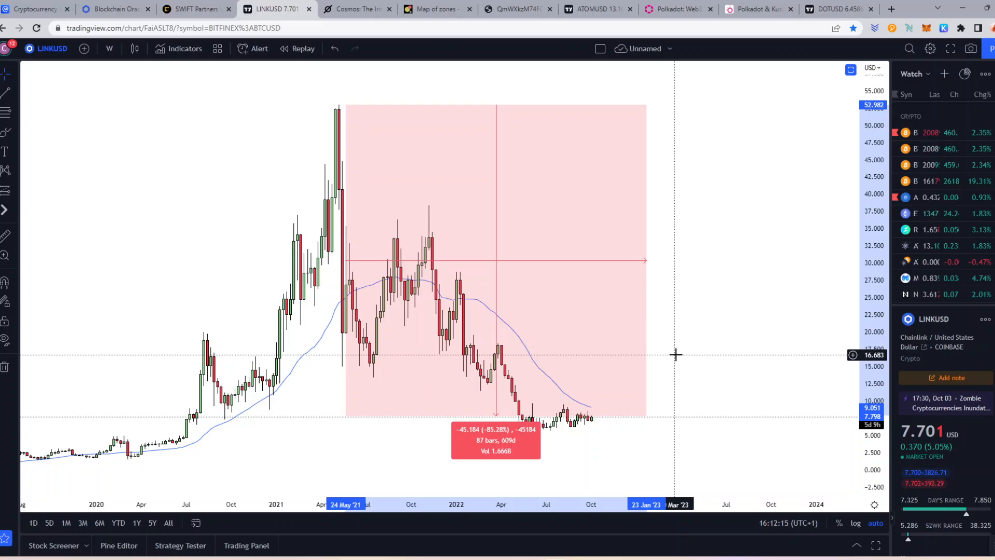
pyautogui.moveTo(173, 160)
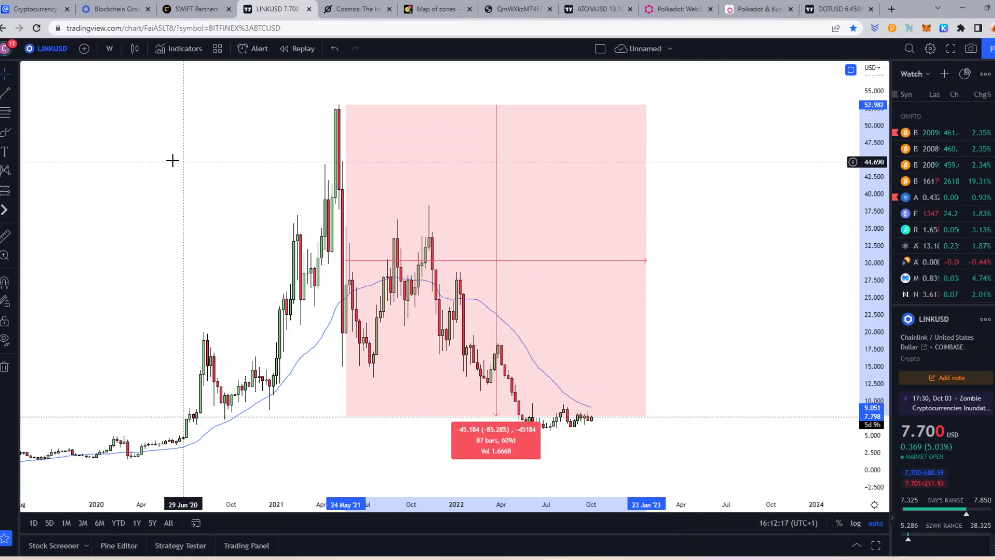
pyautogui.moveTo(266, 253)
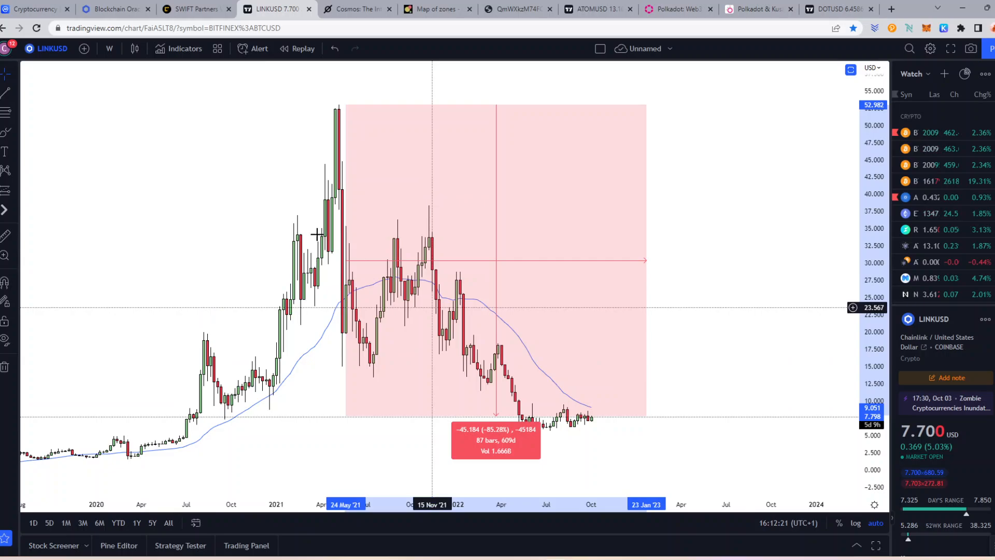
pyautogui.moveTo(553, 401)
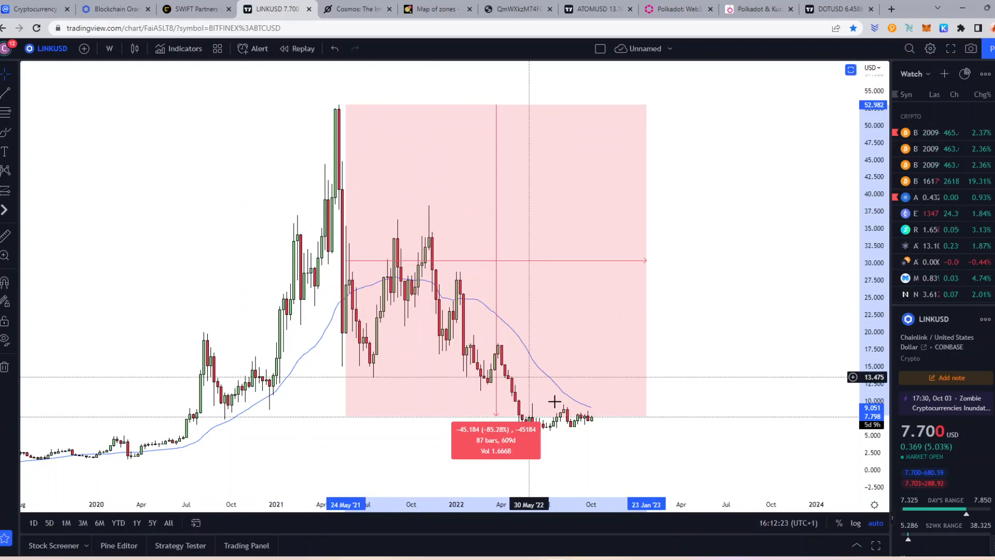
pyautogui.moveTo(607, 374)
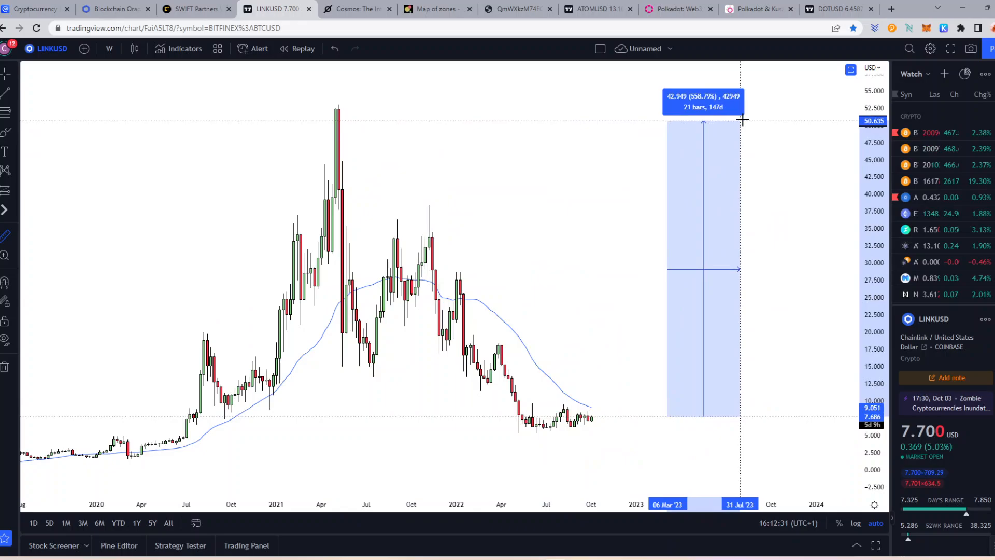
# Extend the projected 2023 range up to the $52.8 ATH level, about 587% above current.
pyautogui.moveTo(738, 120); pyautogui.dragTo(754, 111)
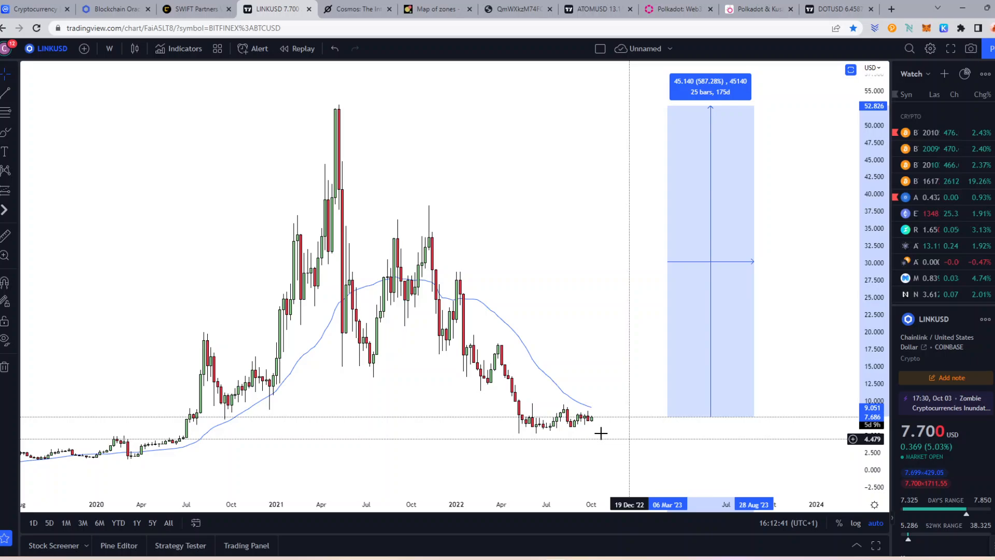
pyautogui.moveTo(628, 441)
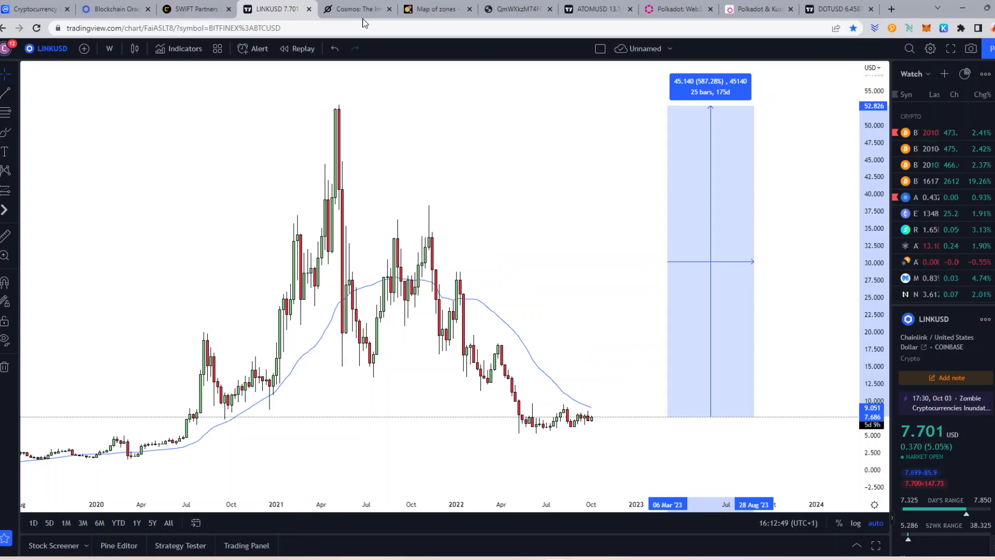
# Review the Cosmos homepage and CoinMarketCap rankings, then show the Map of Zones with 49 zones.
pyautogui.click(356, 8)
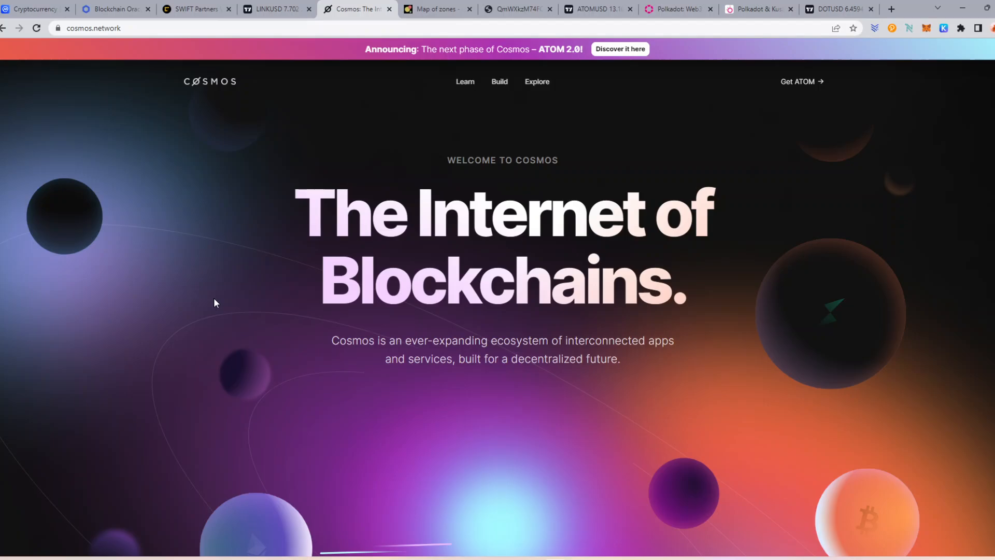
pyautogui.moveTo(405, 67)
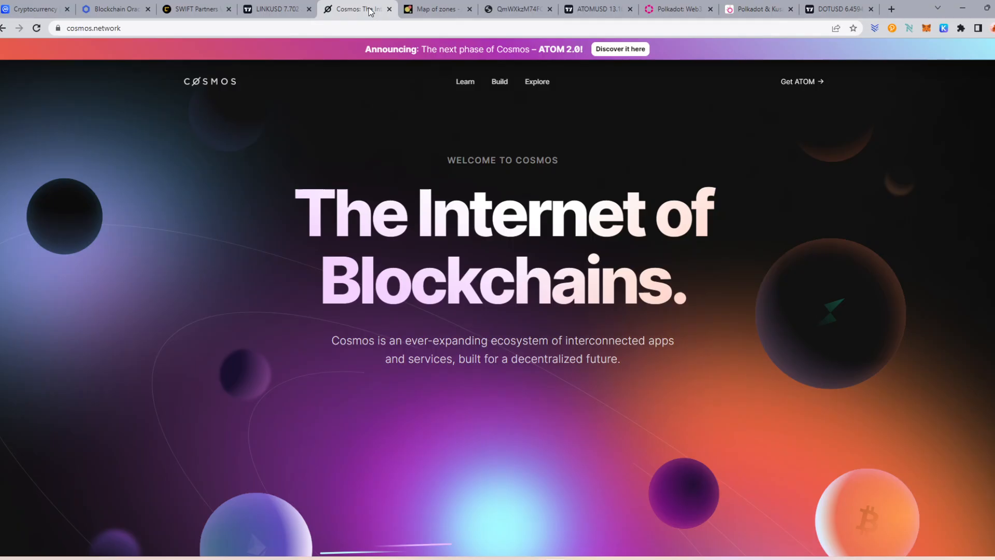
pyautogui.moveTo(269, 304)
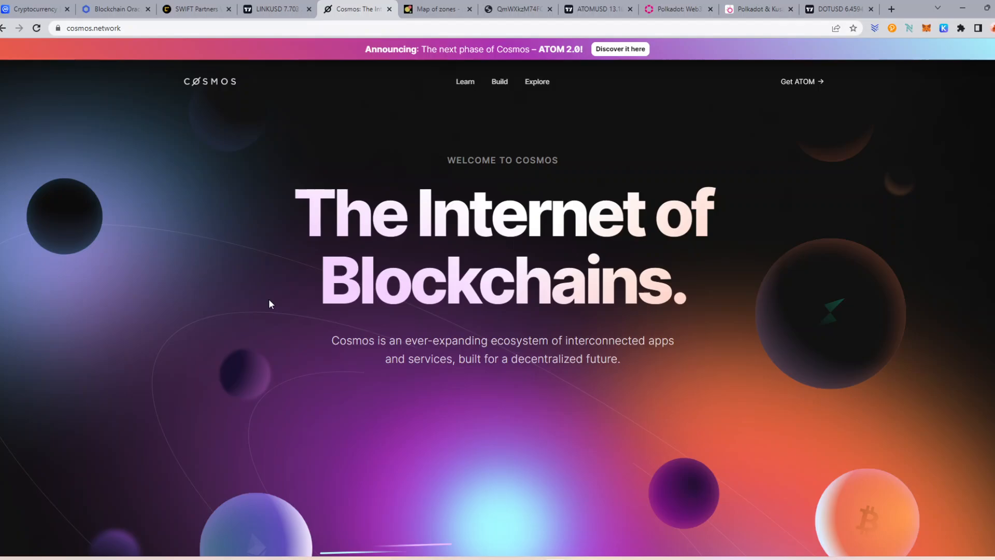
pyautogui.click(35, 9)
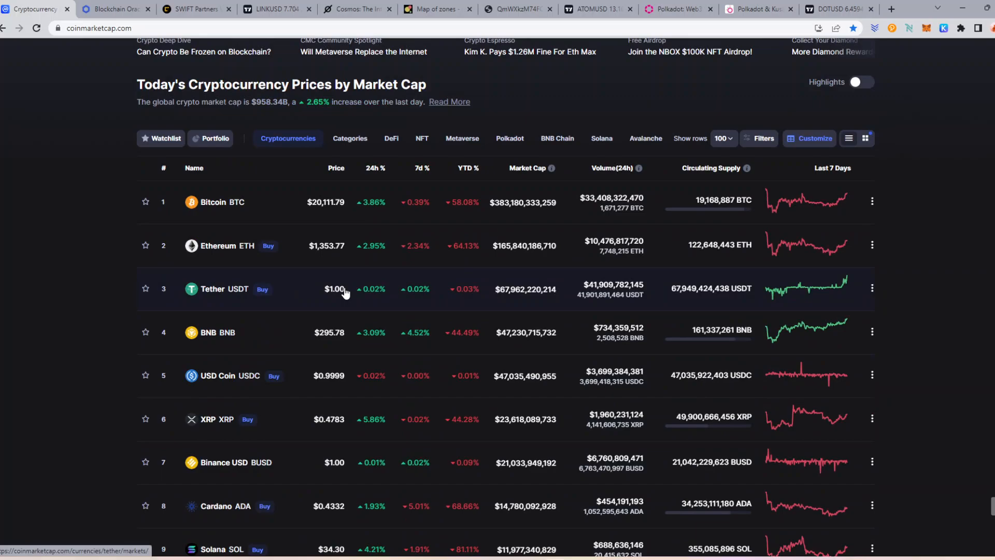
pyautogui.moveTo(261, 270)
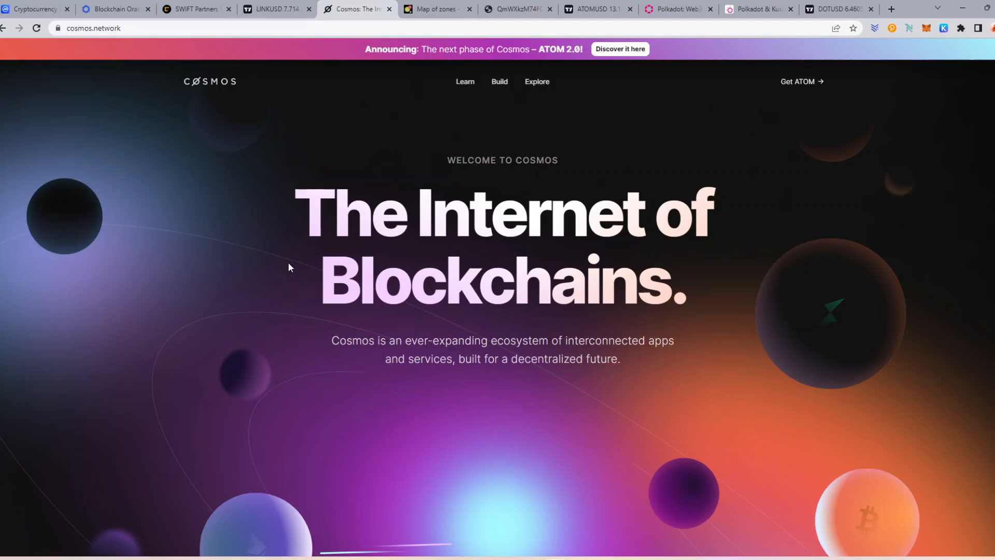
pyautogui.moveTo(458, 6)
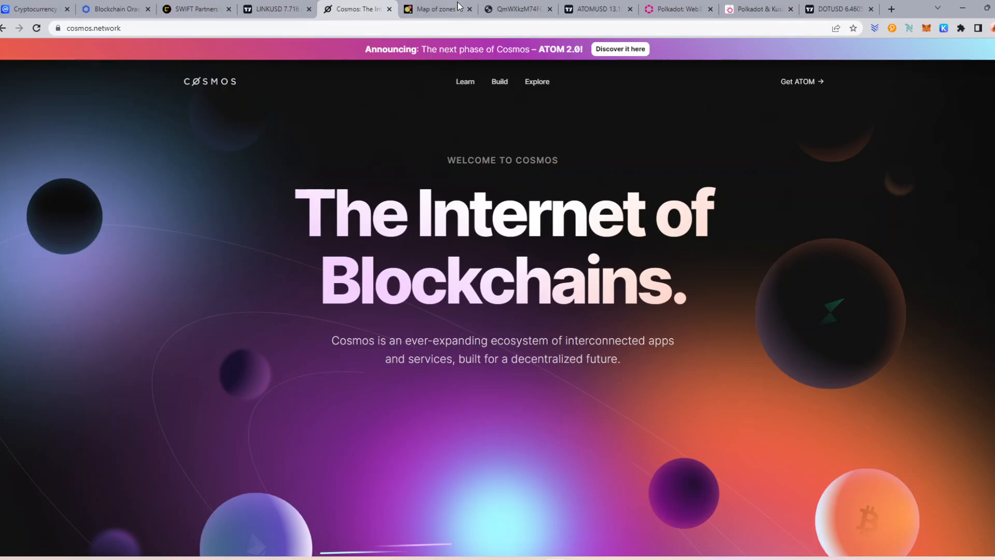
pyautogui.click(442, 10)
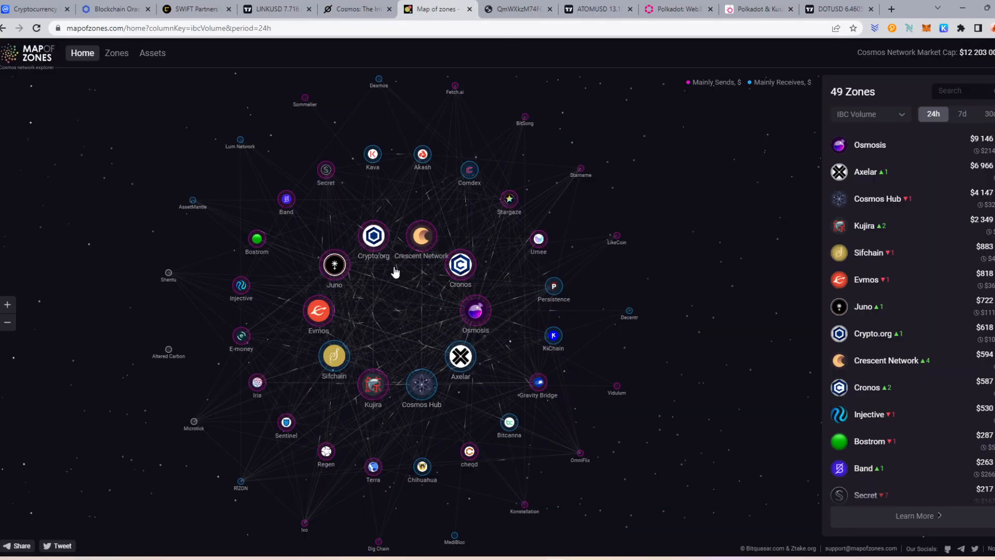
pyautogui.moveTo(353, 267)
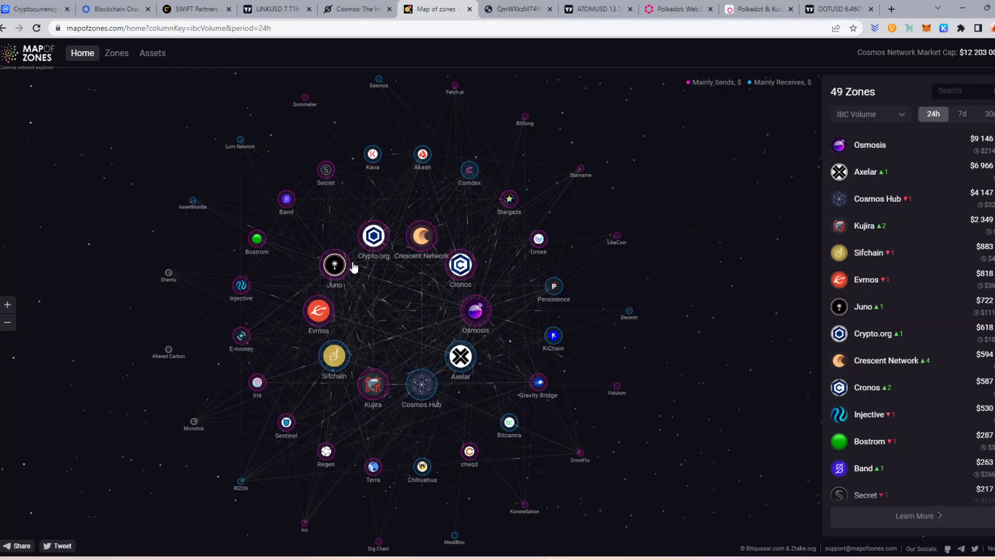
pyautogui.click(461, 267)
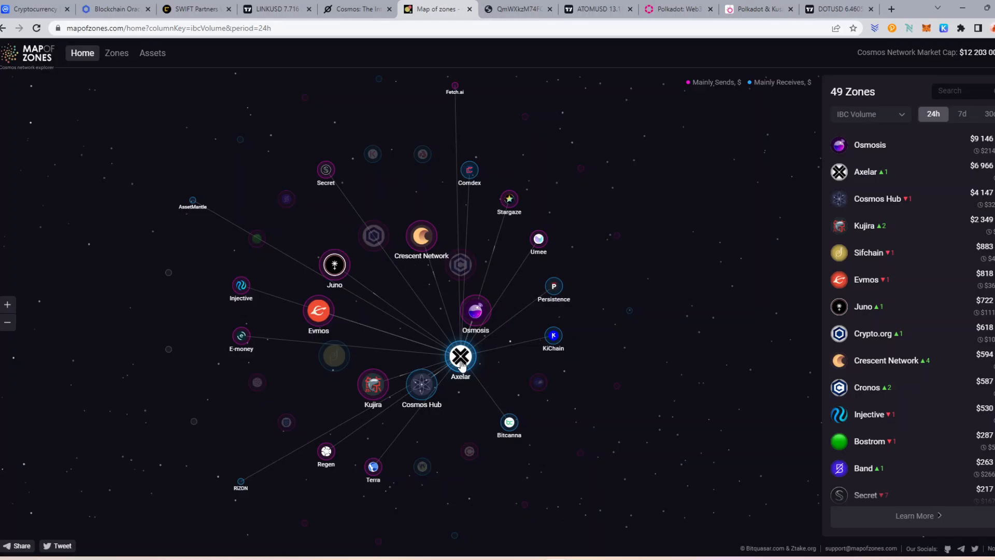
pyautogui.click(319, 311)
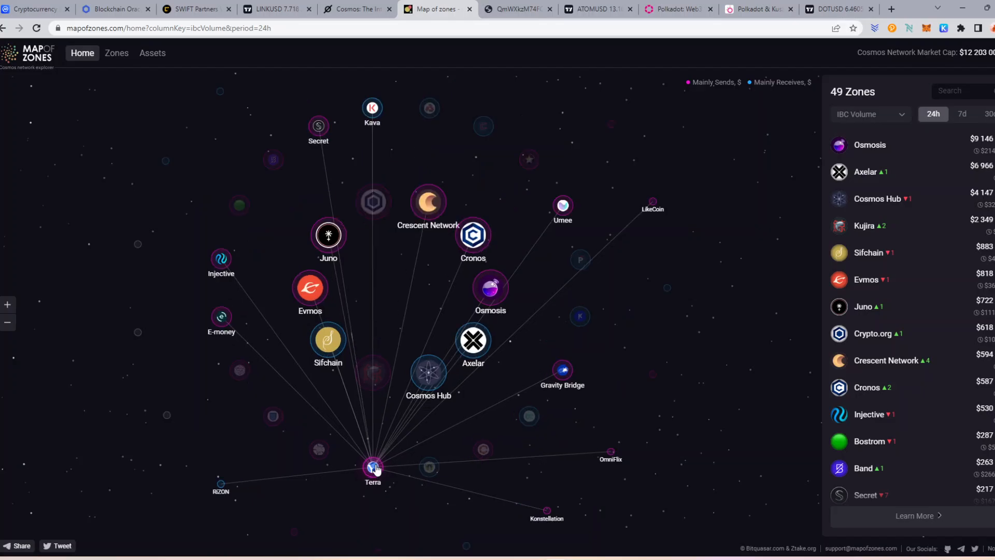
pyautogui.click(38, 10)
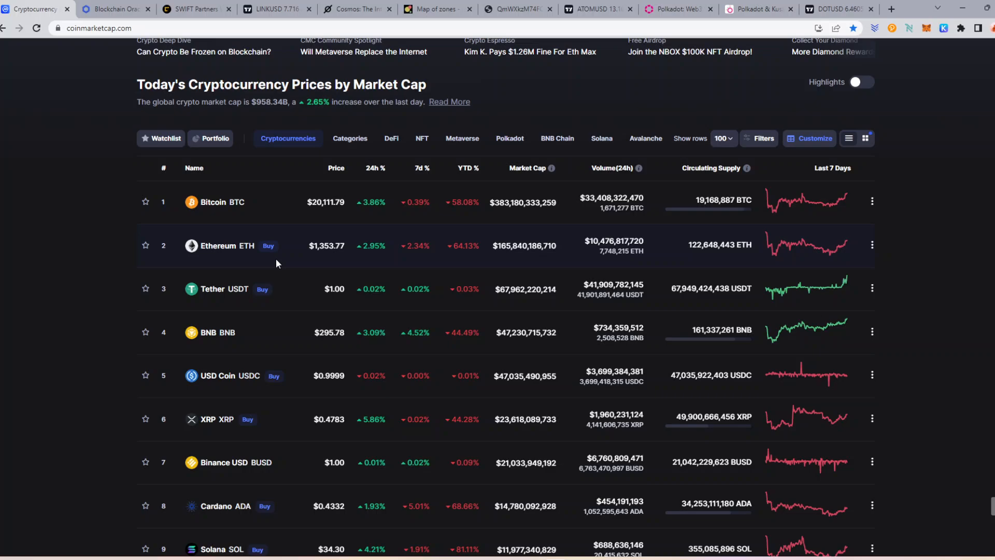
pyautogui.scroll(-3)
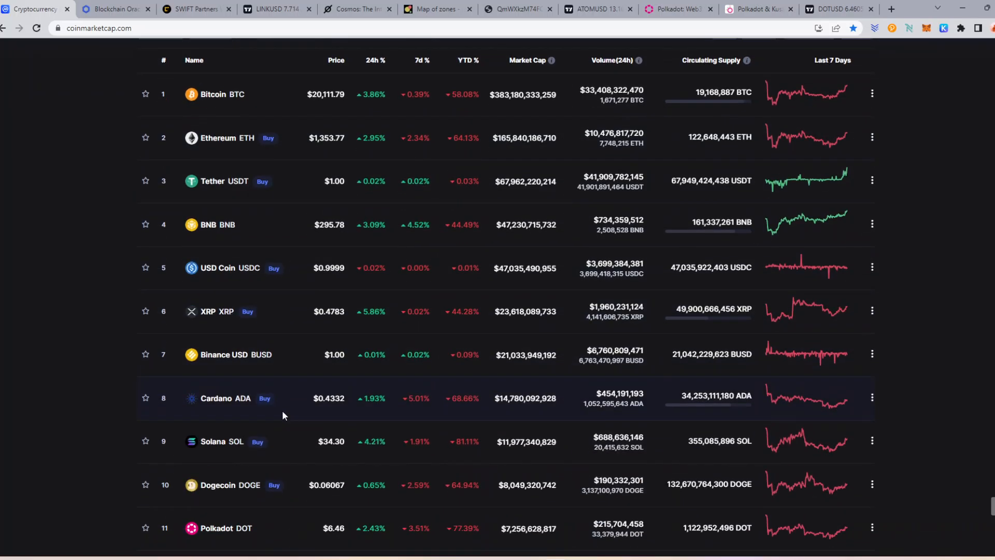
pyautogui.scroll(-3)
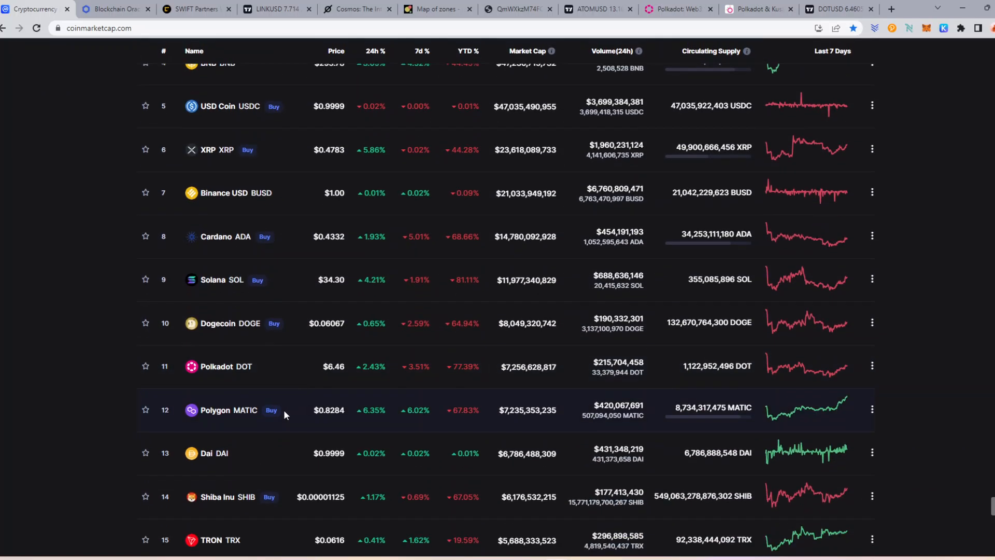
pyautogui.scroll(-3)
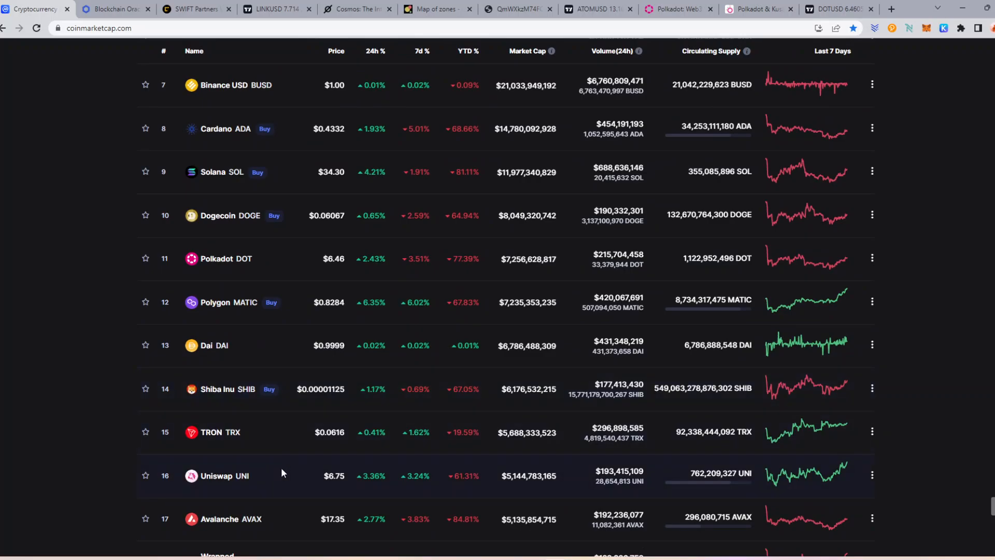
pyautogui.scroll(-3)
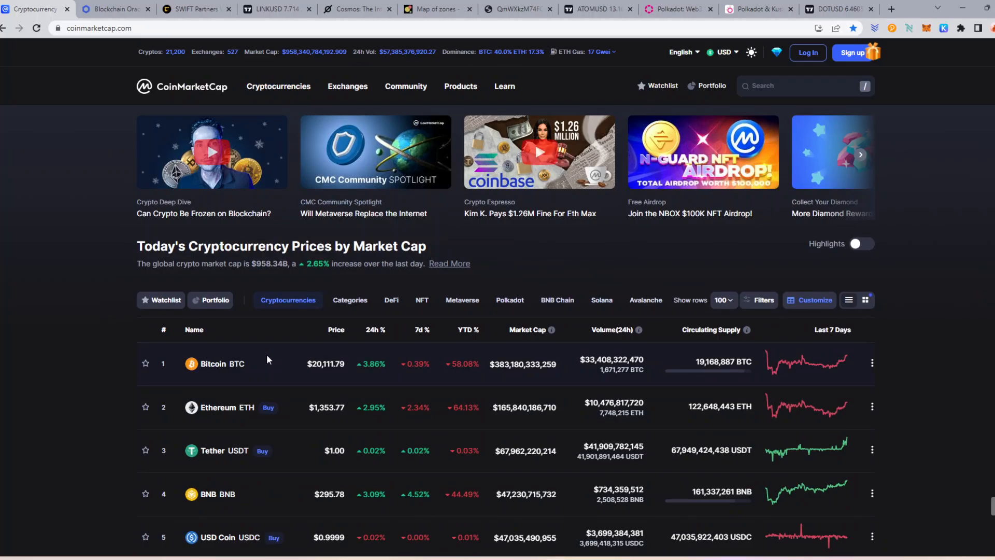
pyautogui.click(436, 9)
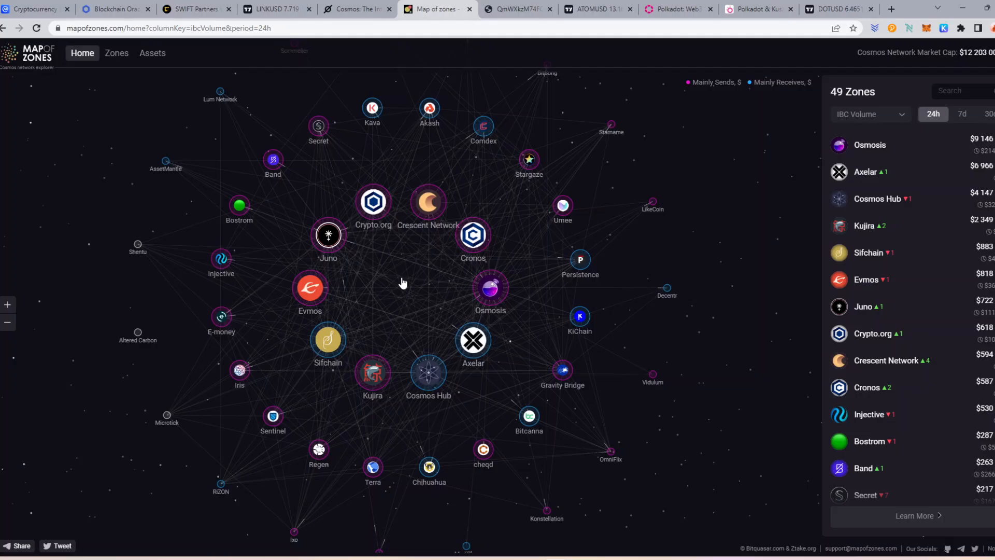
# Read the enlarged ATOM old-versus-new issuance charts in Figures 4 and 5, returning to Map of Zones.
pyautogui.click(521, 8)
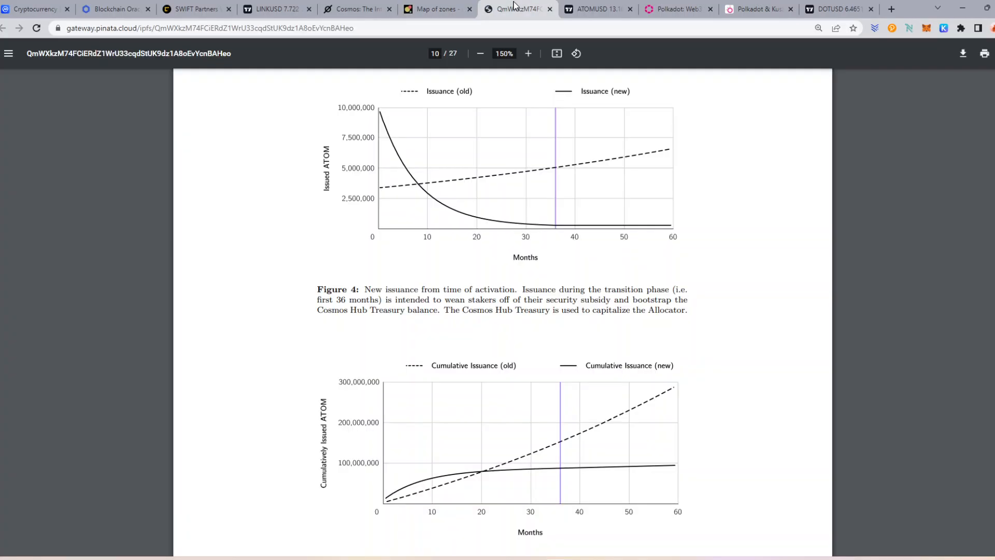
pyautogui.scroll(-3)
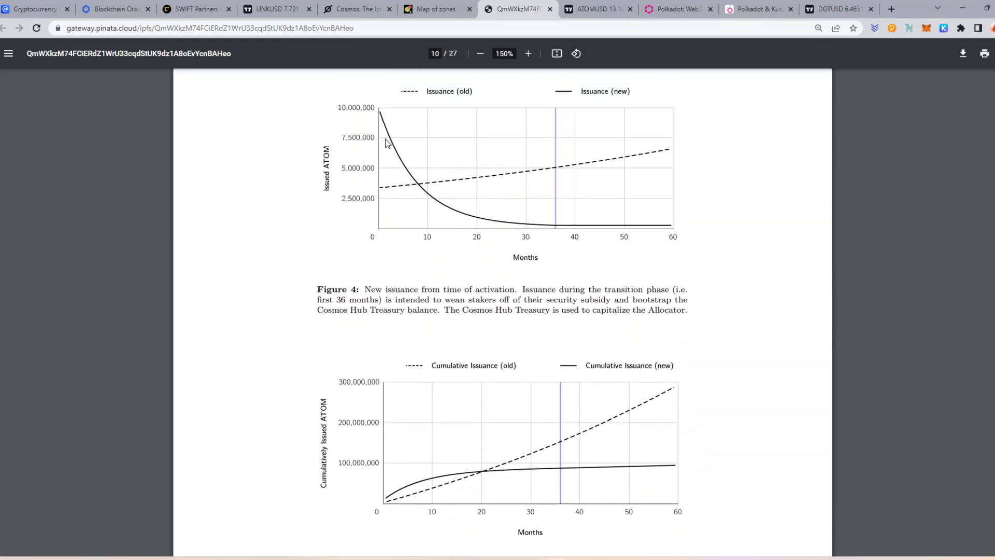
pyautogui.moveTo(493, 216)
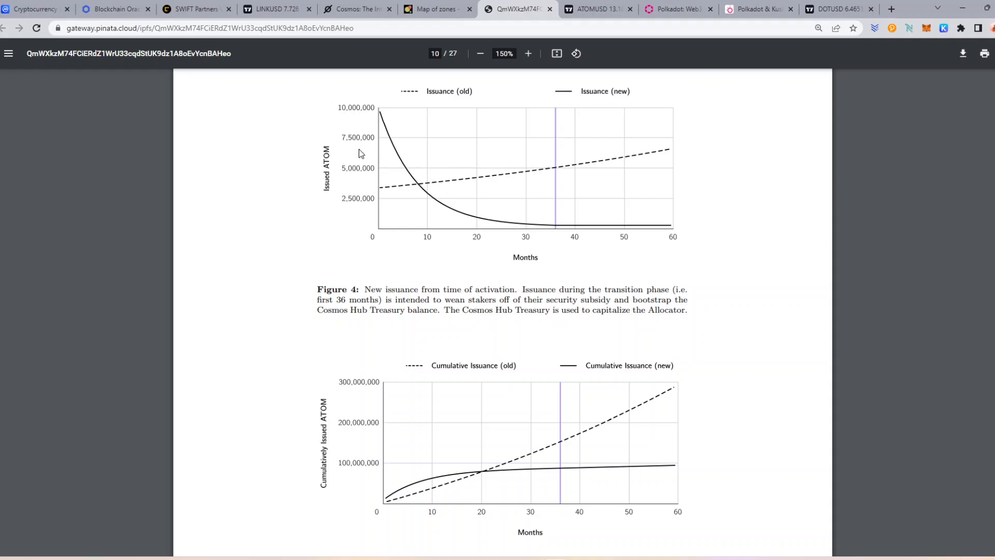
pyautogui.moveTo(378, 201)
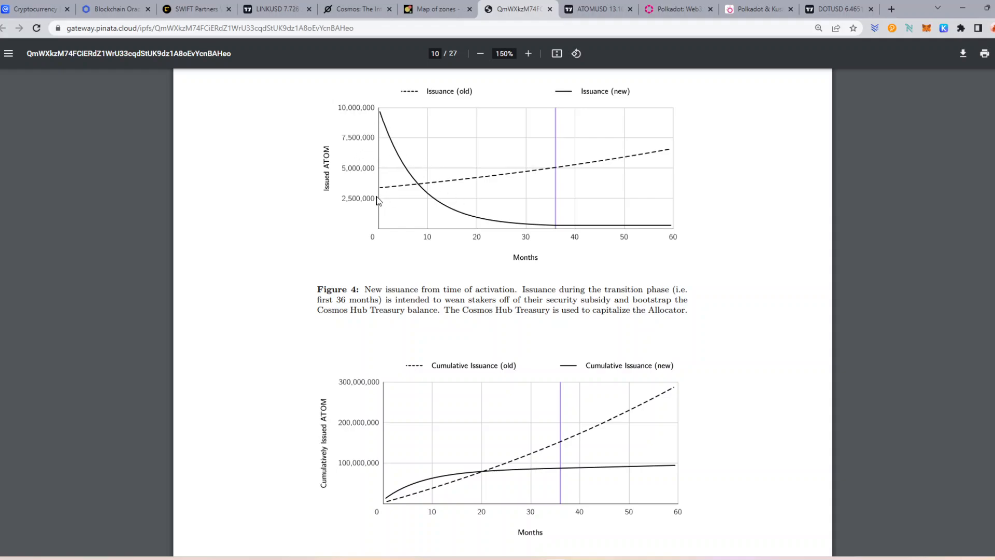
pyautogui.moveTo(527, 72)
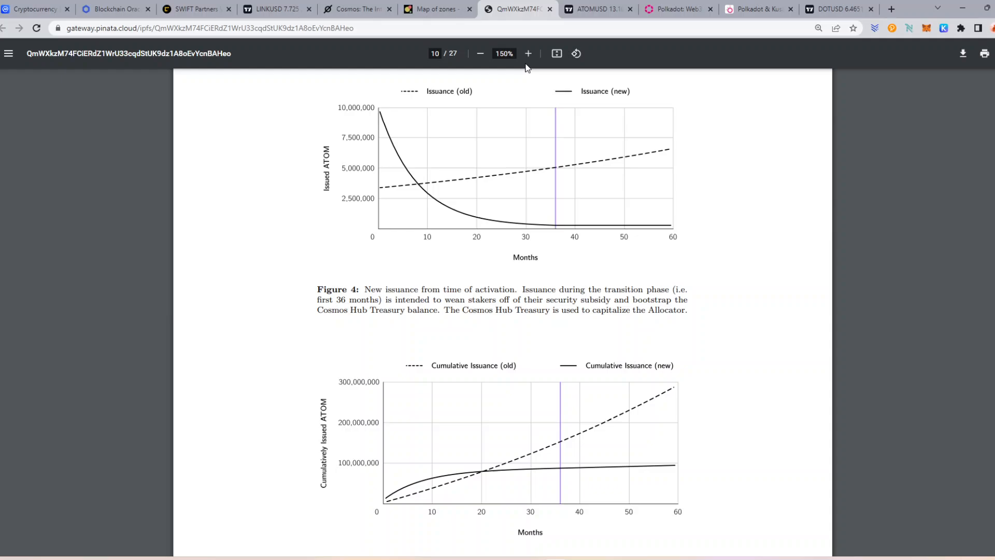
pyautogui.click(528, 53)
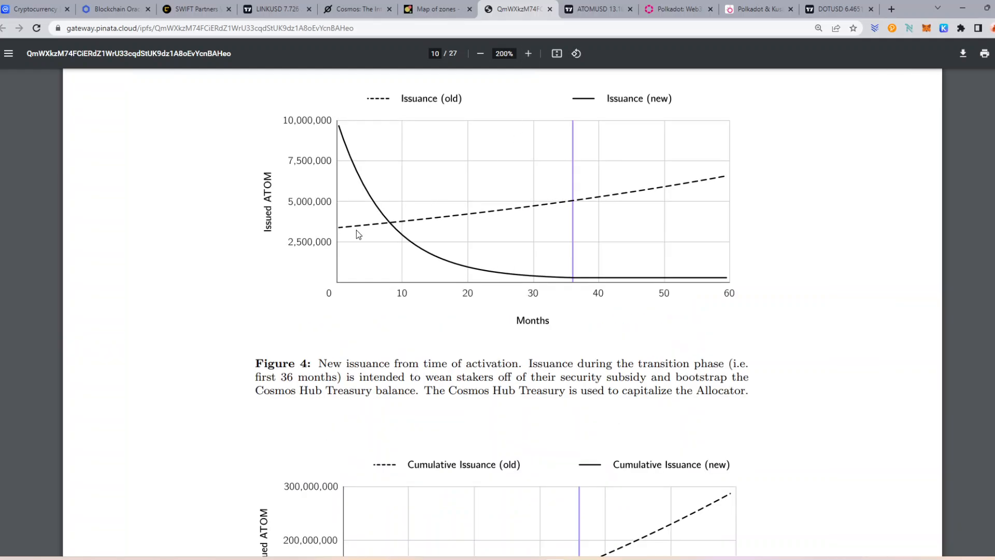
pyautogui.moveTo(354, 264)
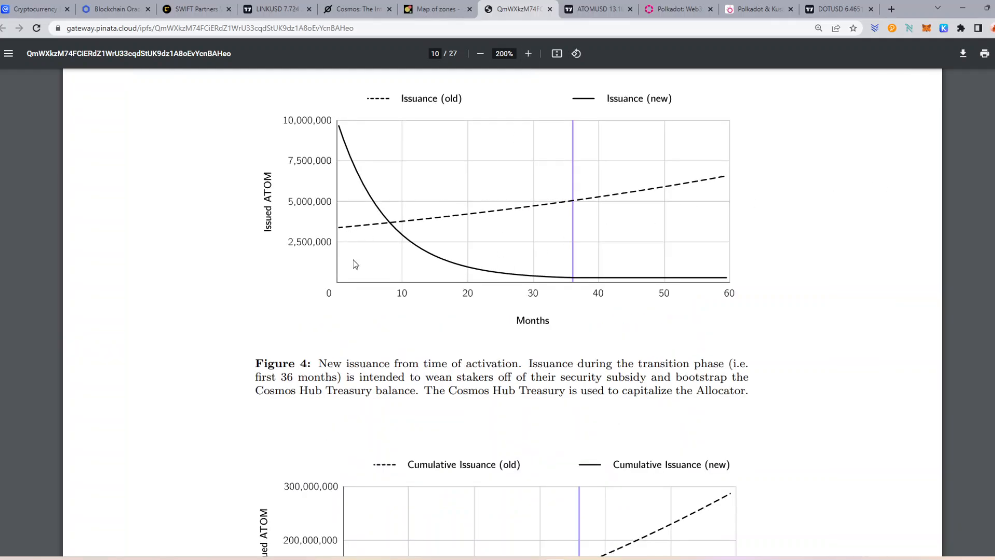
pyautogui.moveTo(578, 227)
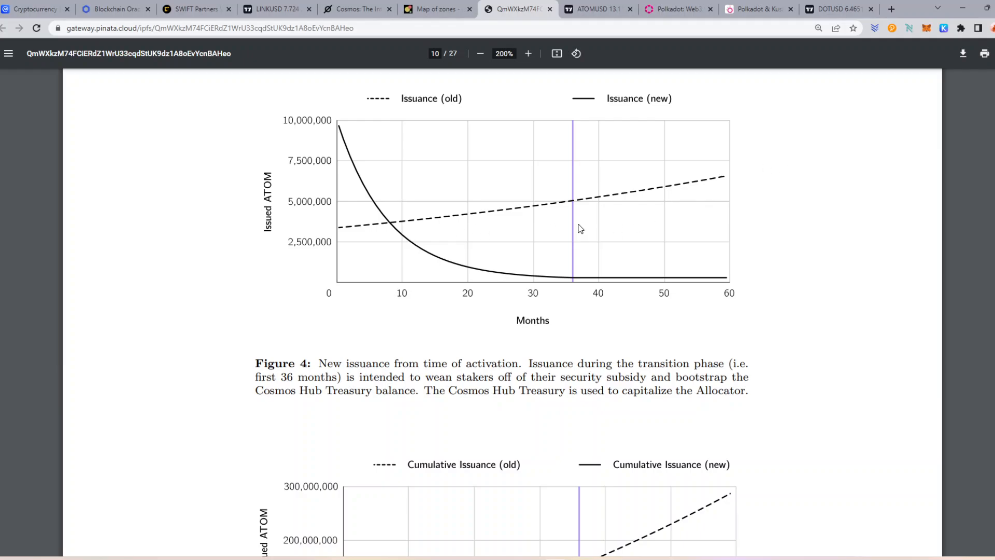
pyautogui.moveTo(660, 335)
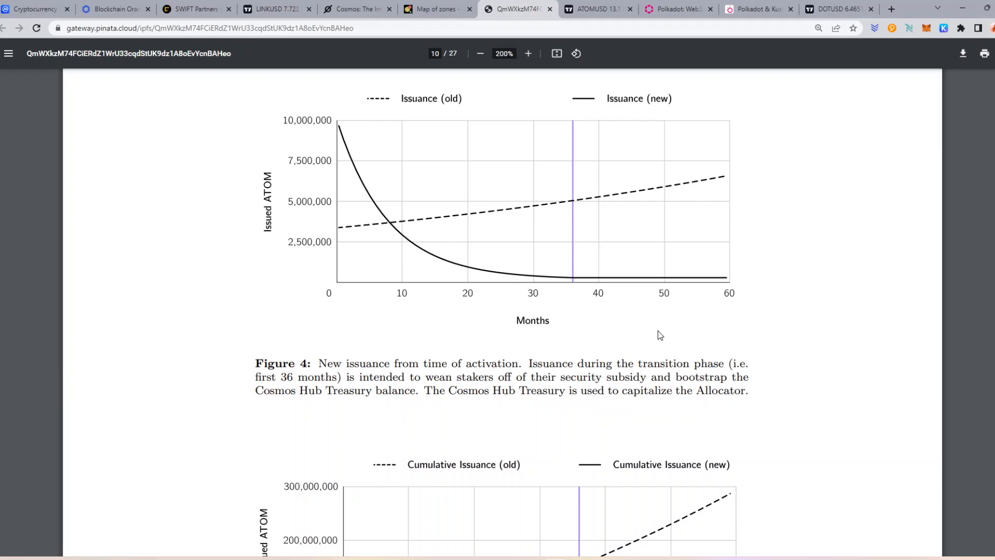
pyautogui.scroll(-3)
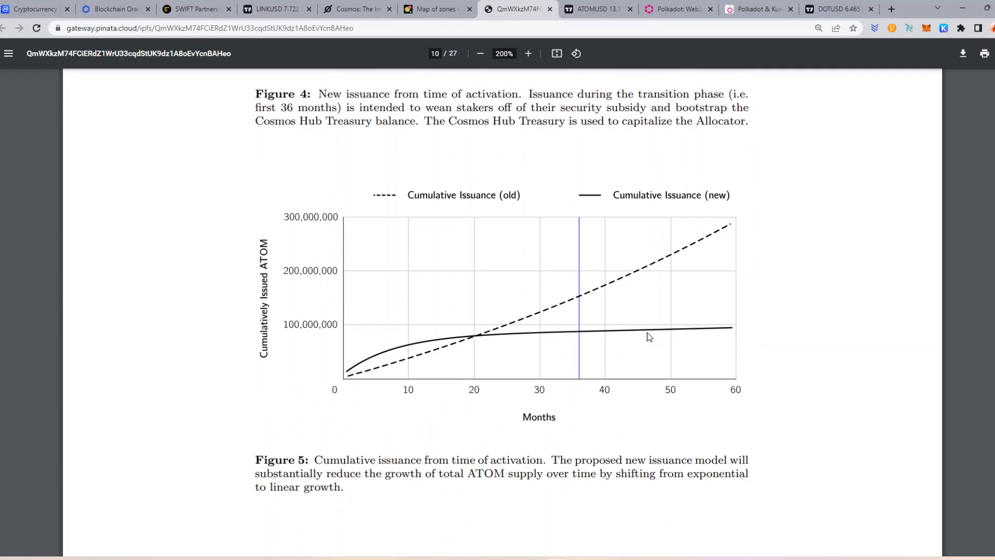
pyautogui.moveTo(537, 340)
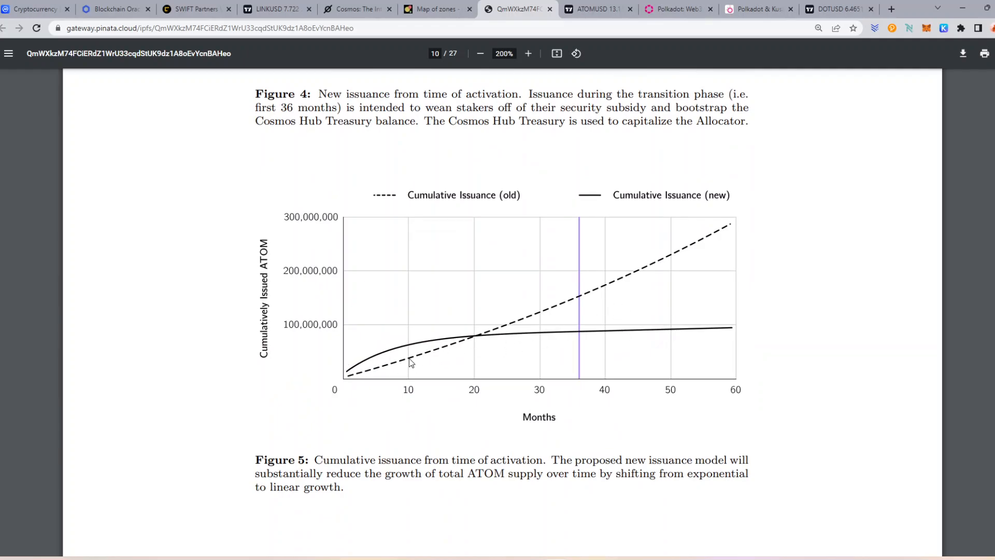
pyautogui.moveTo(649, 306)
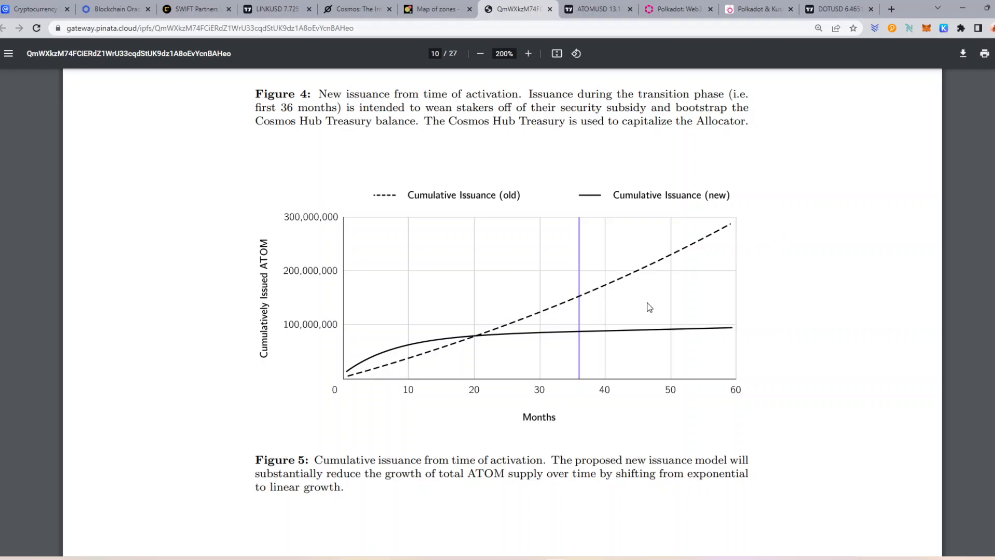
pyautogui.moveTo(344, 401)
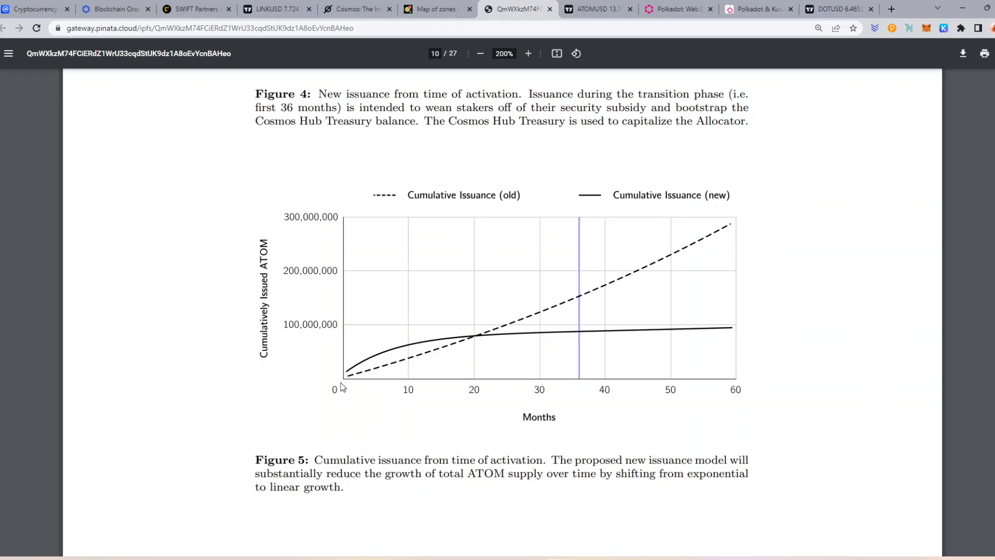
pyautogui.moveTo(409, 356)
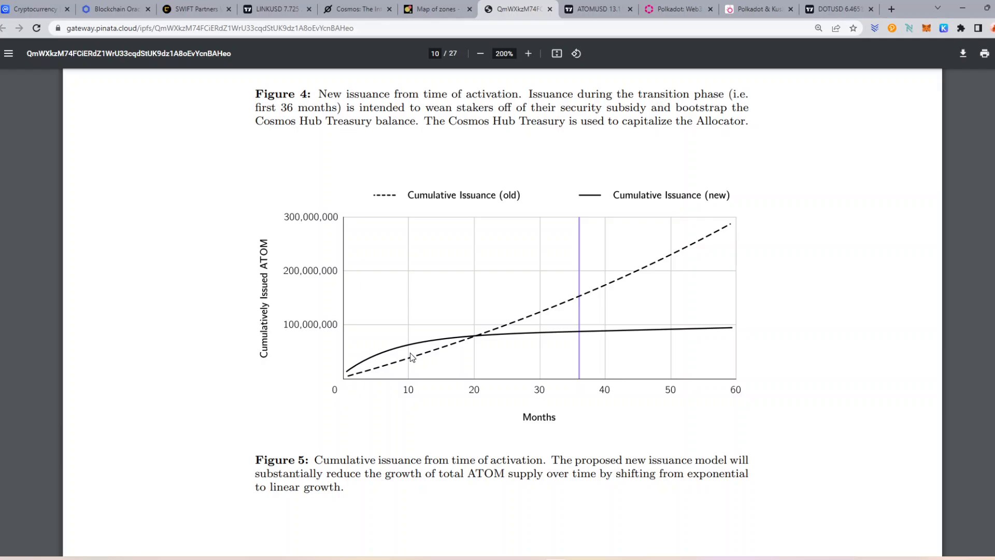
pyautogui.moveTo(675, 350)
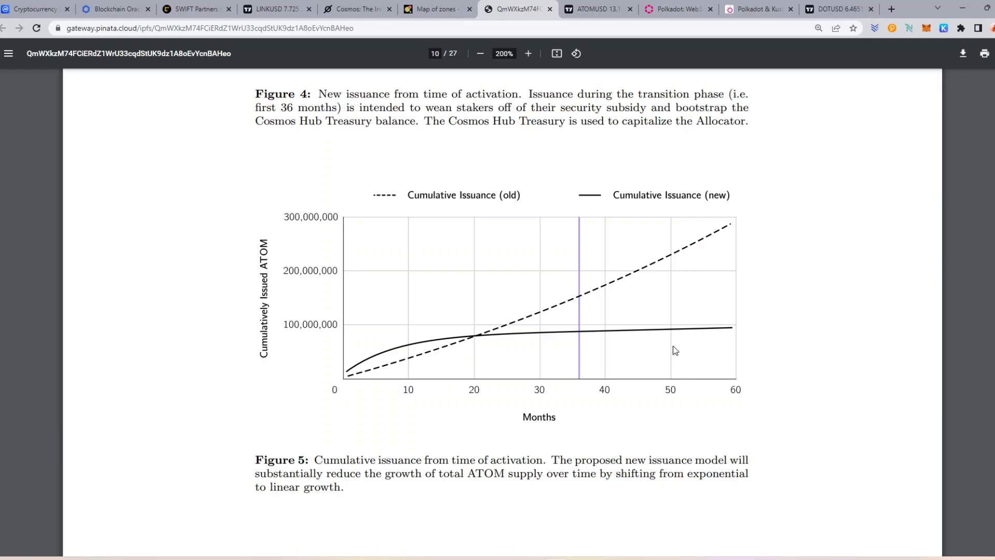
pyautogui.moveTo(440, 179)
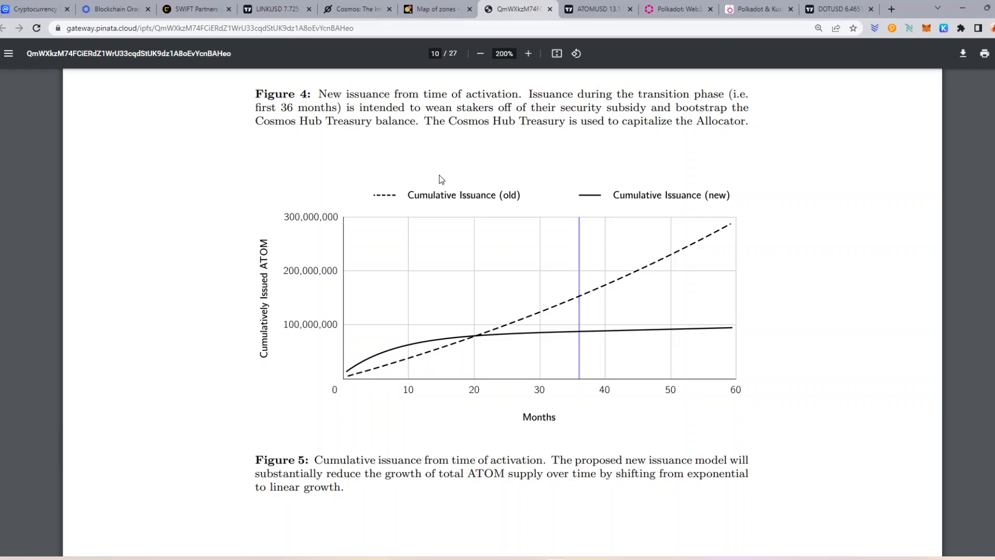
pyautogui.moveTo(445, 174)
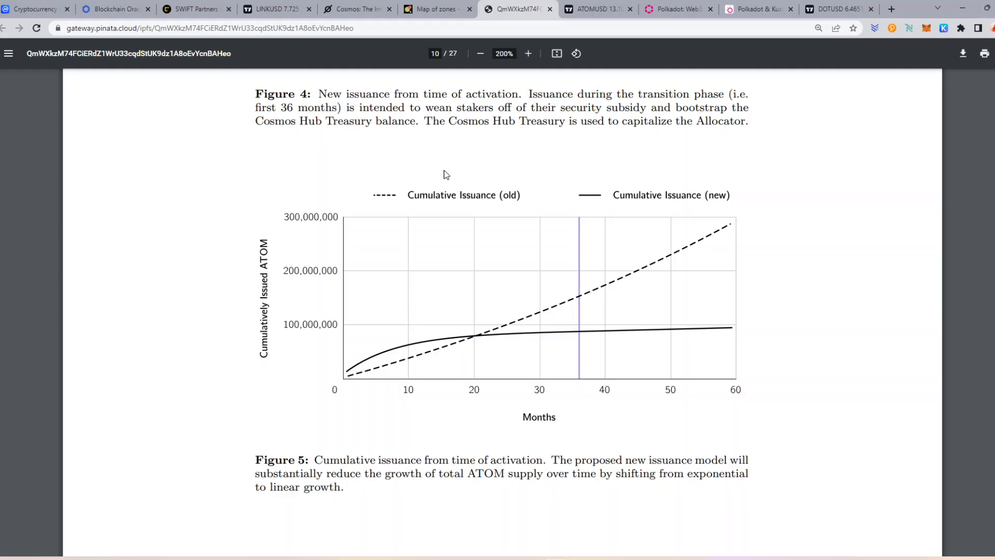
pyautogui.click(435, 9)
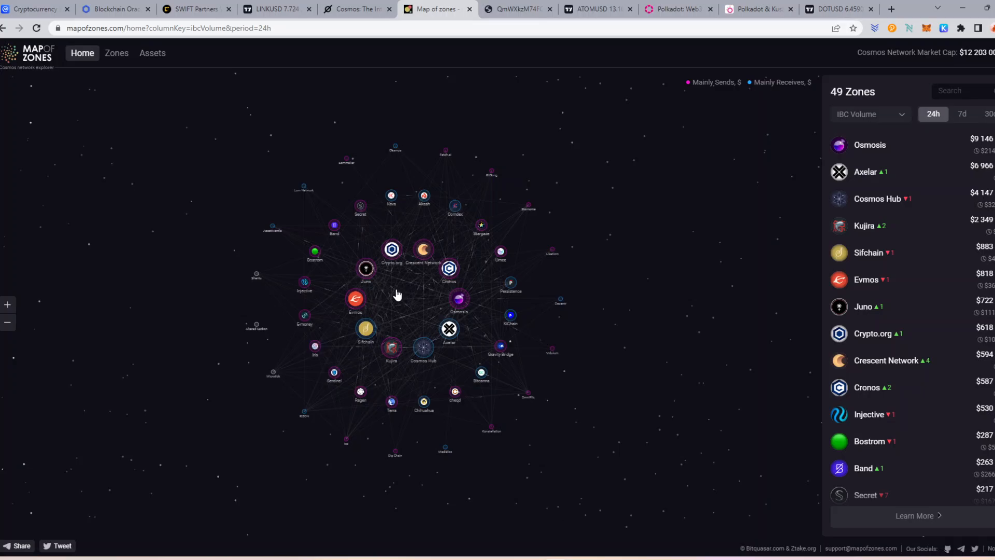
# Show the weekly ATOMUSD candlestick chart with price near 13.1.
pyautogui.click(595, 9)
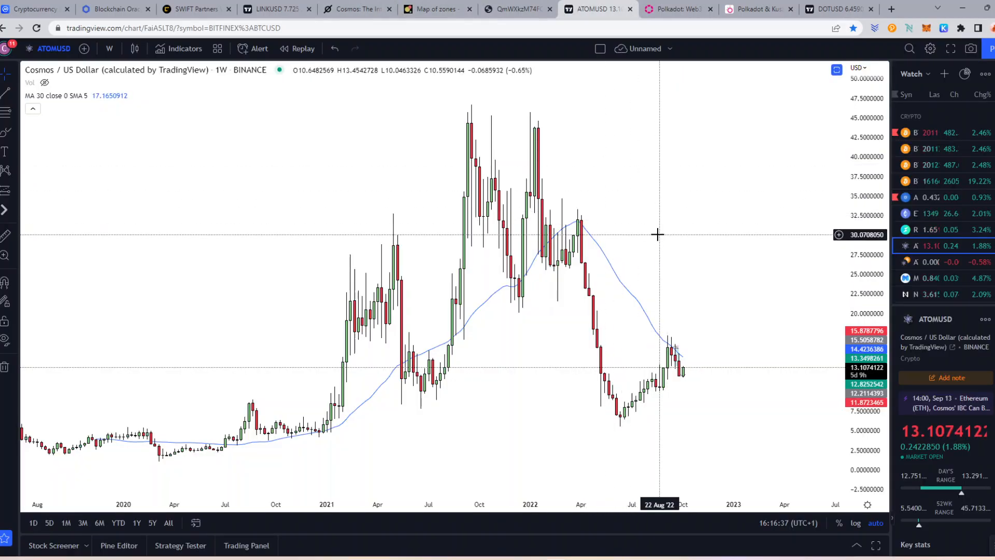
pyautogui.moveTo(615, 380)
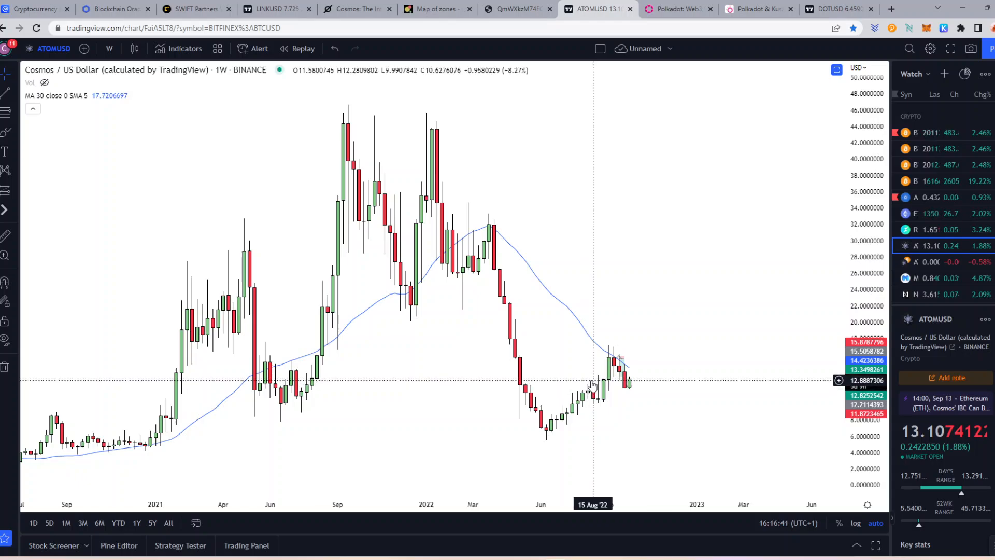
pyautogui.moveTo(586, 370)
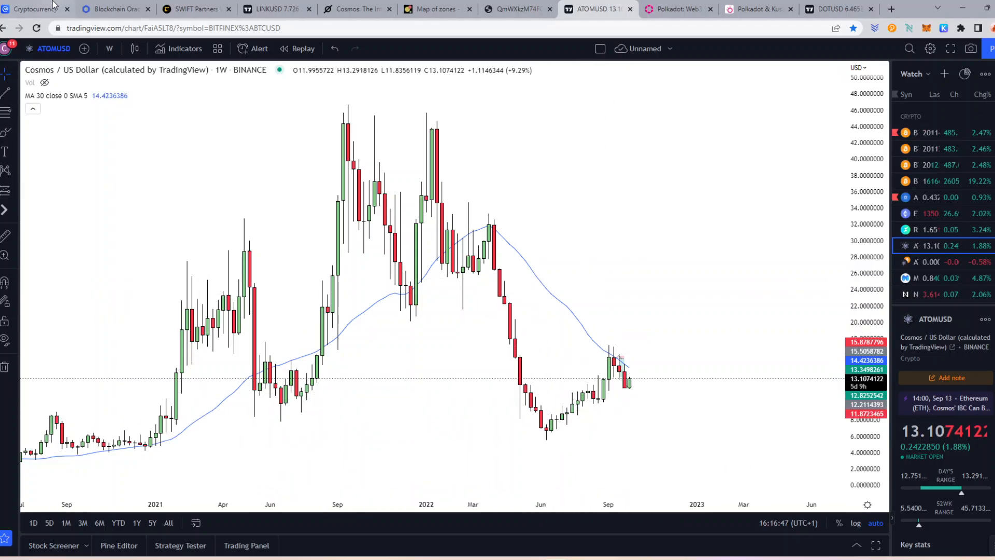
# Scroll CoinMarketCap's rankings and settle on Cosmos ATOM at rank 23, $13.08, $3.75B market cap.
pyautogui.click(34, 10)
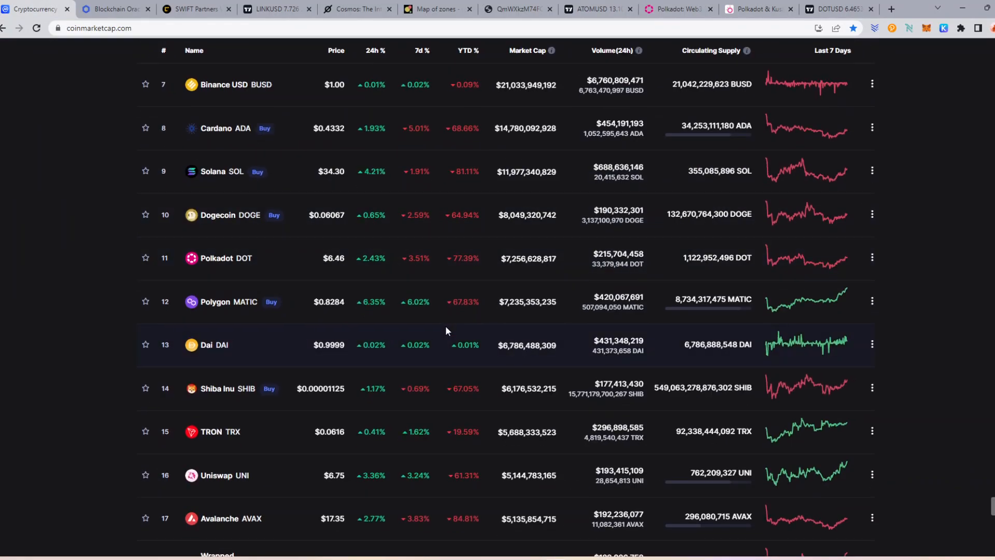
pyautogui.scroll(-3)
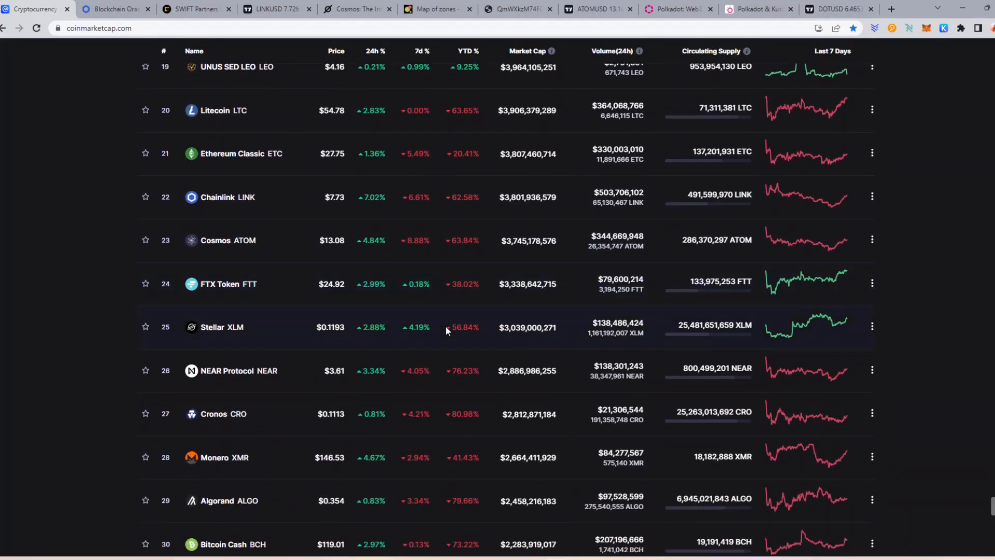
pyautogui.scroll(-3)
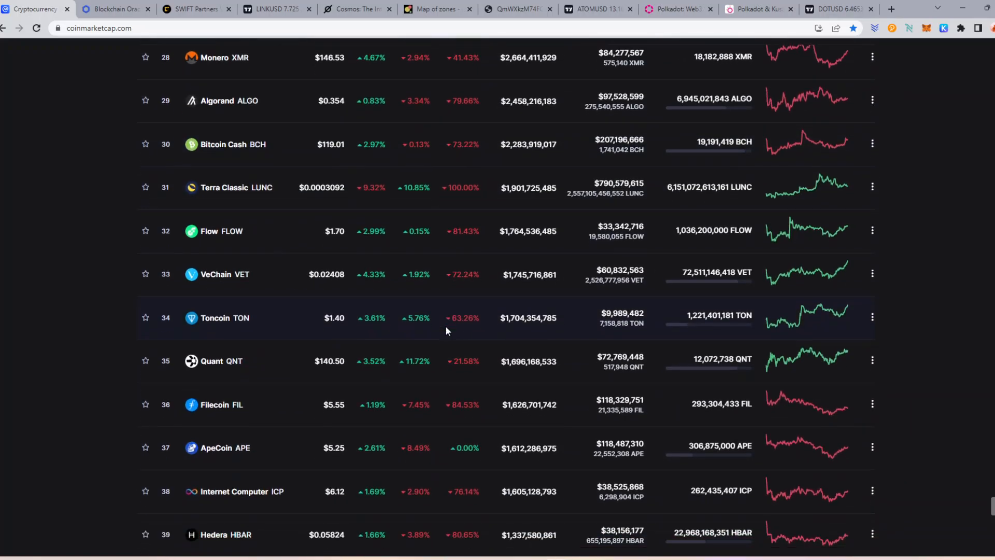
pyautogui.scroll(-3)
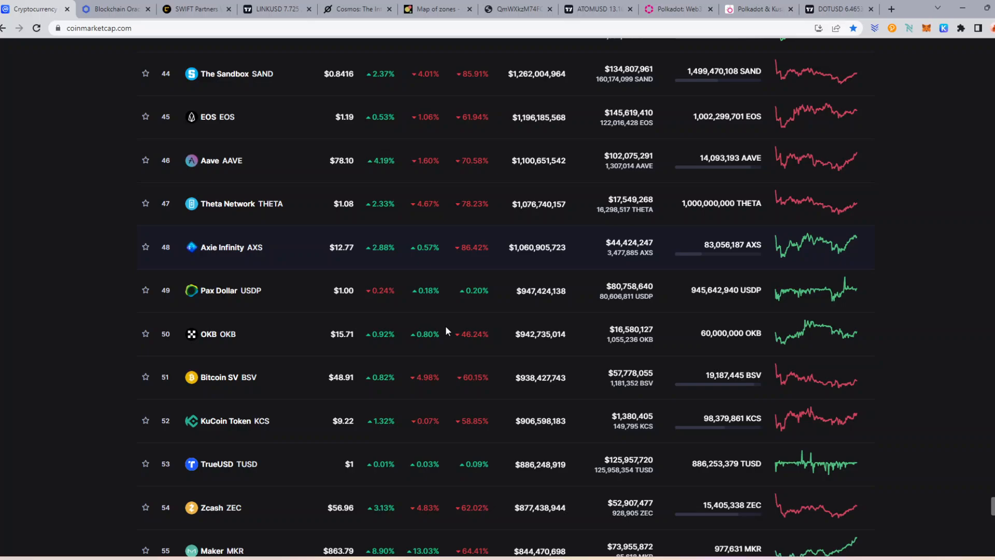
pyautogui.scroll(3)
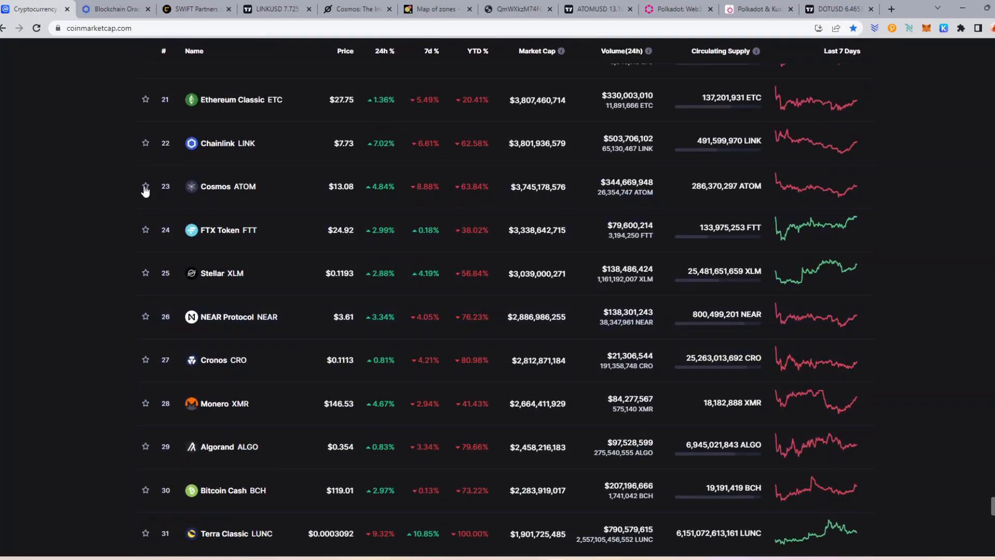
pyautogui.moveTo(264, 207)
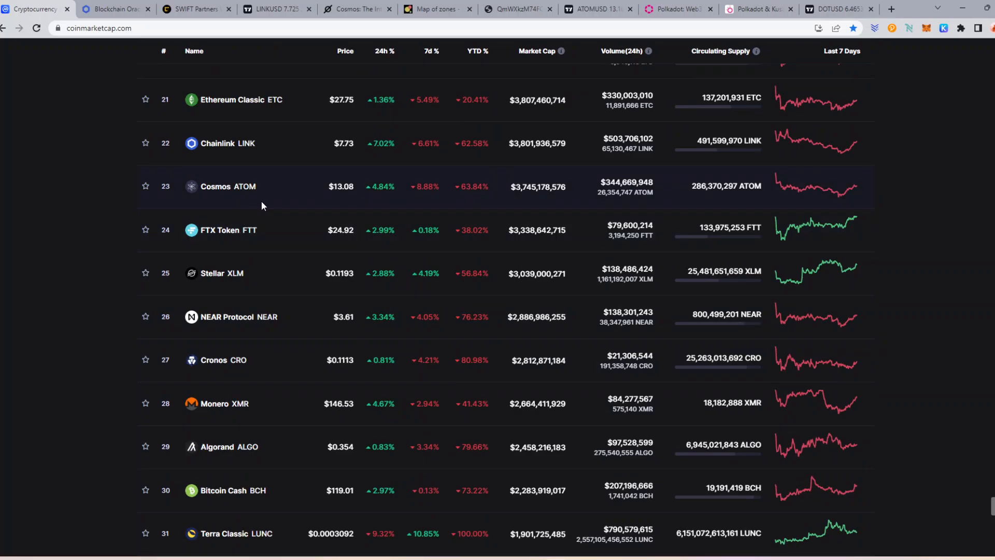
pyautogui.moveTo(295, 204)
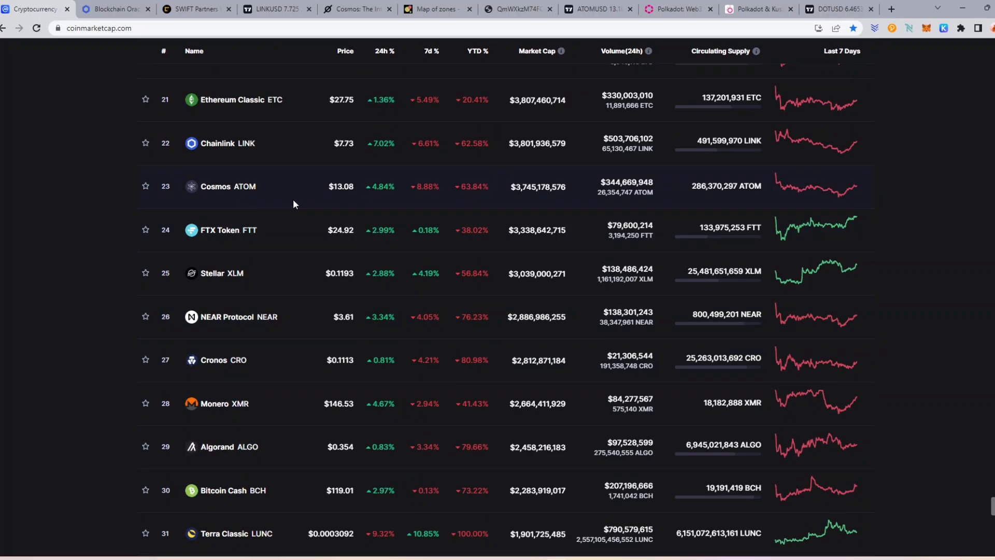
pyautogui.moveTo(470, 203)
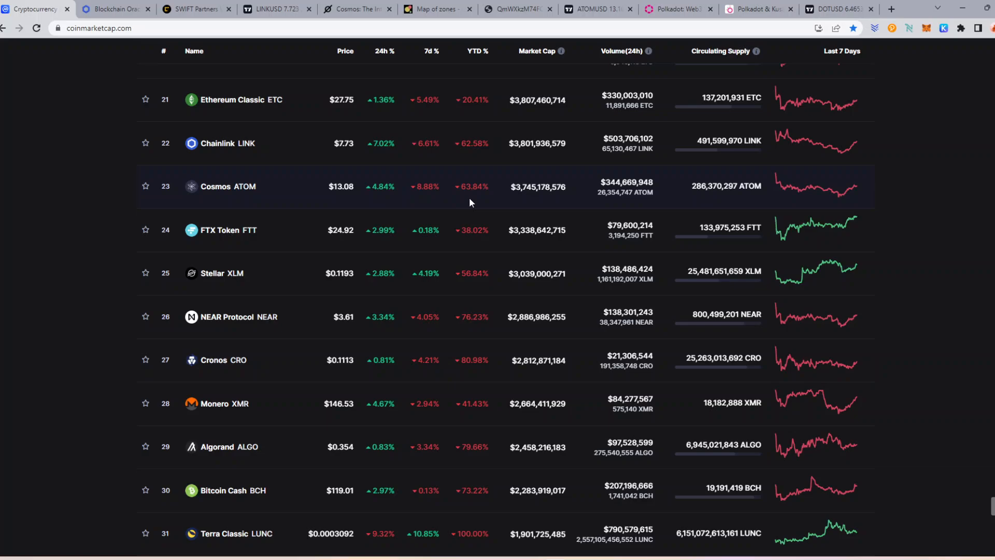
pyautogui.moveTo(460, 197)
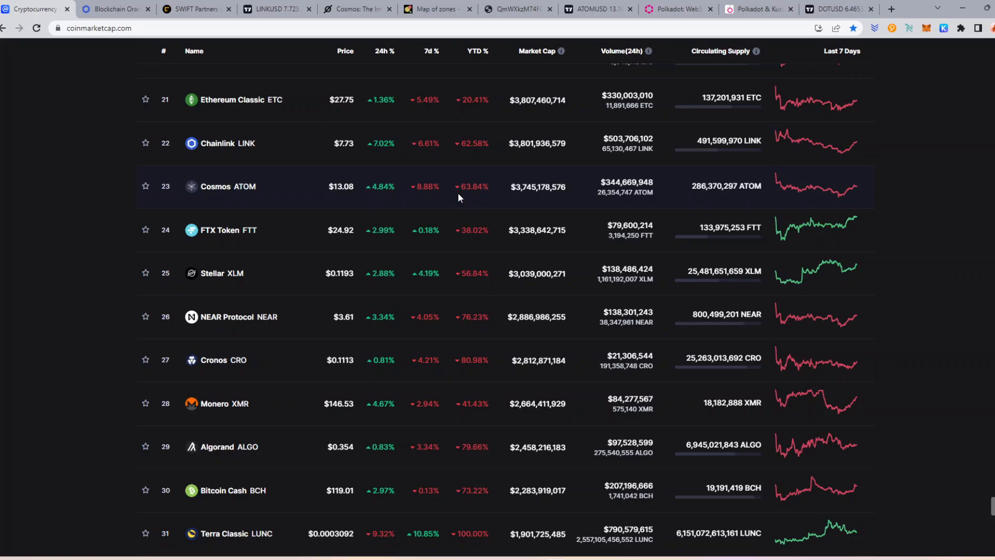
# Return to the weekly Cosmos ATOMUSD price chart on TradingView.
pyautogui.click(600, 9)
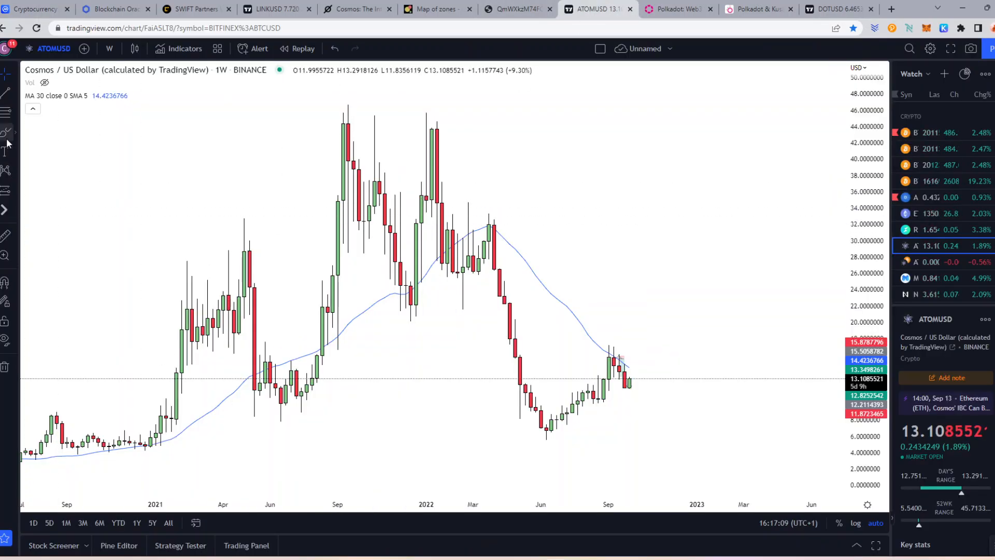
pyautogui.moveTo(405, 105)
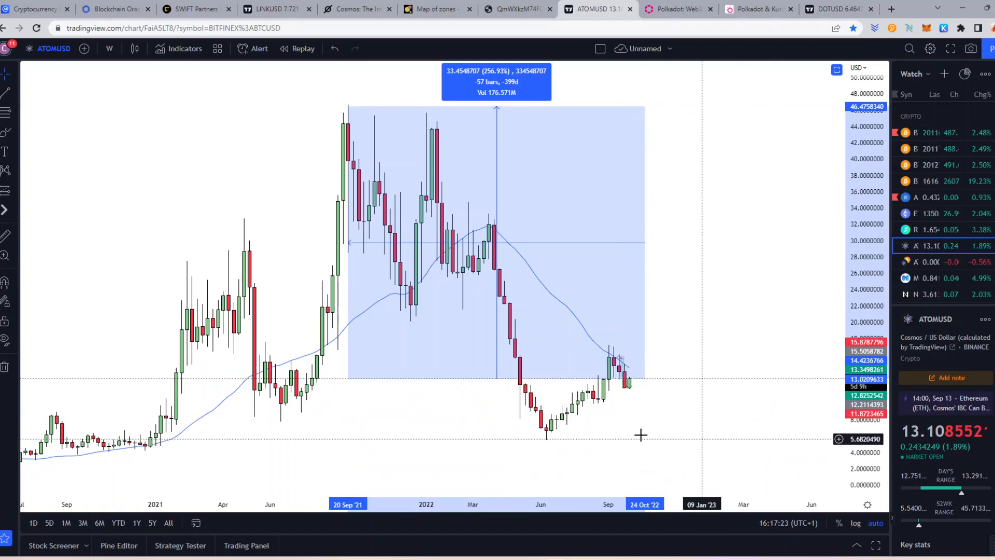
pyautogui.moveTo(682, 383)
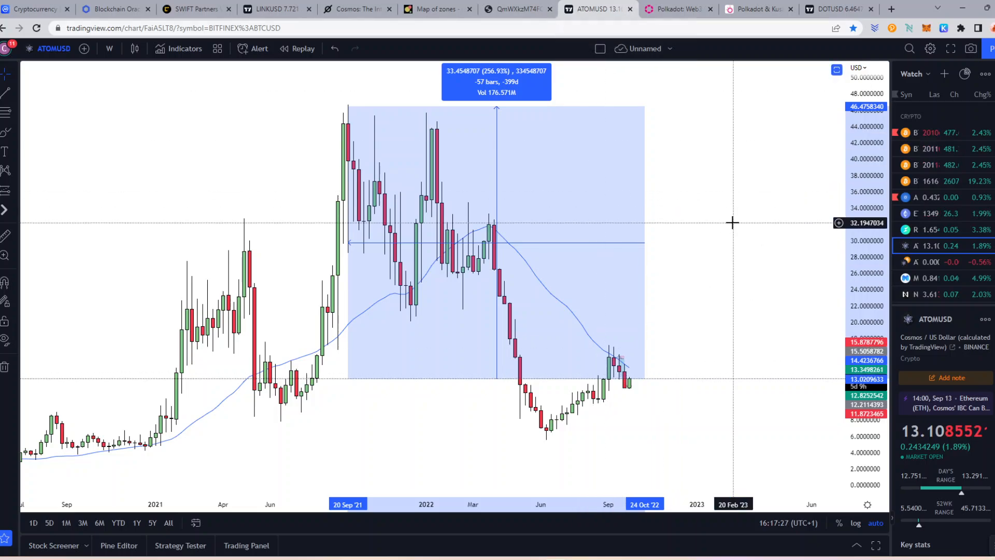
# Open polkadot.network and its Technology page, scrolling into the protocol description.
pyautogui.click(678, 10)
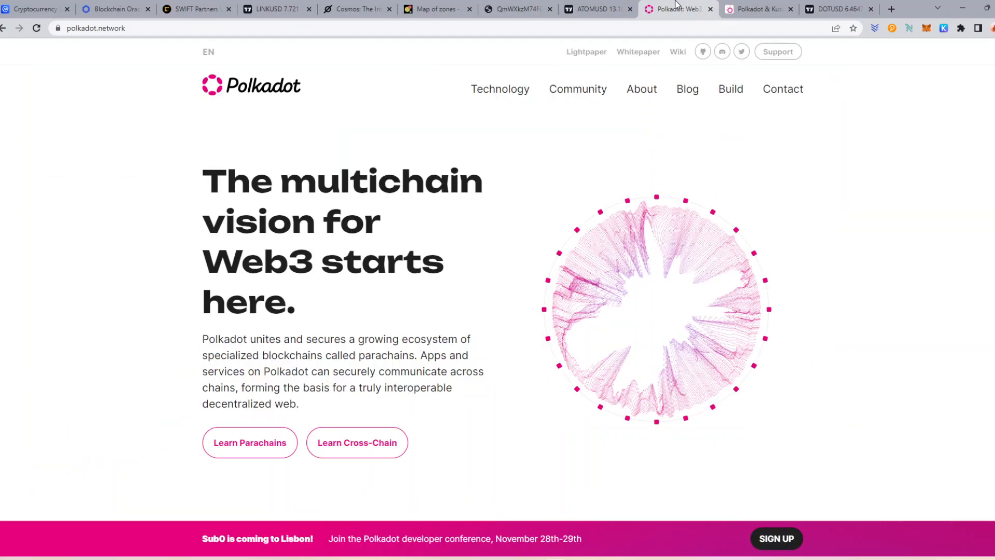
pyautogui.moveTo(381, 289)
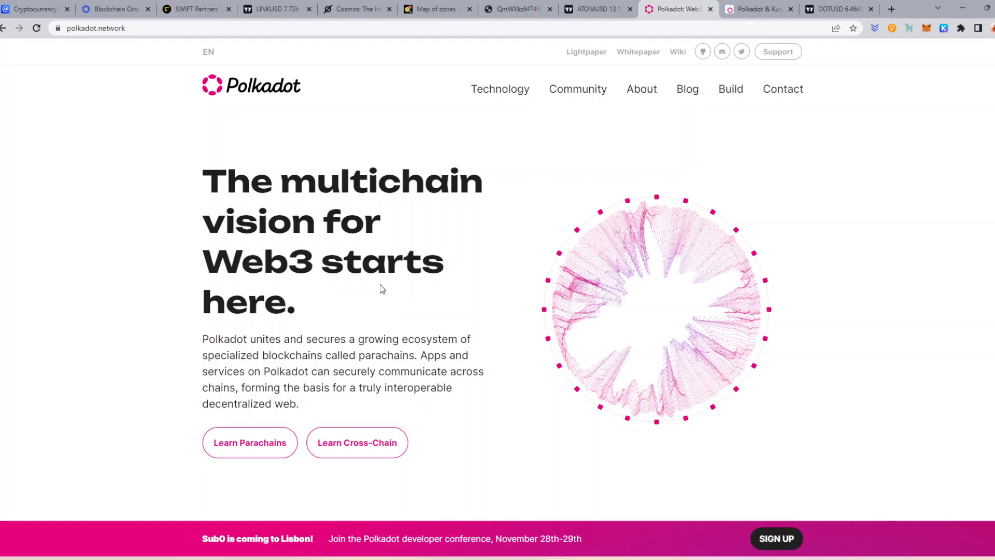
pyautogui.click(501, 89)
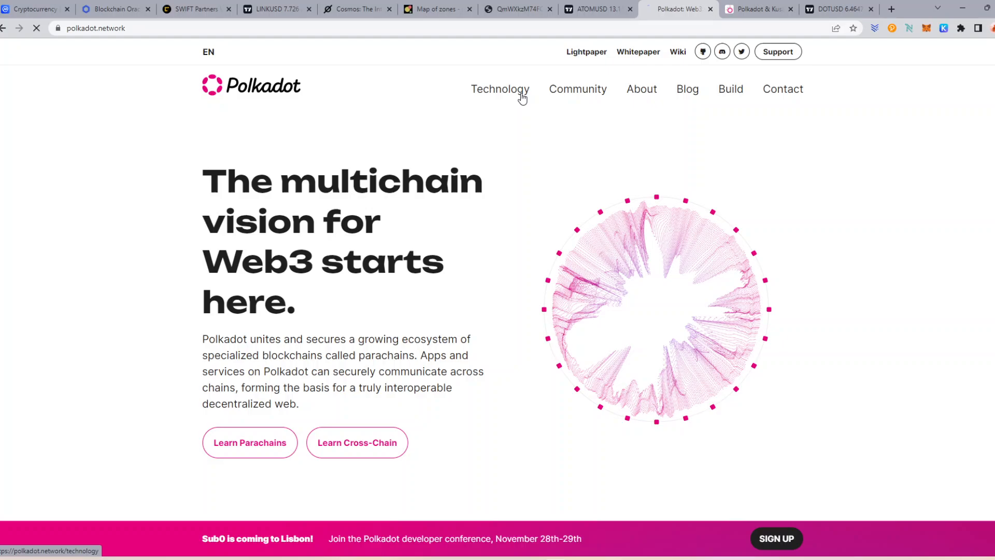
pyautogui.click(501, 89)
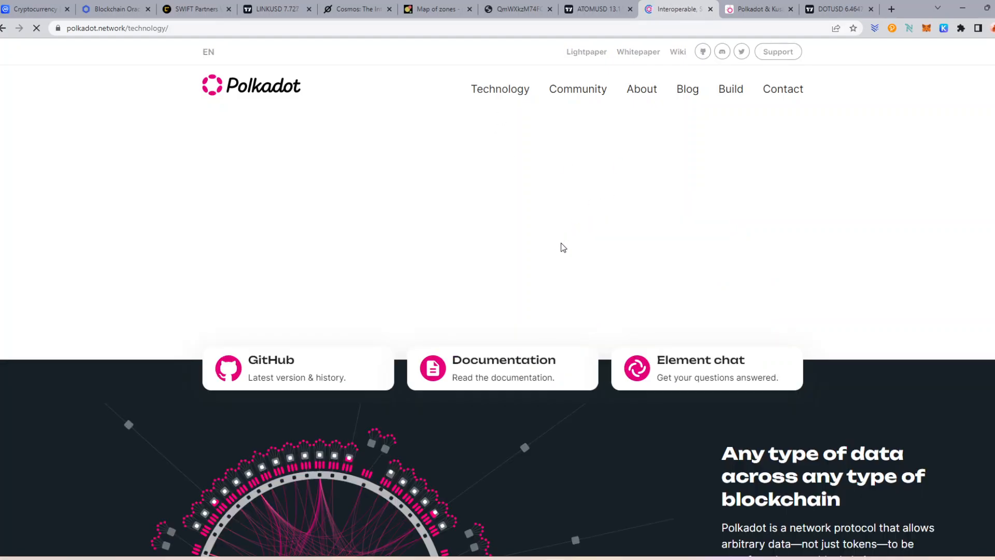
pyautogui.scroll(-3)
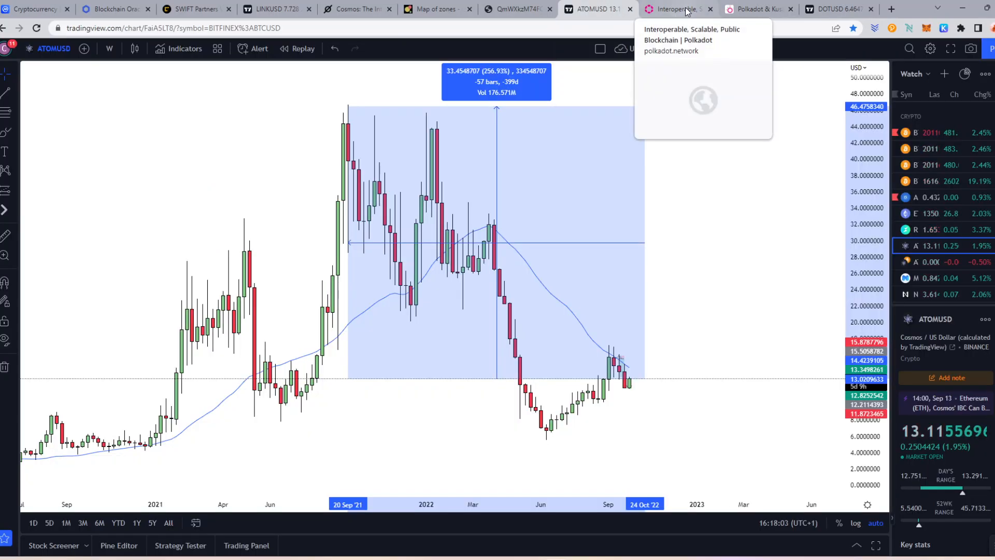
# Scroll the Polkadot Technology page down to the 'Any type of data across any type of blockchain' section.
pyautogui.click(678, 8)
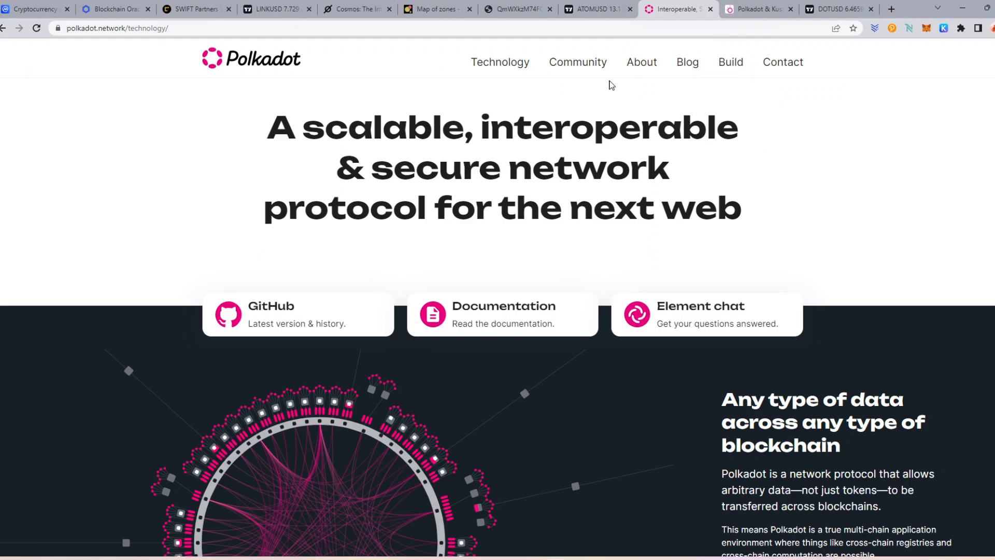
pyautogui.scroll(-3)
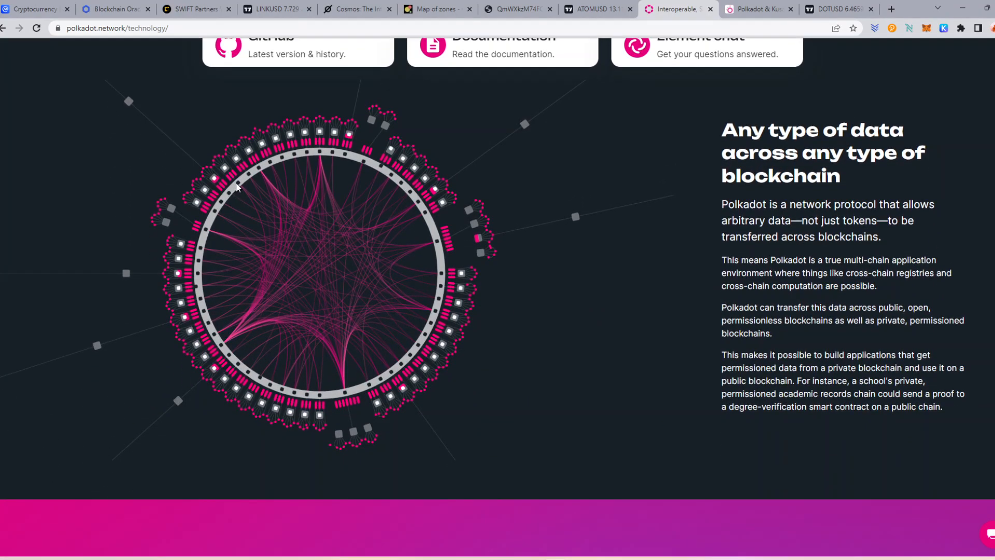
pyautogui.moveTo(263, 399)
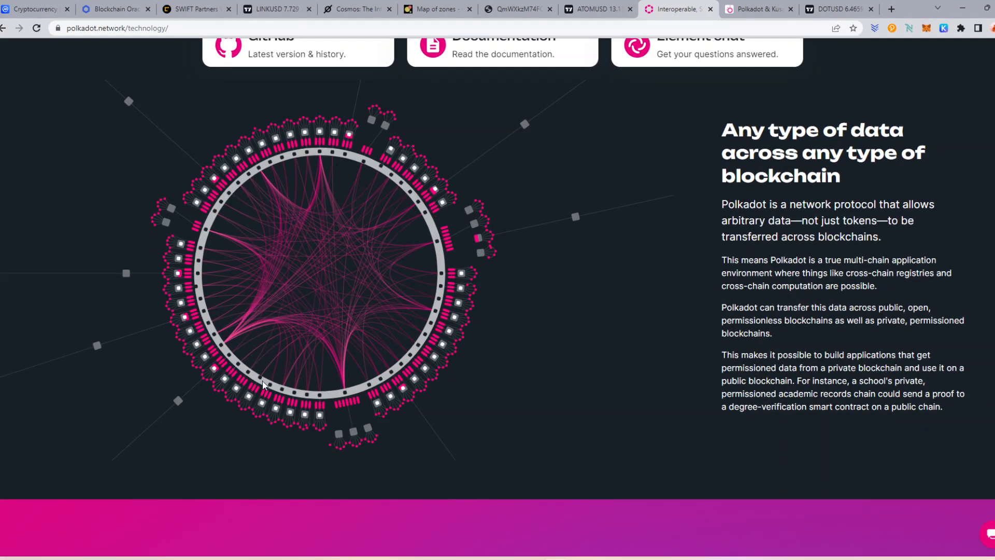
pyautogui.scroll(-3)
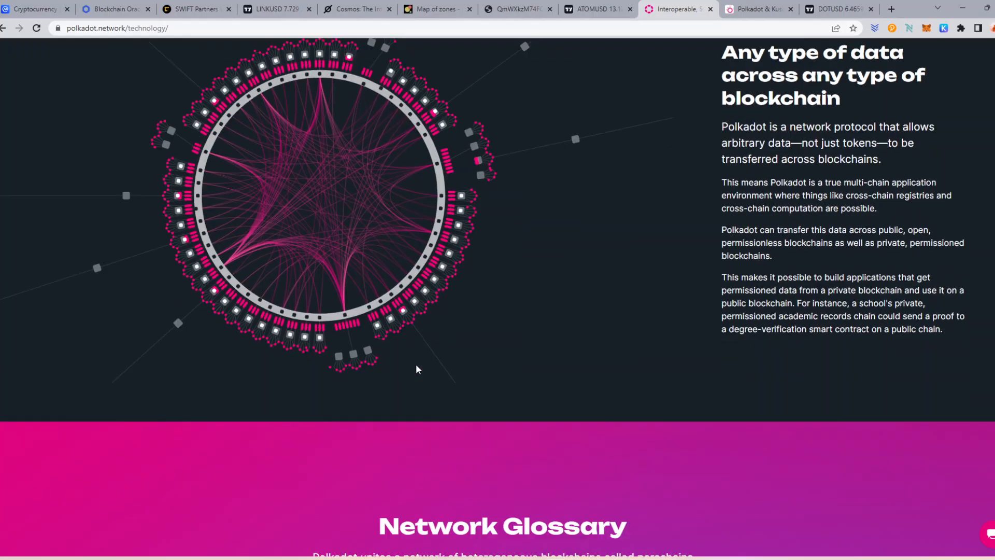
pyautogui.scroll(-3)
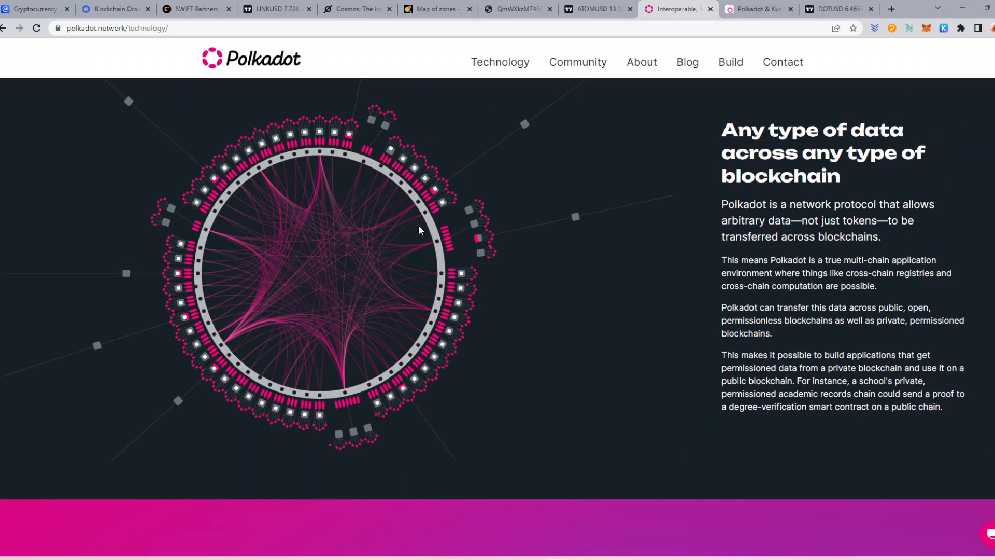
pyautogui.moveTo(288, 267)
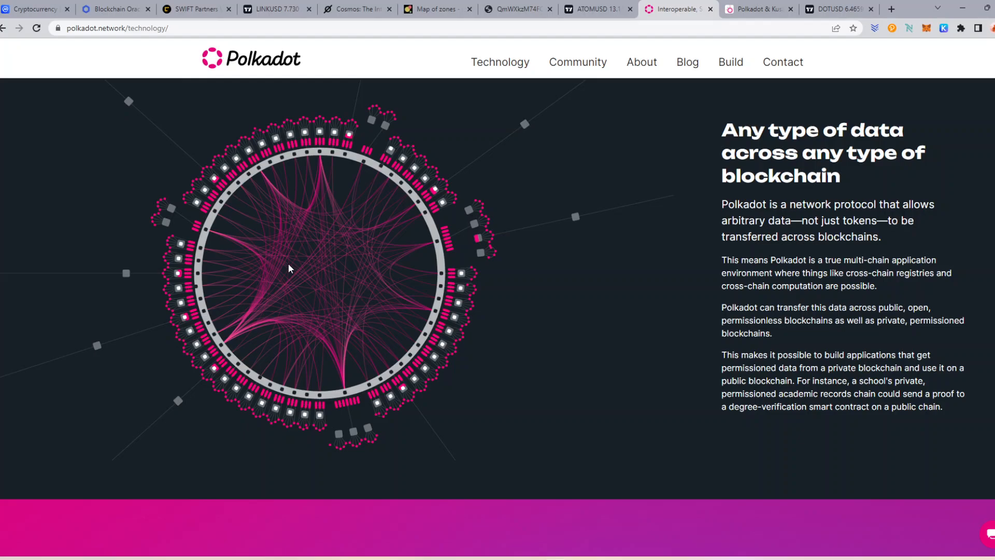
pyautogui.moveTo(336, 302)
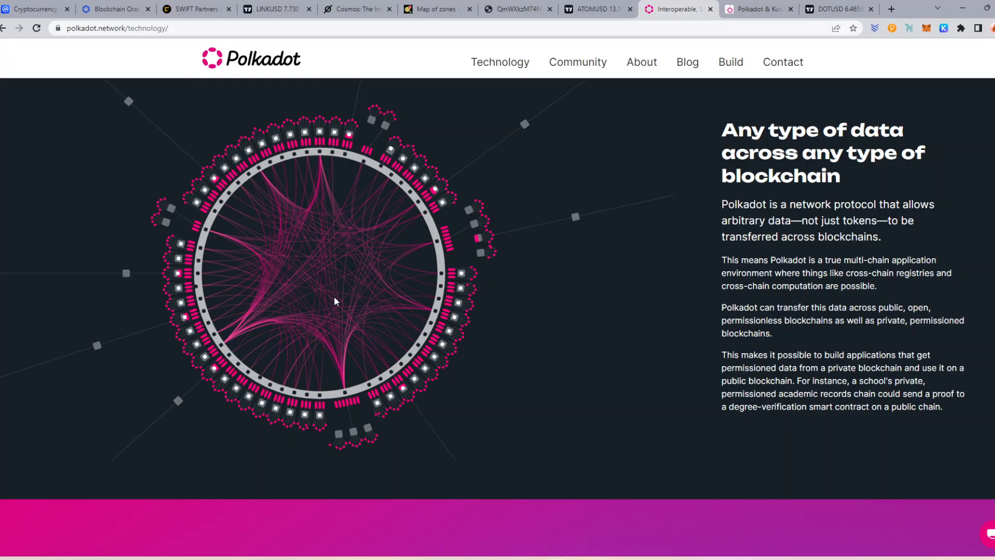
pyautogui.moveTo(335, 299)
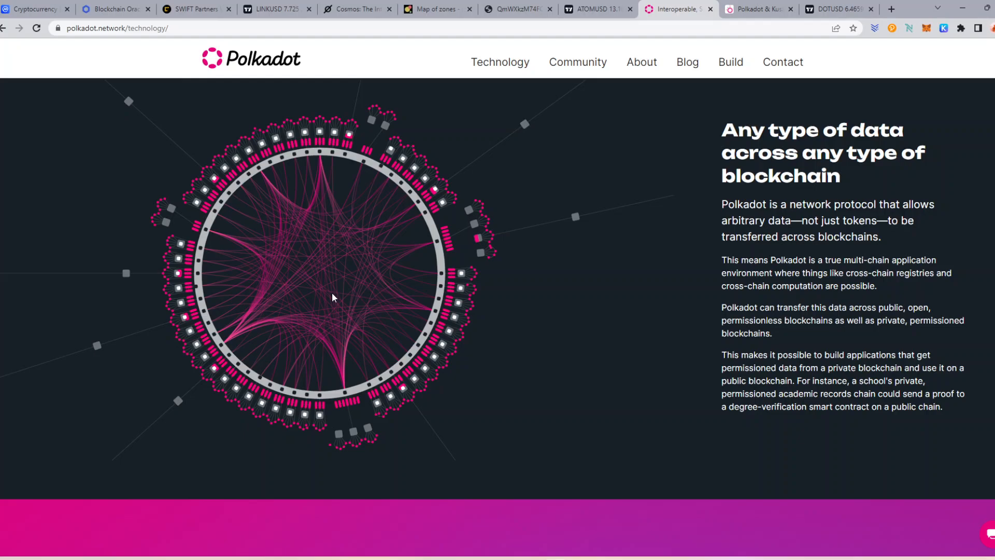
pyautogui.moveTo(245, 187)
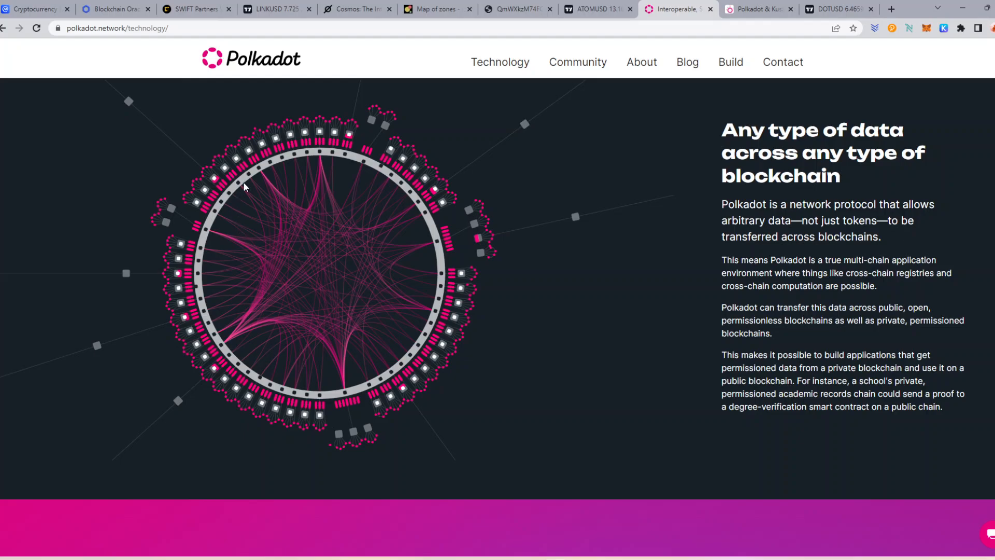
pyautogui.moveTo(196, 269)
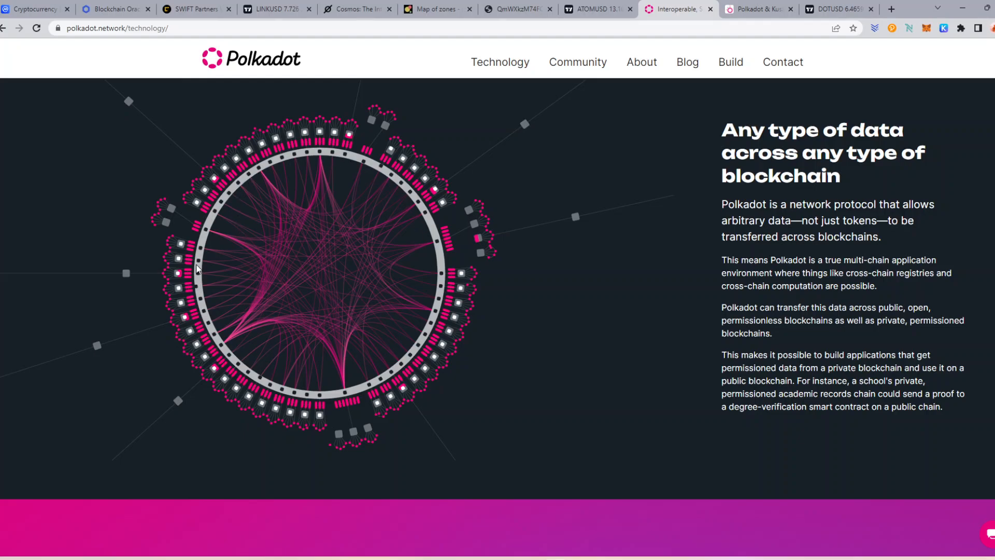
pyautogui.moveTo(249, 145)
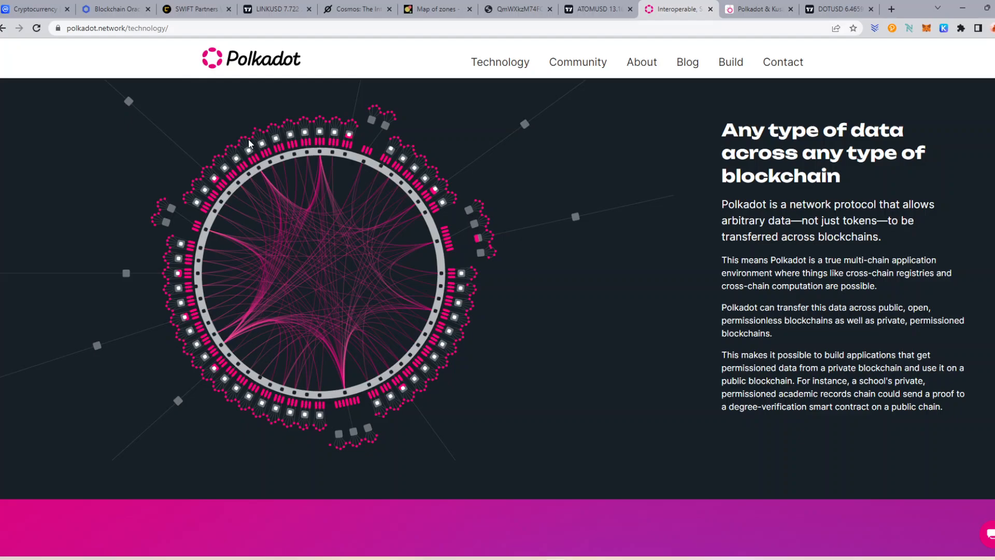
pyautogui.moveTo(362, 409)
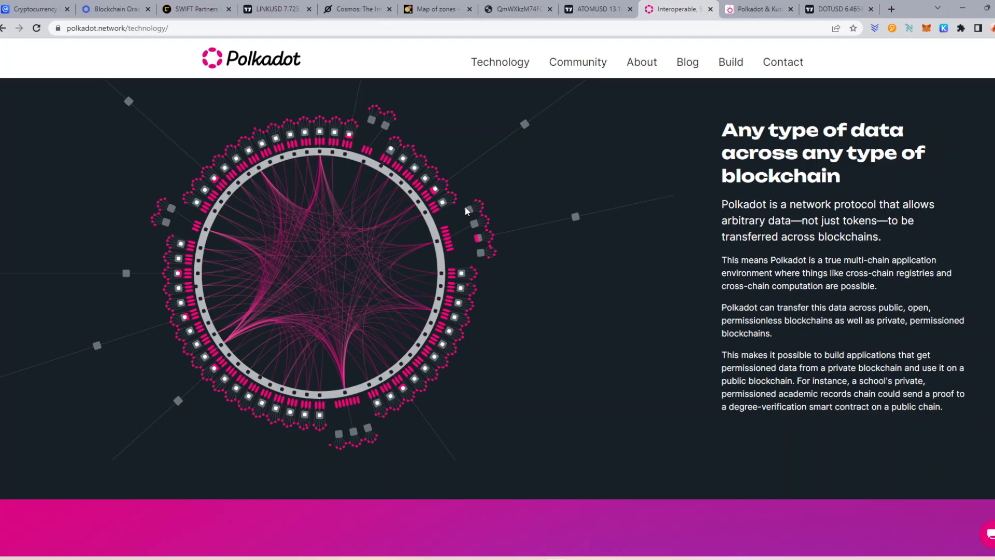
pyautogui.moveTo(530, 15)
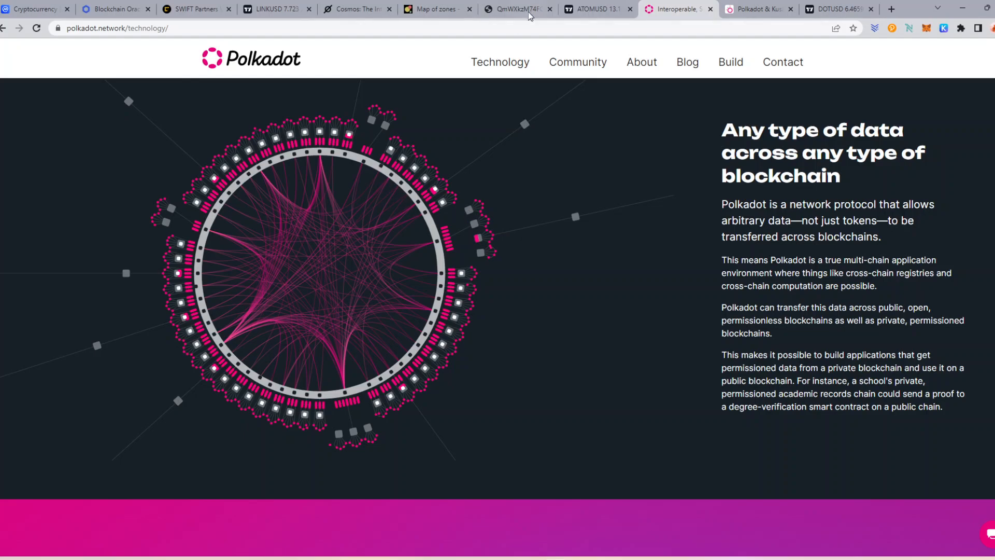
# Scroll the CoinMarketCap rankings up to the Polkadot DOT row, ranked 11th at $6.46.
pyautogui.click(40, 9)
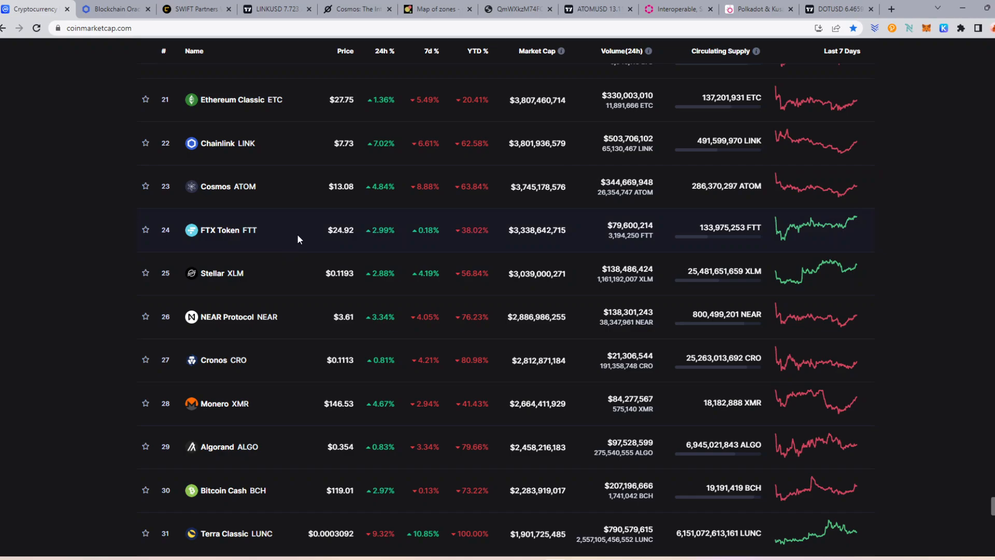
pyautogui.scroll(3)
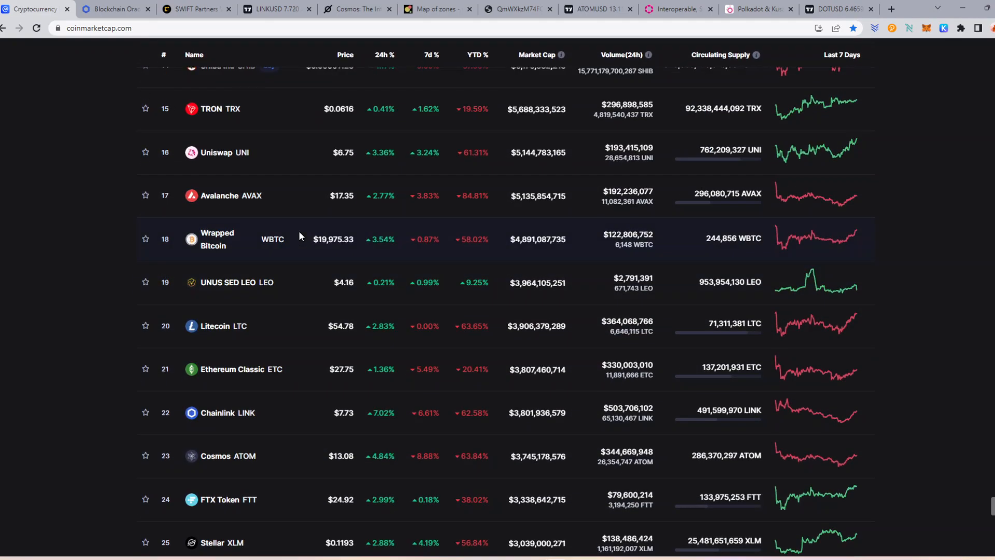
pyautogui.scroll(3)
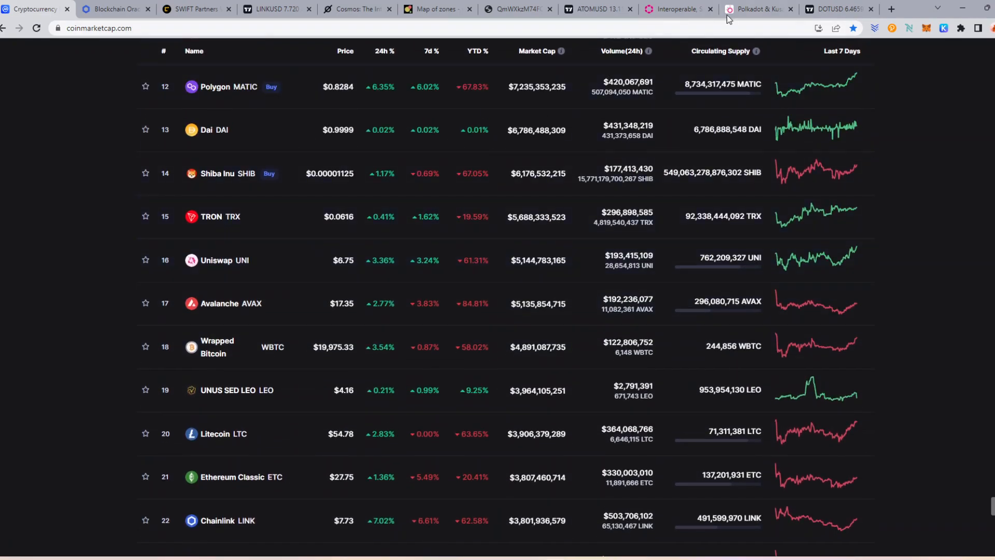
# Glance back at the Polkadot technology page, then open the Parachains.info projects directory.
pyautogui.click(676, 9)
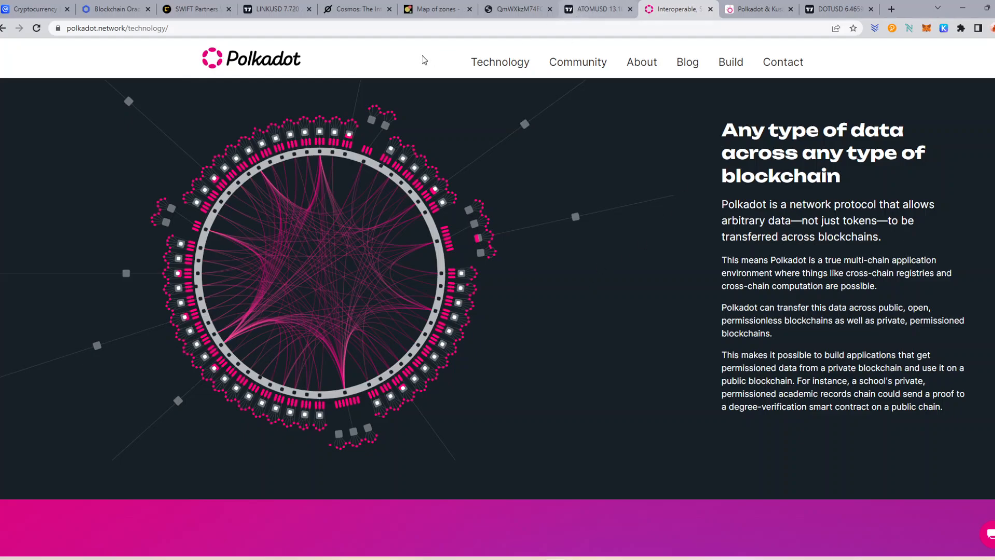
pyautogui.moveTo(253, 133)
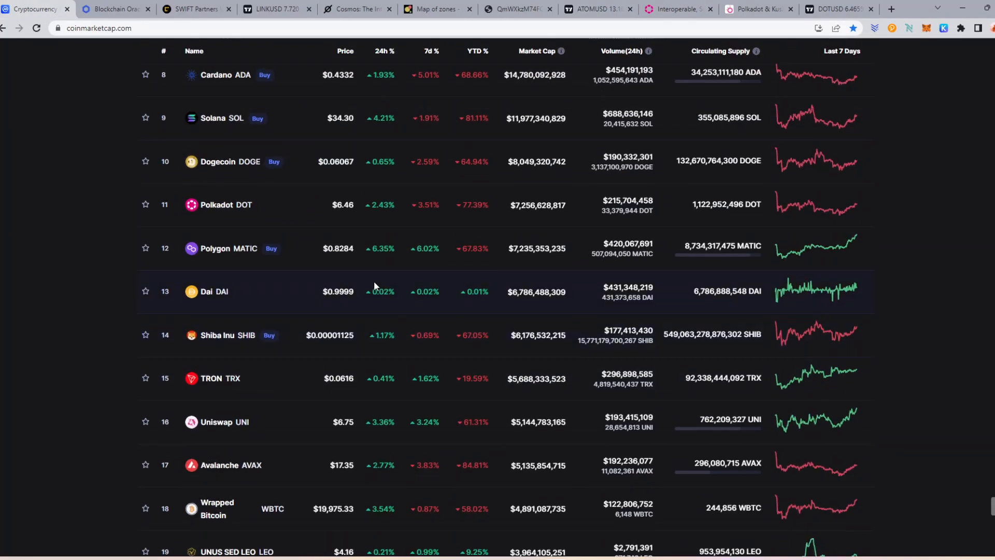
pyautogui.scroll(3)
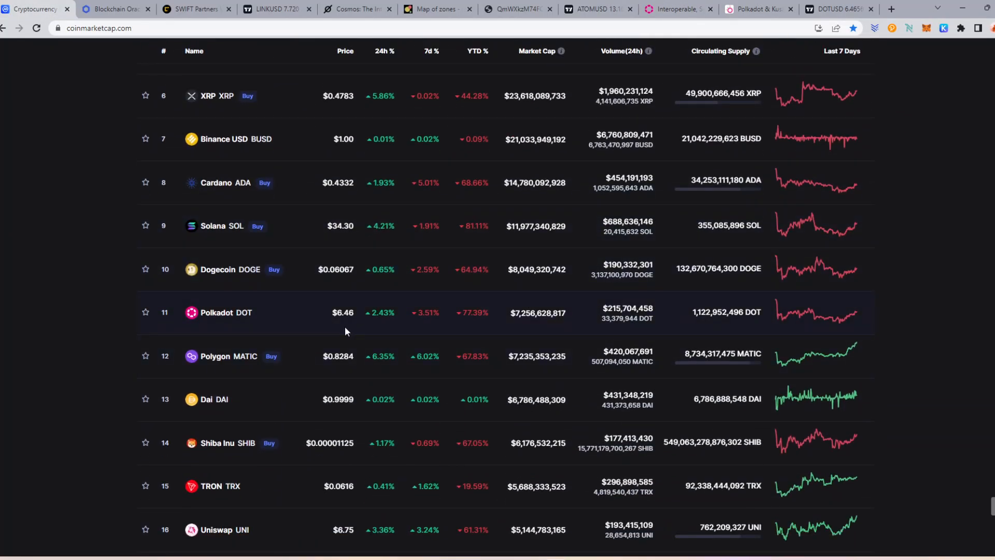
pyautogui.moveTo(381, 338)
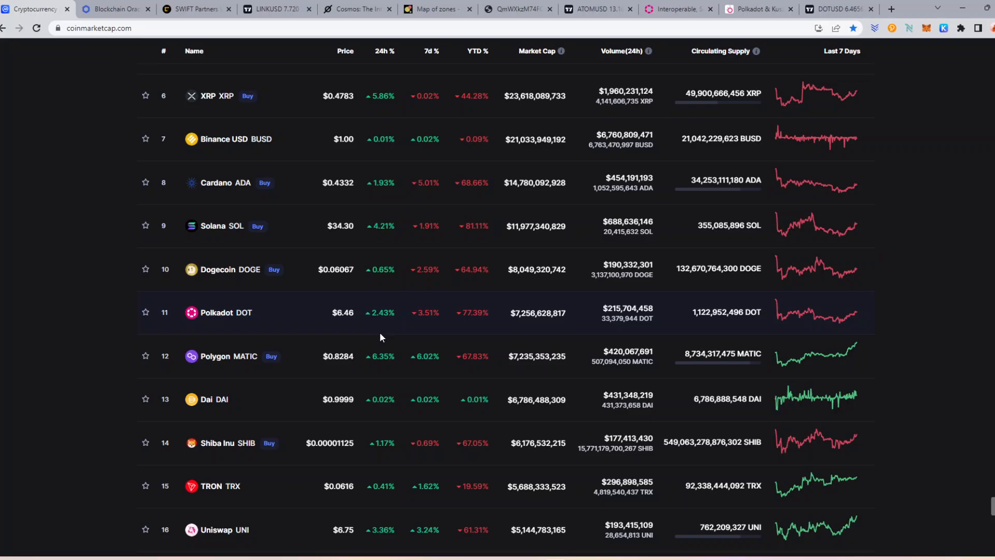
pyautogui.click(752, 9)
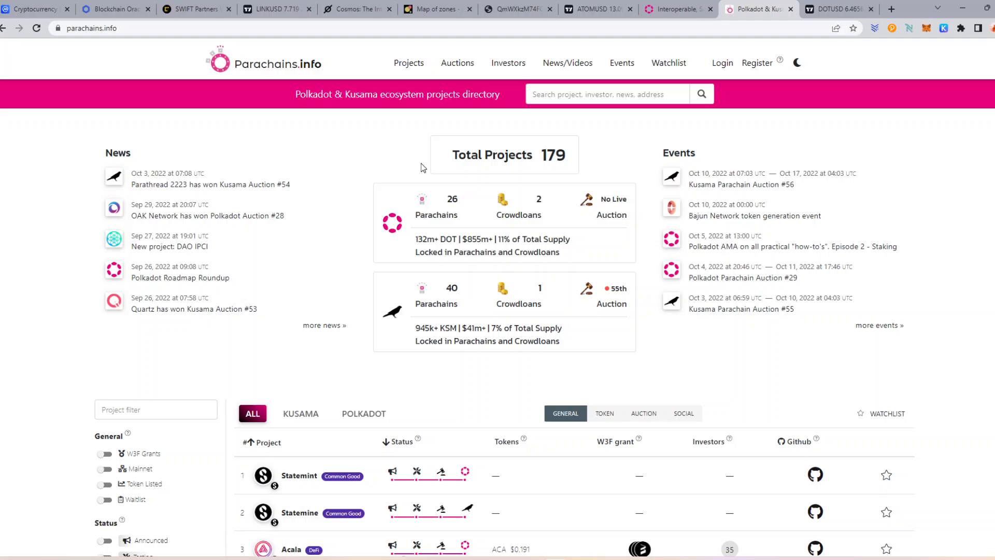
pyautogui.moveTo(367, 366)
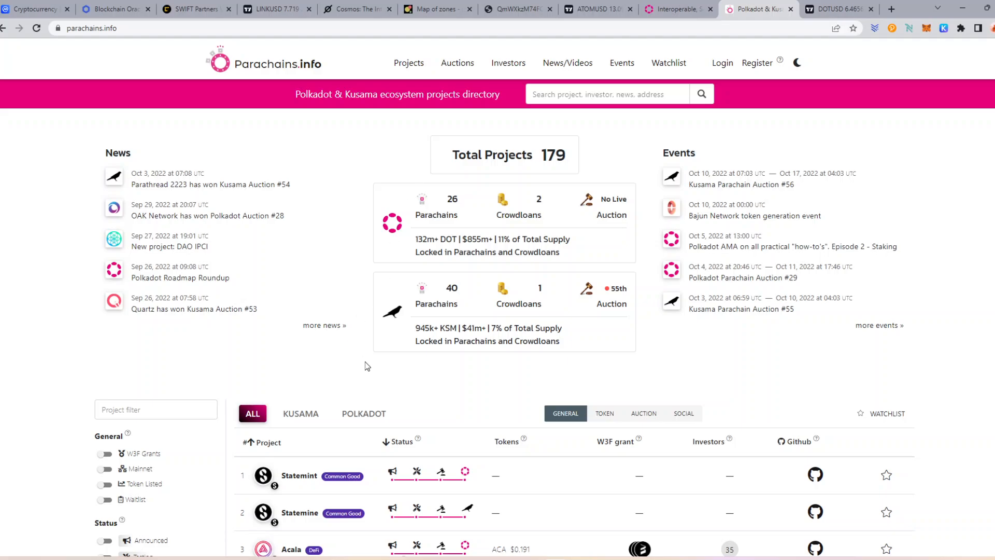
# Filter Parachains.info to Polkadot projects, scroll the 179-project list, then return to CoinMarketCap.
pyautogui.click(363, 414)
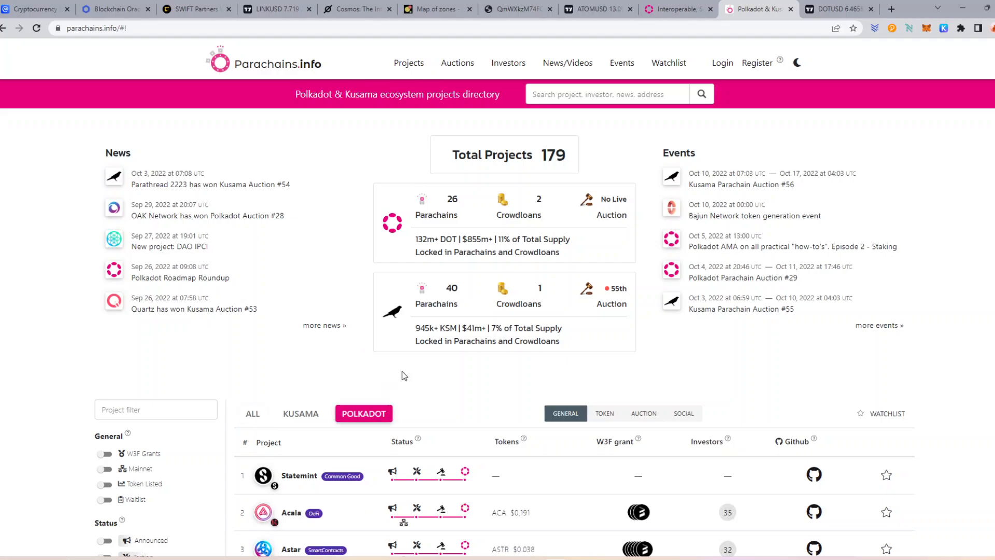
pyautogui.scroll(-3)
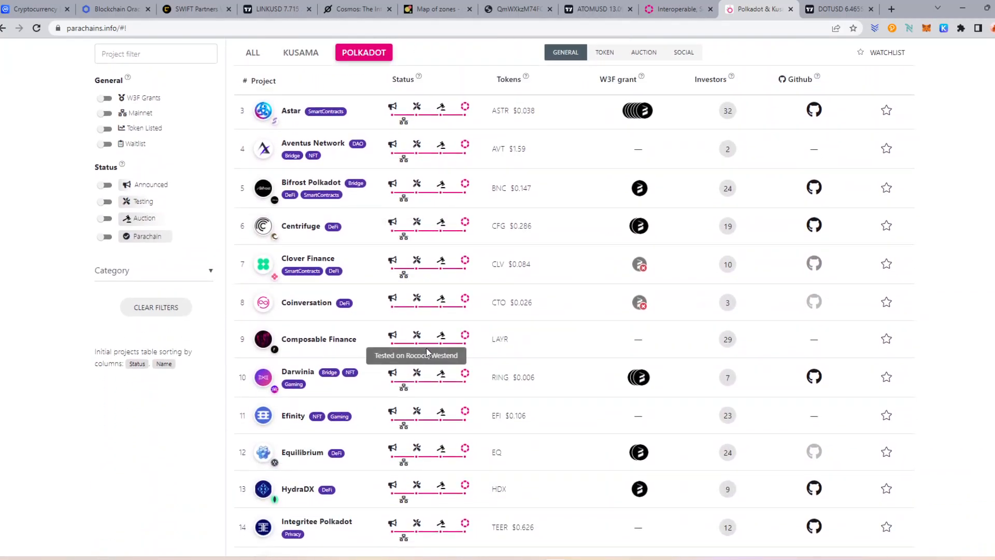
pyautogui.scroll(-3)
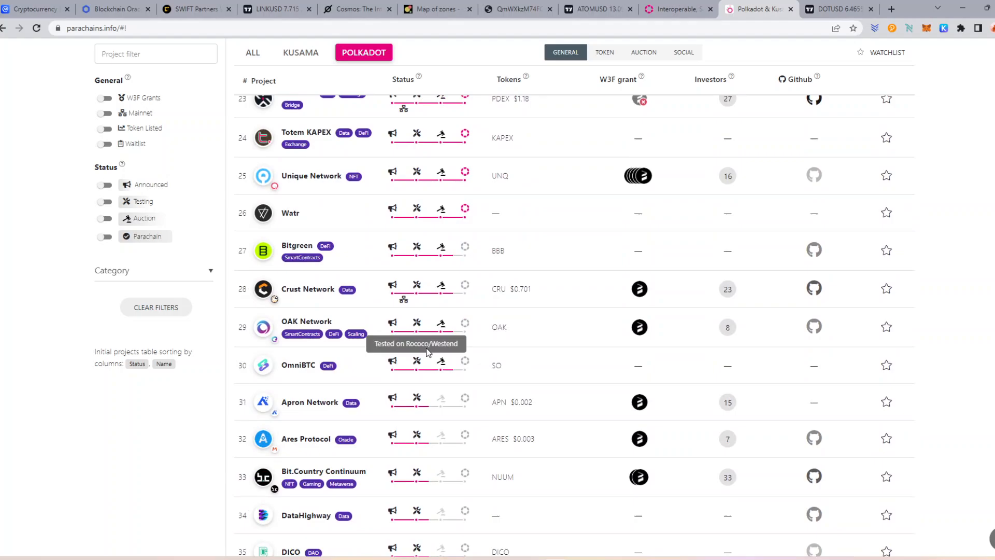
pyautogui.scroll(-3)
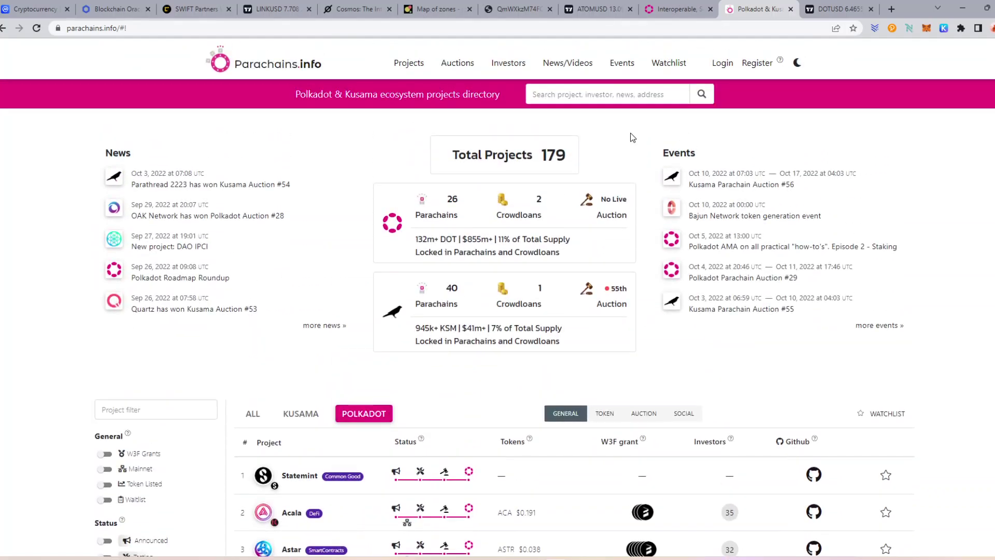
pyautogui.moveTo(358, 210)
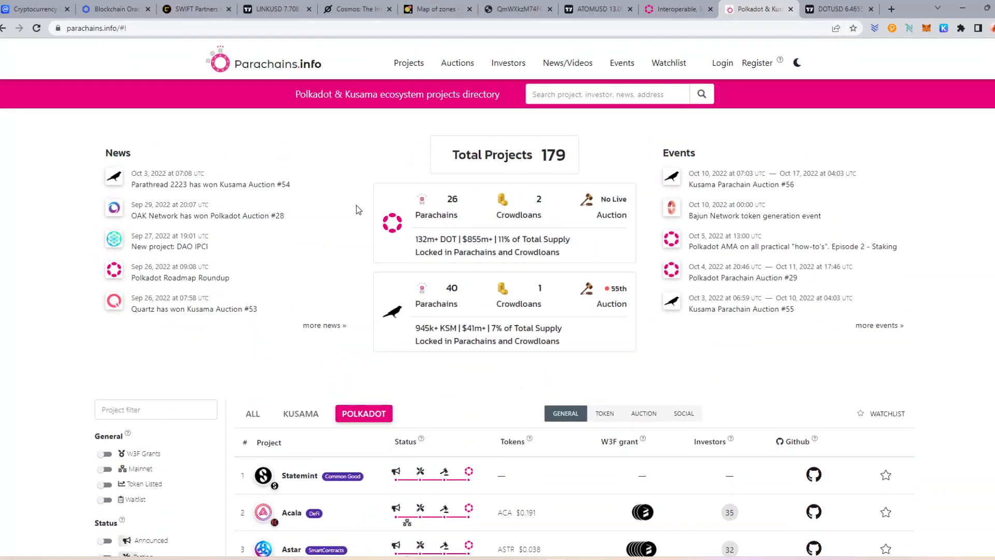
pyautogui.moveTo(365, 131)
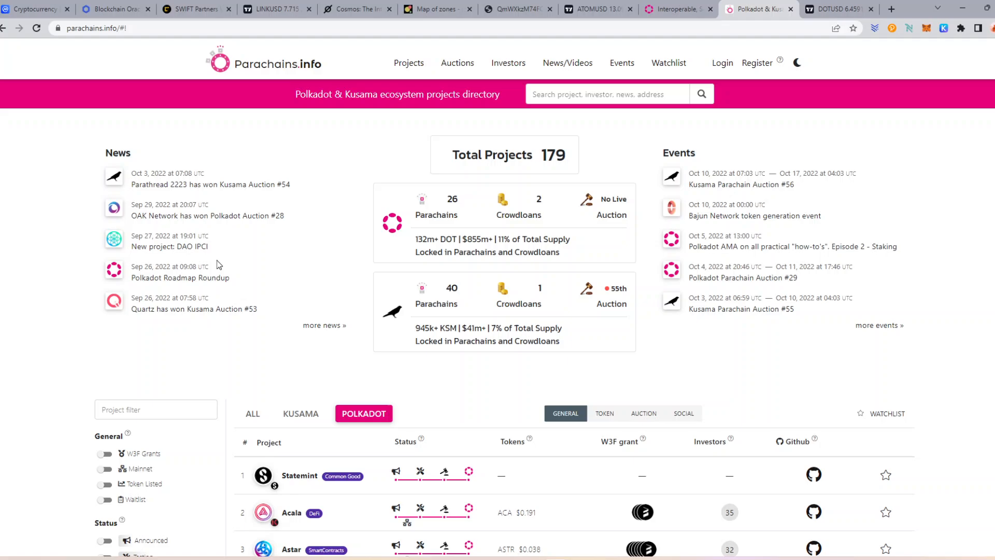
pyautogui.moveTo(518, 181)
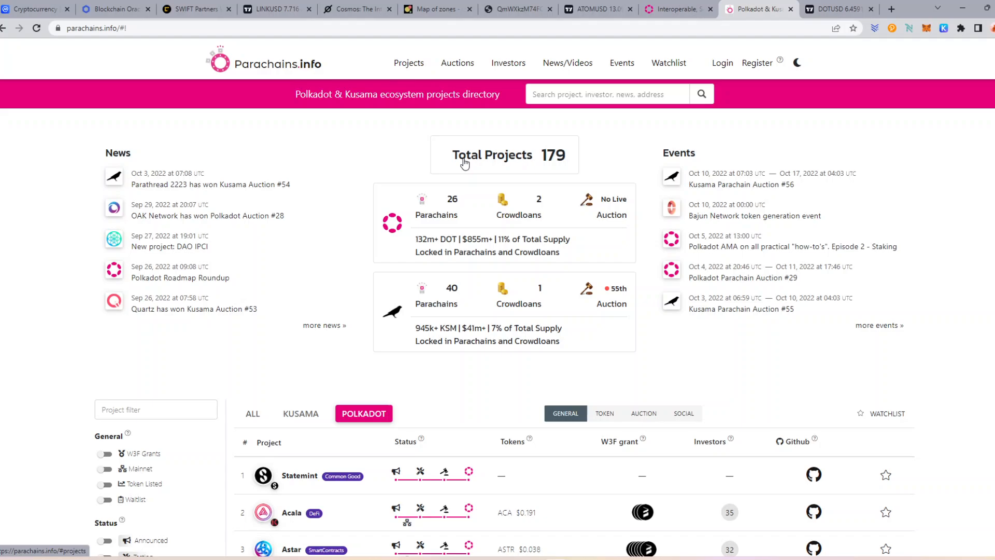
pyautogui.click(36, 9)
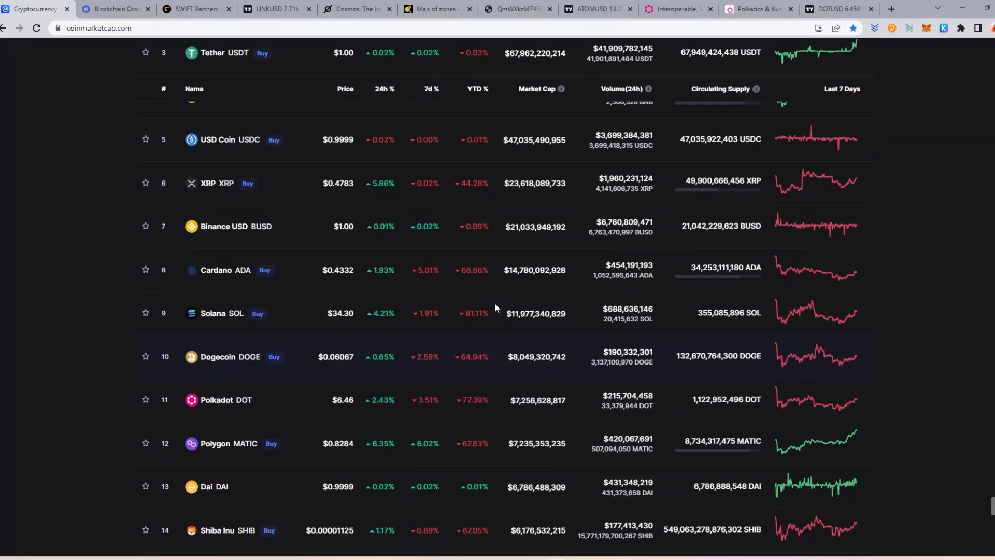
# Scroll the CoinMarketCap price list back to the top showing the $958.34B global market cap.
pyautogui.scroll(3)
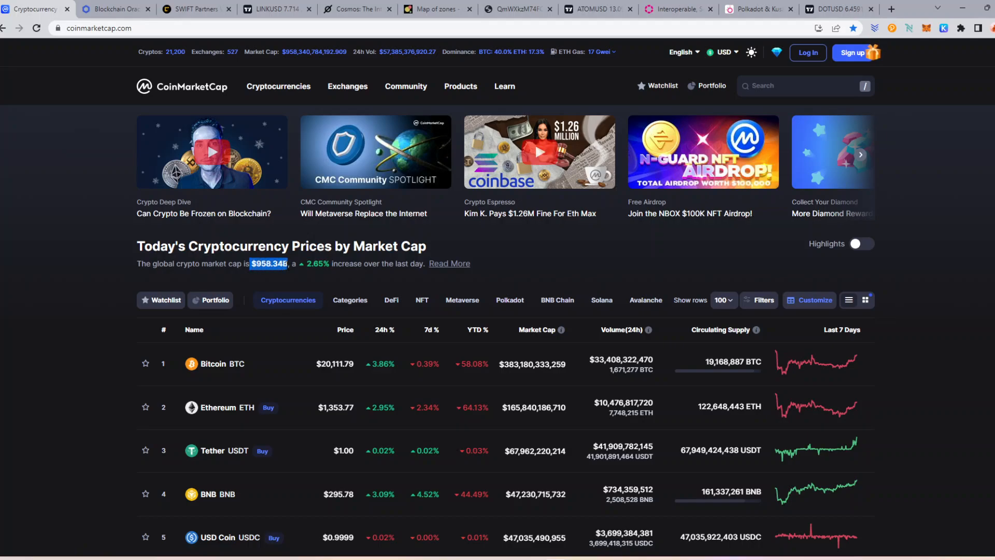
pyautogui.moveTo(296, 286)
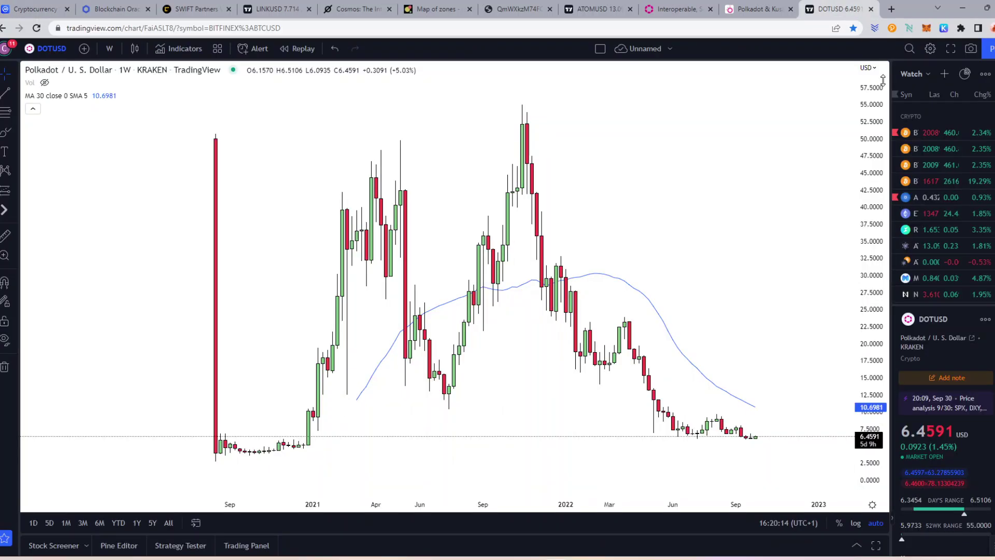
pyautogui.moveTo(796, 241)
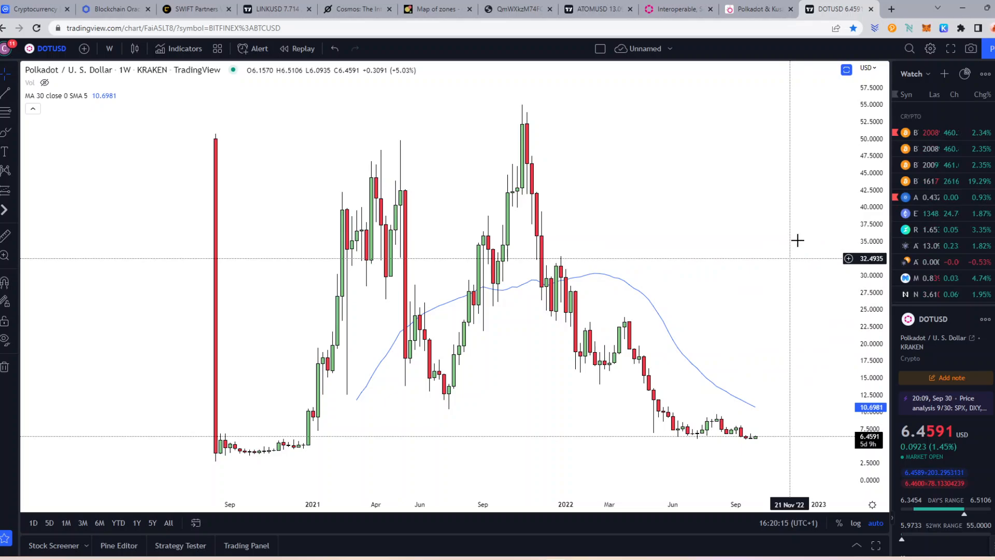
pyautogui.moveTo(923, 266)
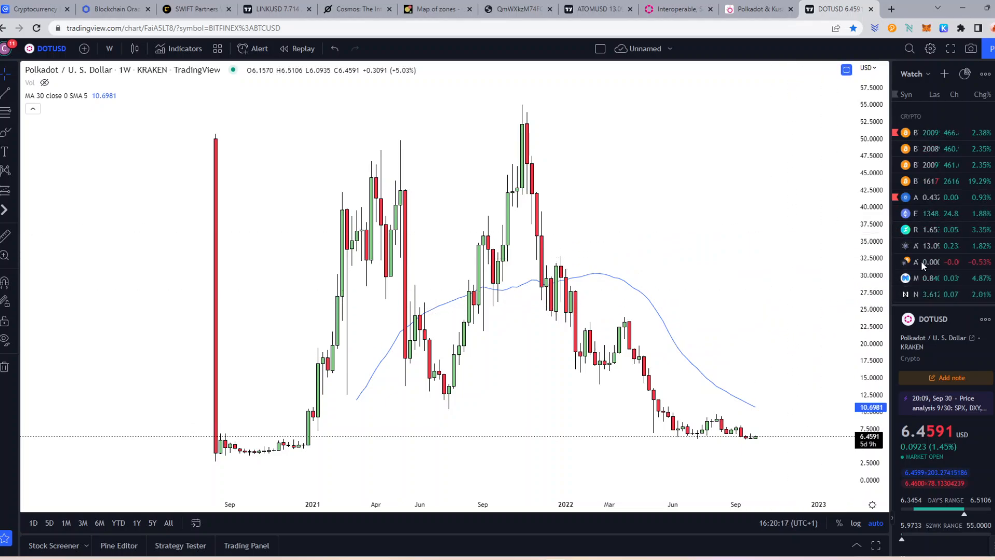
pyautogui.moveTo(767, 274)
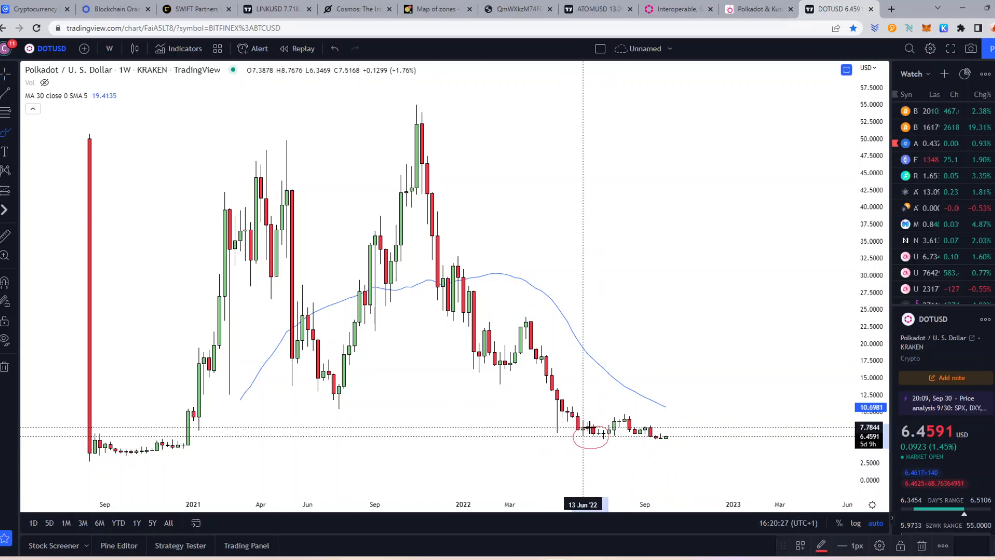
pyautogui.moveTo(644, 441)
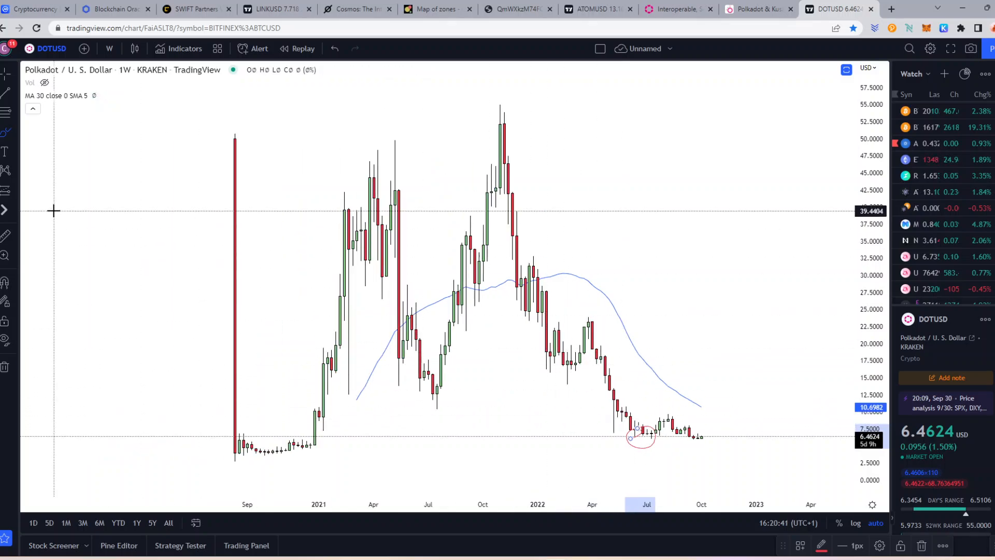
# Switch from the DOTUSD chart to the Chainlink website tab.
pyautogui.click(109, 9)
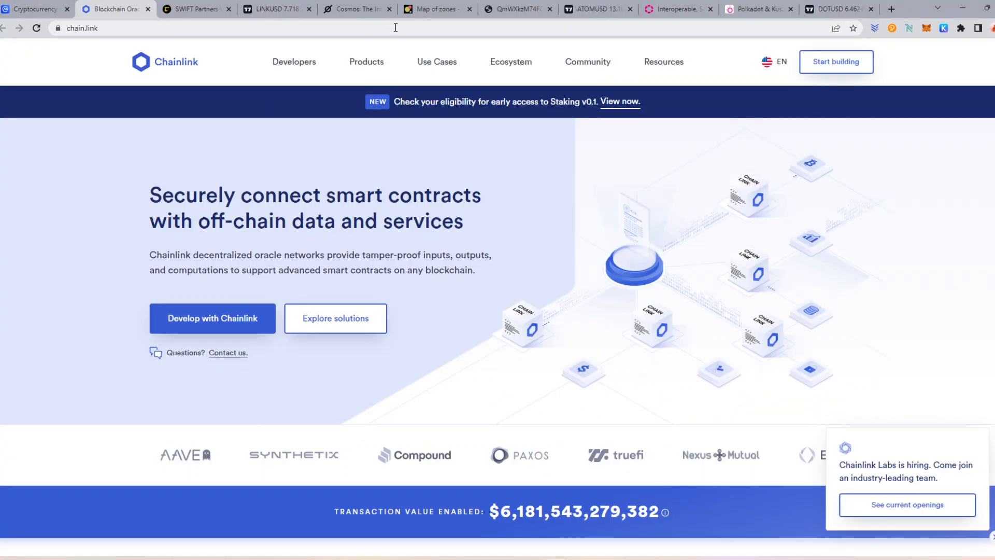
pyautogui.moveTo(436, 175)
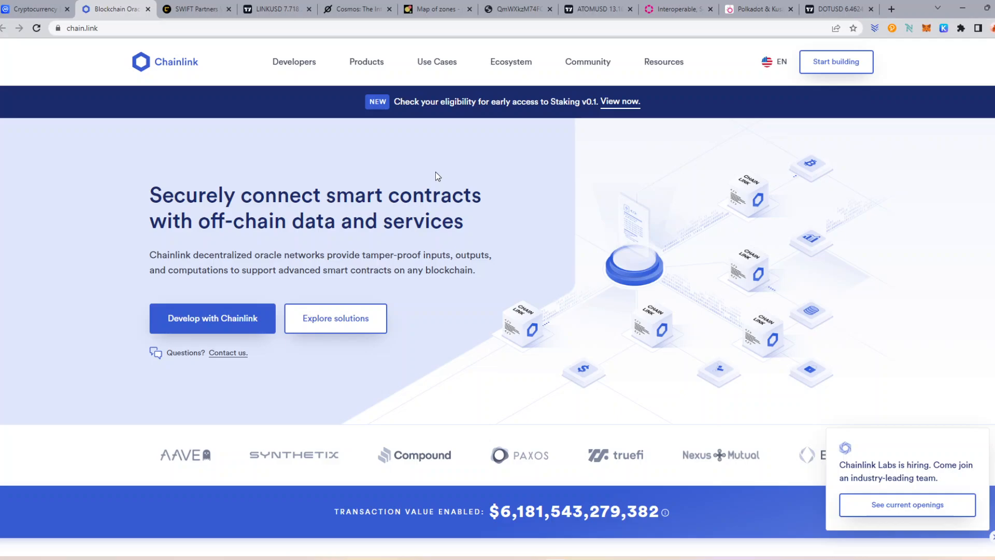
# Flip through the Cosmos and Polkadot technology tabs, then return to the DOTUSD weekly chart.
pyautogui.click(354, 8)
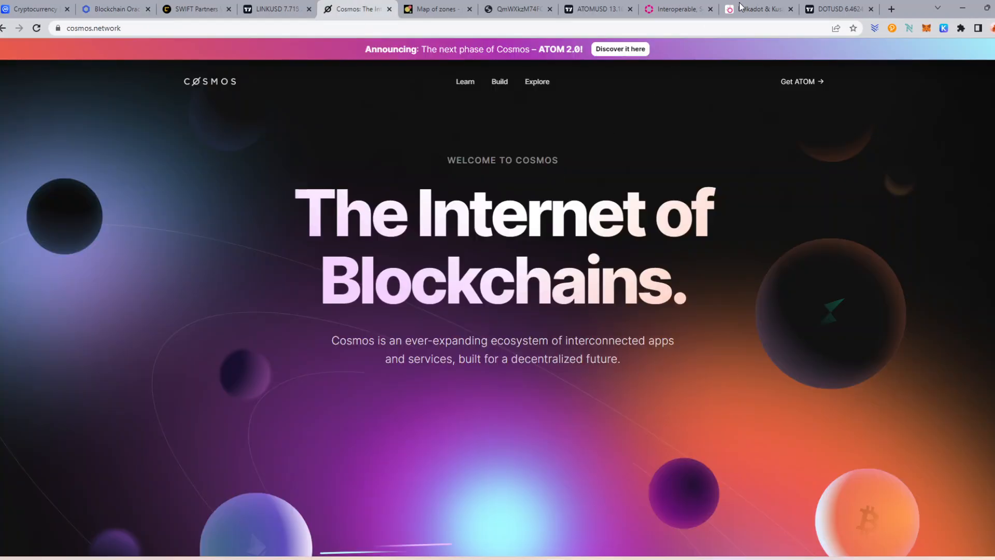
pyautogui.click(757, 9)
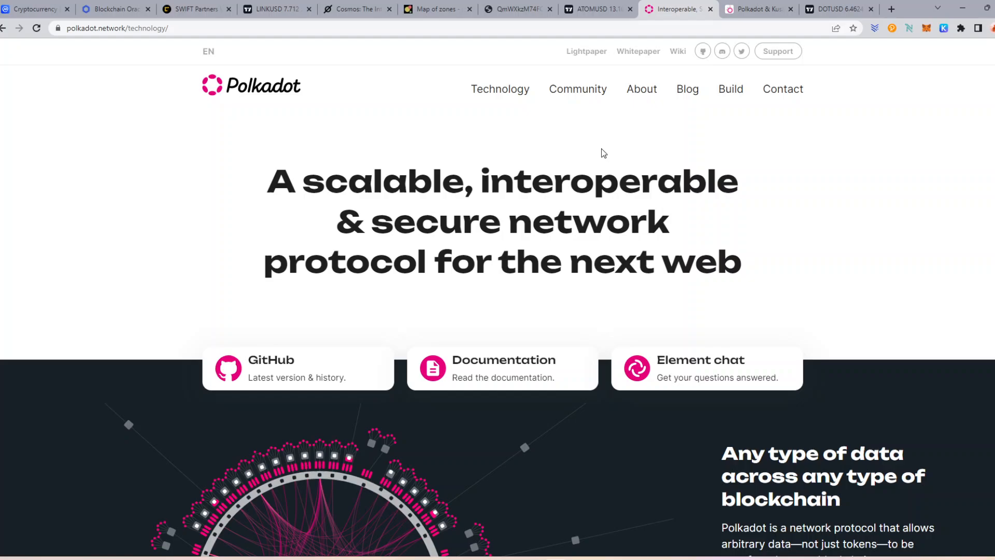
pyautogui.moveTo(821, 81)
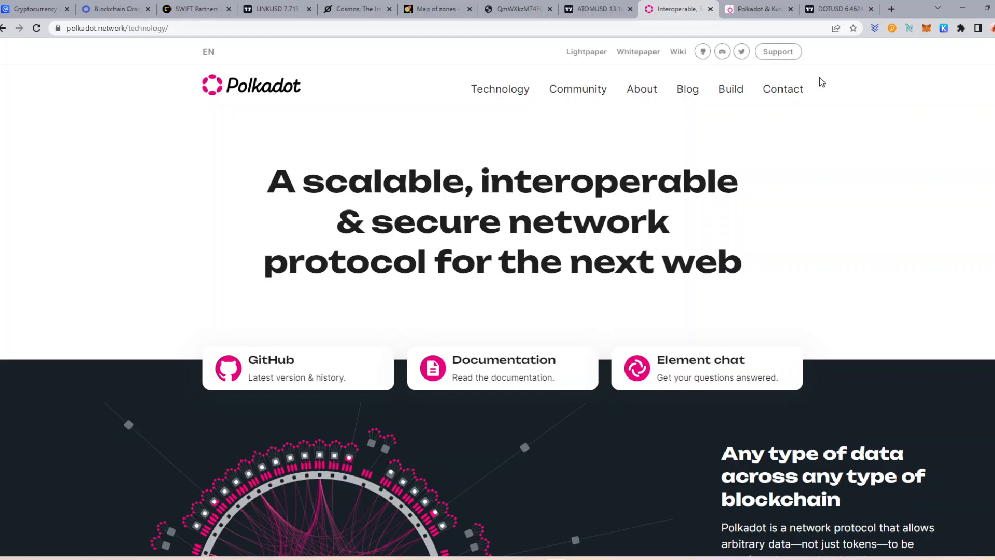
pyautogui.click(835, 10)
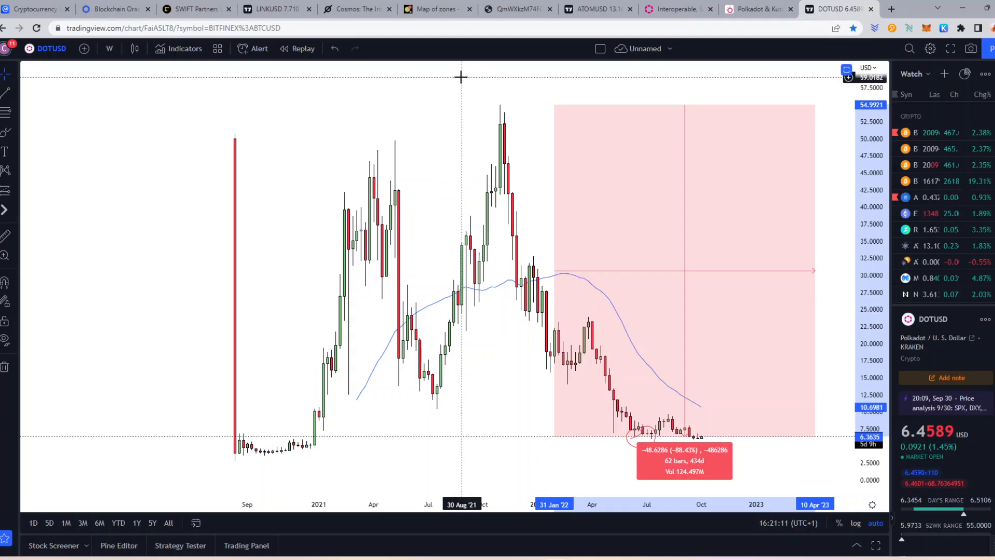
pyautogui.moveTo(472, 95)
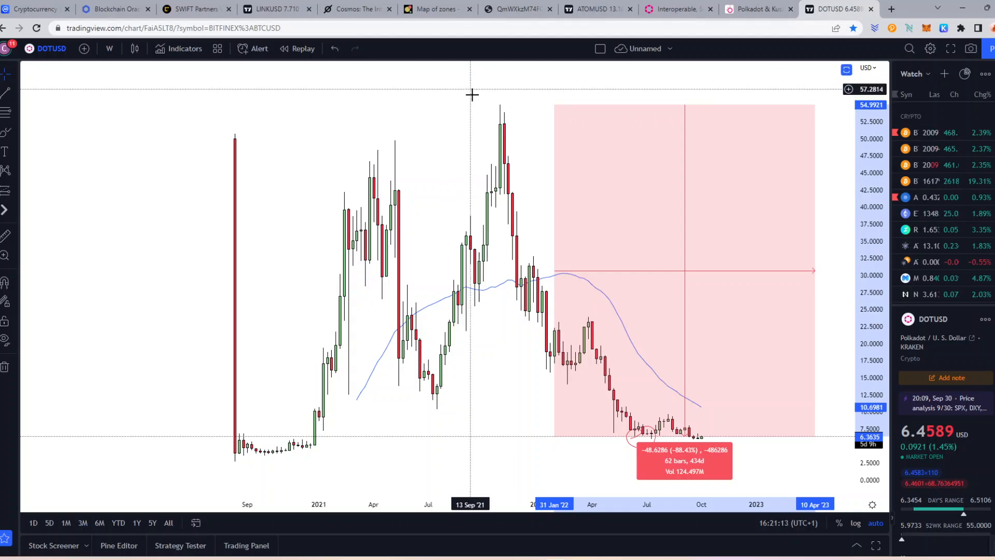
pyautogui.moveTo(244, 120)
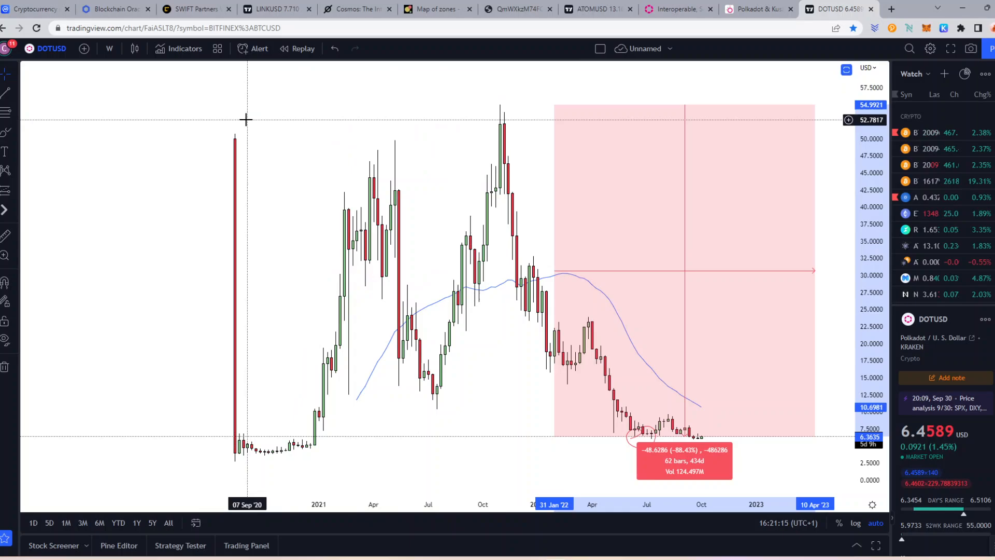
# Glance at the CoinDesk SWIFT–Chainlink article, then return to the DOTUSD chart's 88% decline measurement.
pyautogui.click(195, 9)
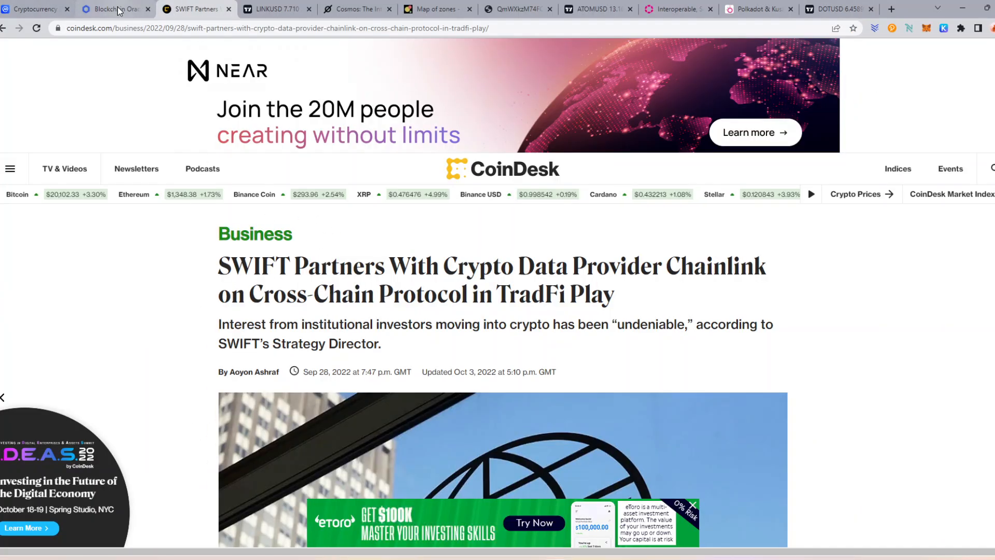
pyautogui.click(838, 10)
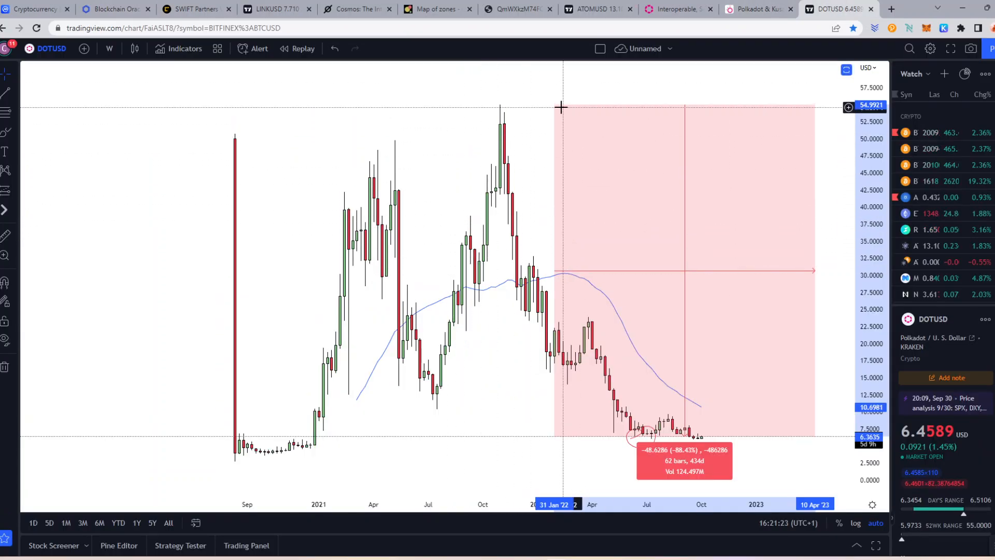
pyautogui.moveTo(484, 220)
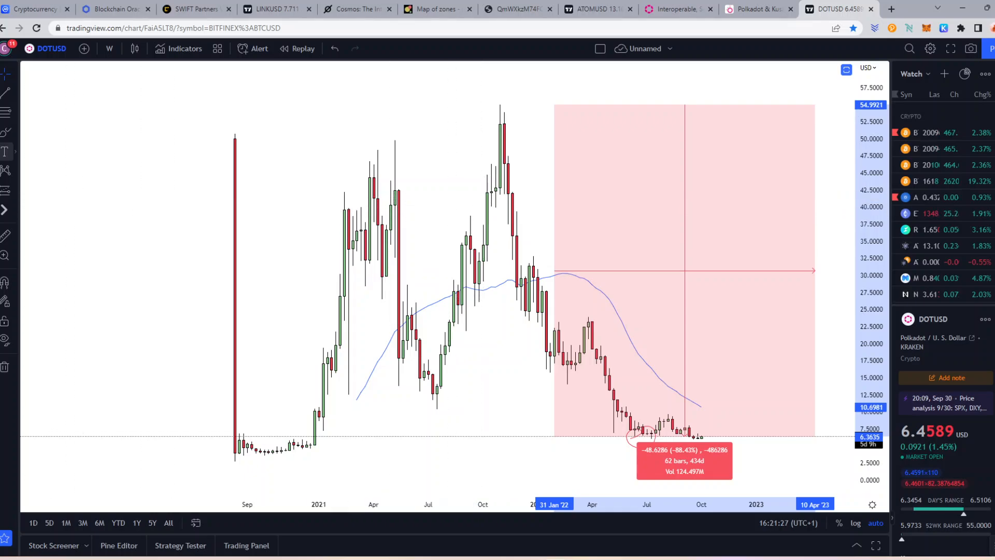
pyautogui.moveTo(707, 445)
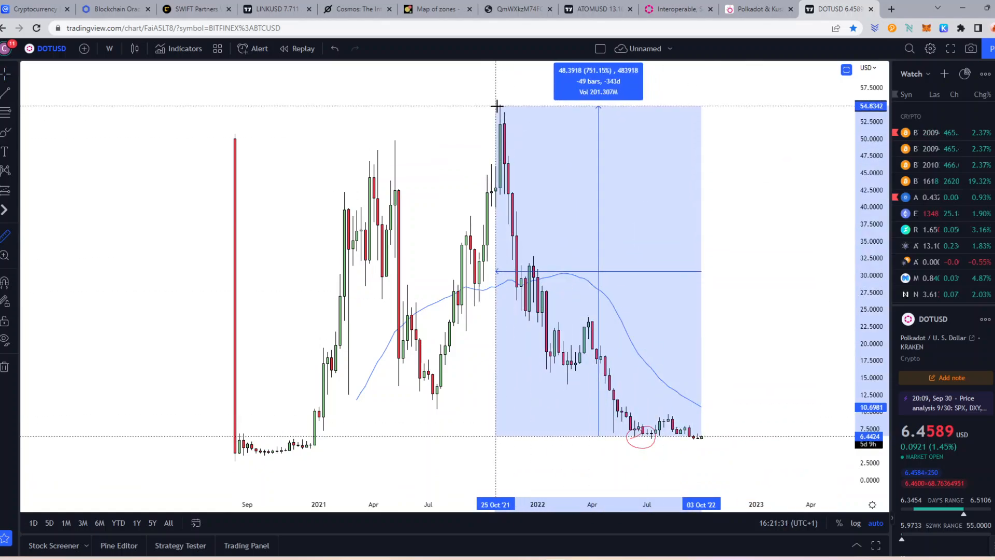
pyautogui.moveTo(607, 186)
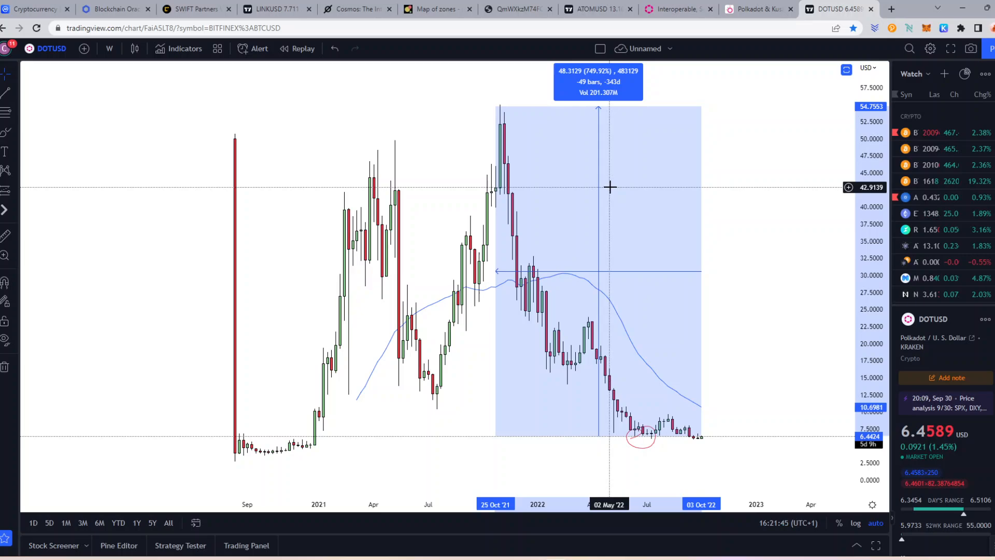
pyautogui.moveTo(614, 182)
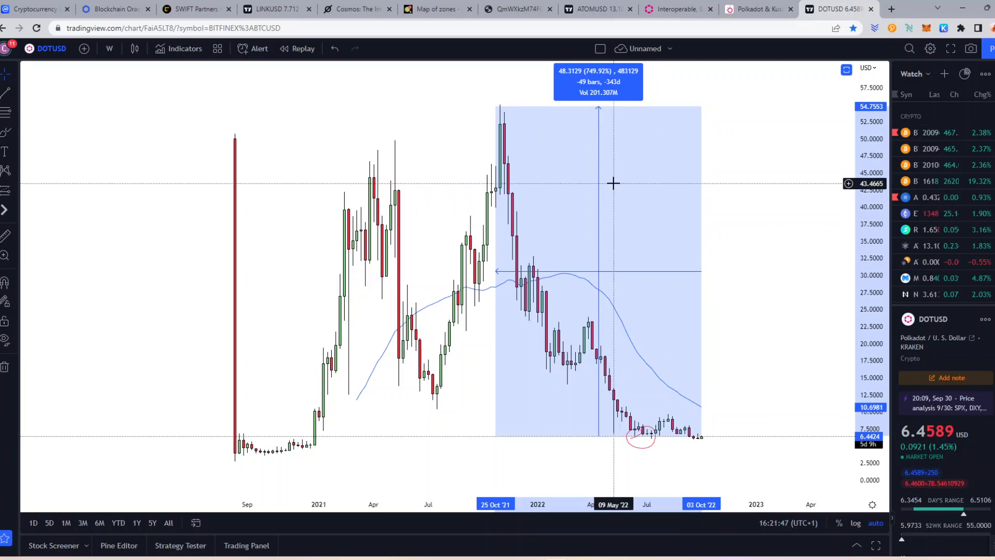
pyautogui.moveTo(749, 174)
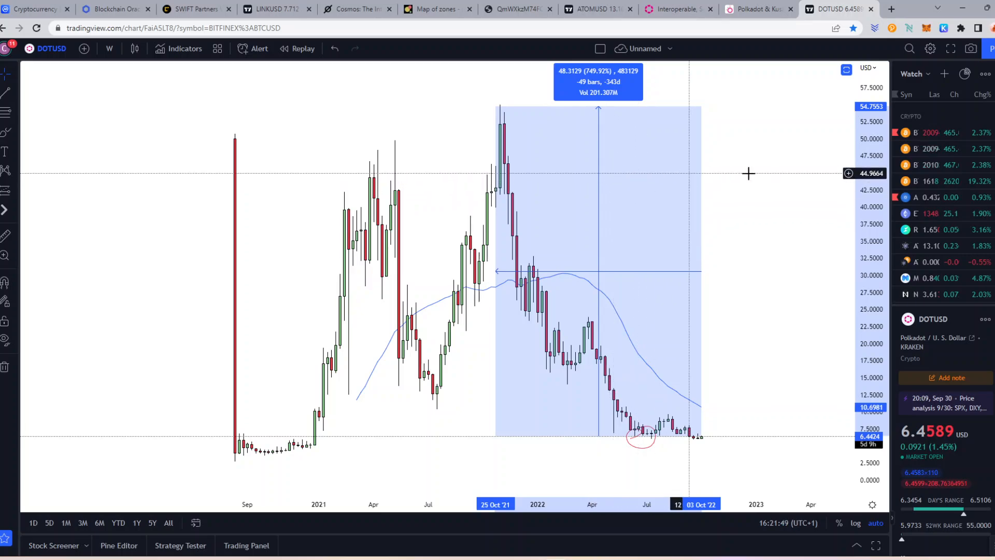